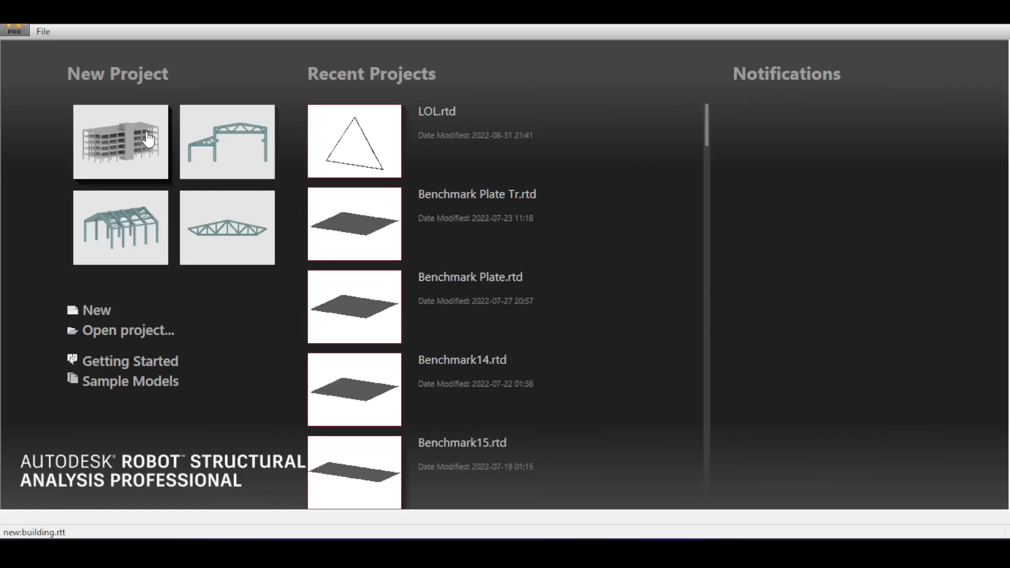
Start a new building-type project from the start page template
click(120, 142)
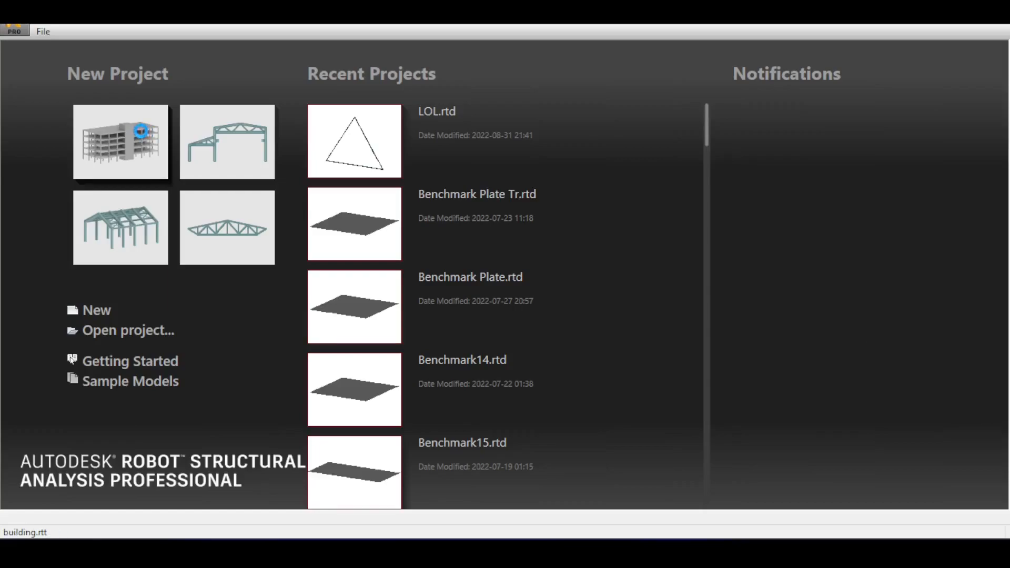
click(120, 142)
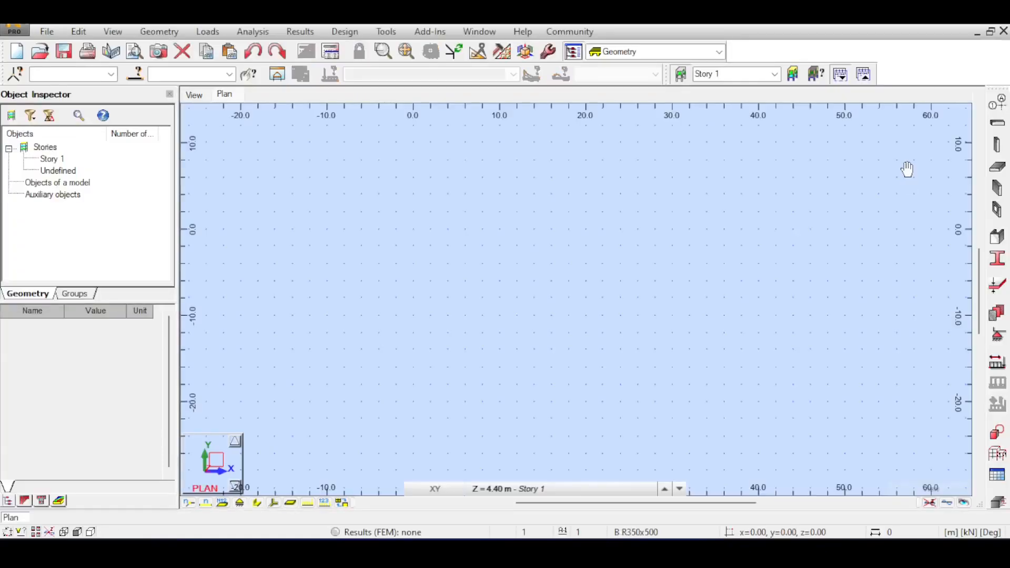
mouse_move(907, 170)
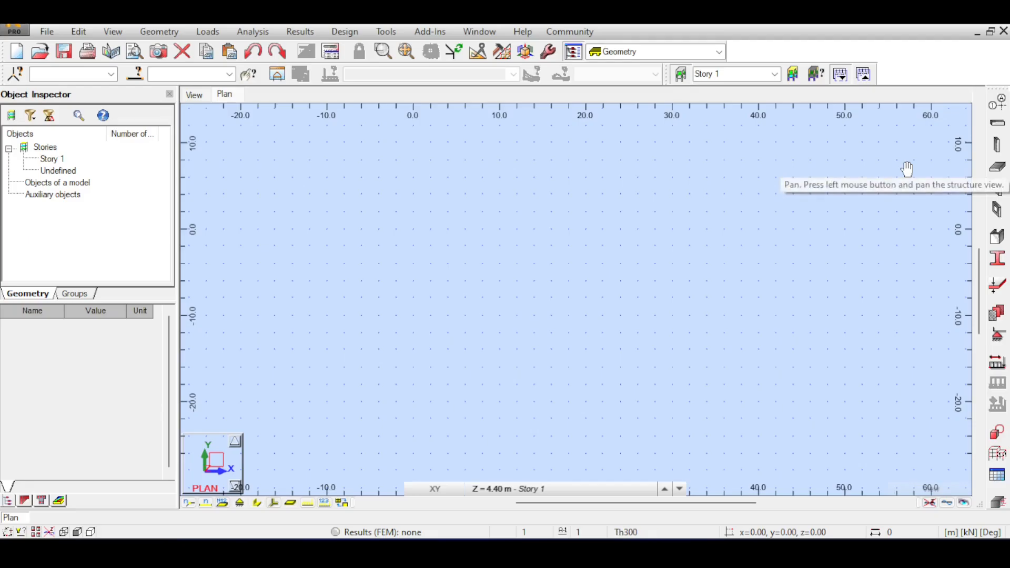
mouse_move(896, 169)
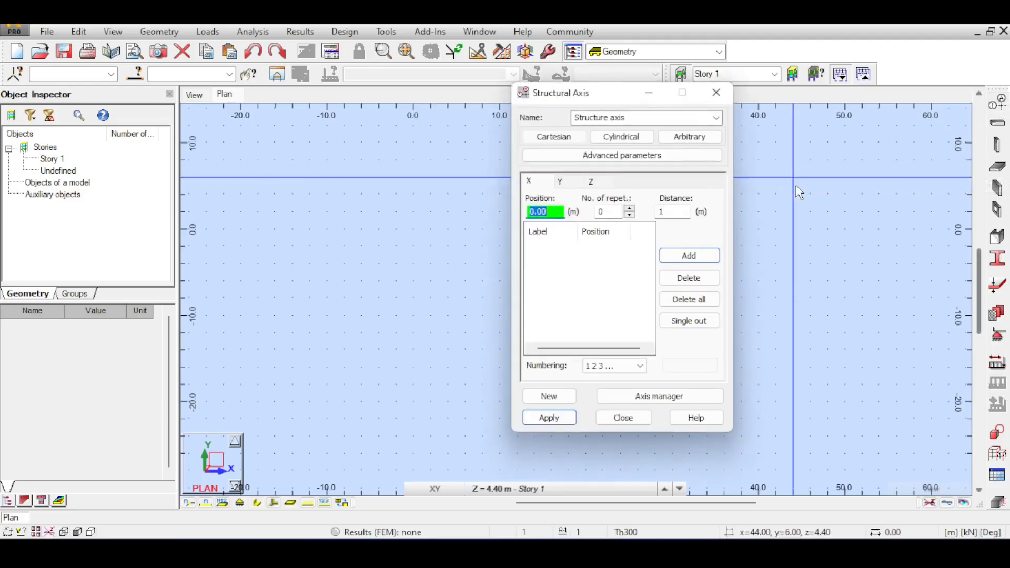
Add a vertical Z axis level at 2.00 m and apply the structural axes
click(688, 254)
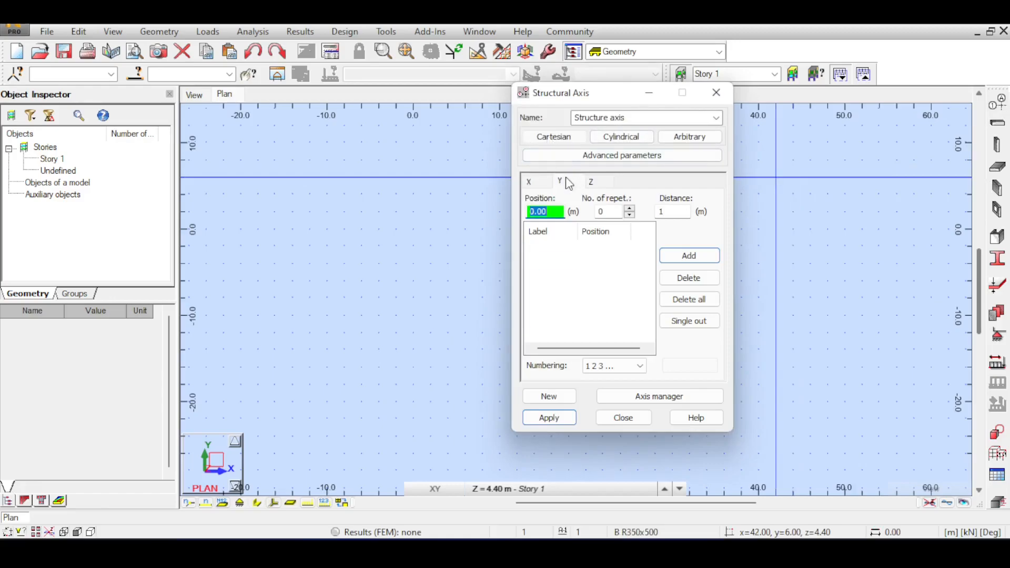
click(589, 182)
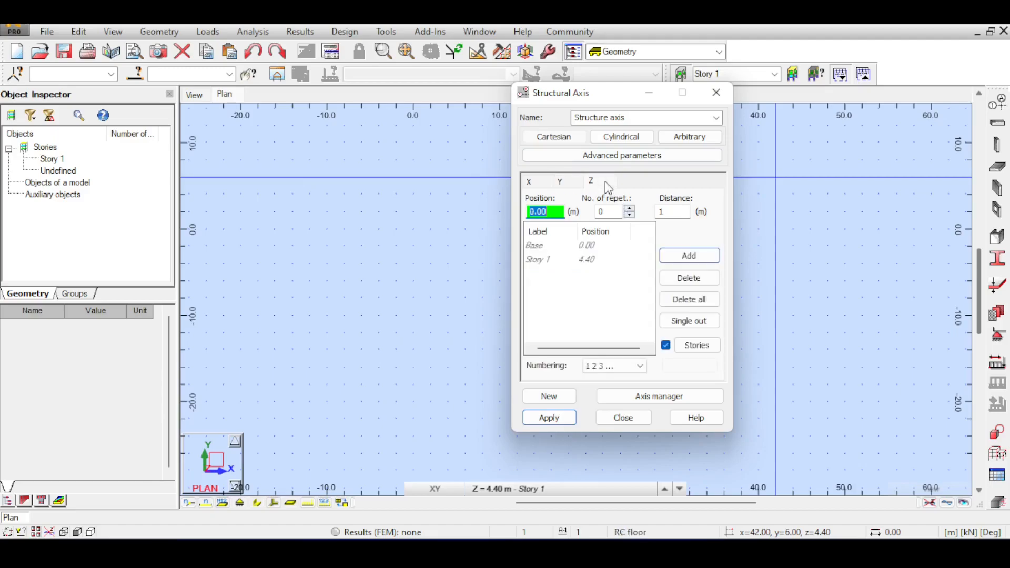
click(689, 256)
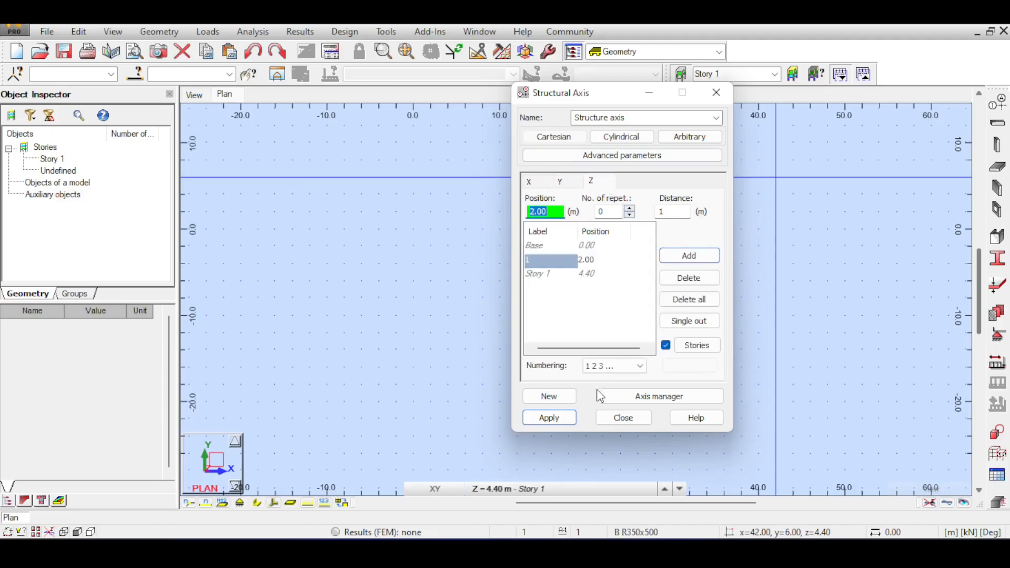
click(622, 418)
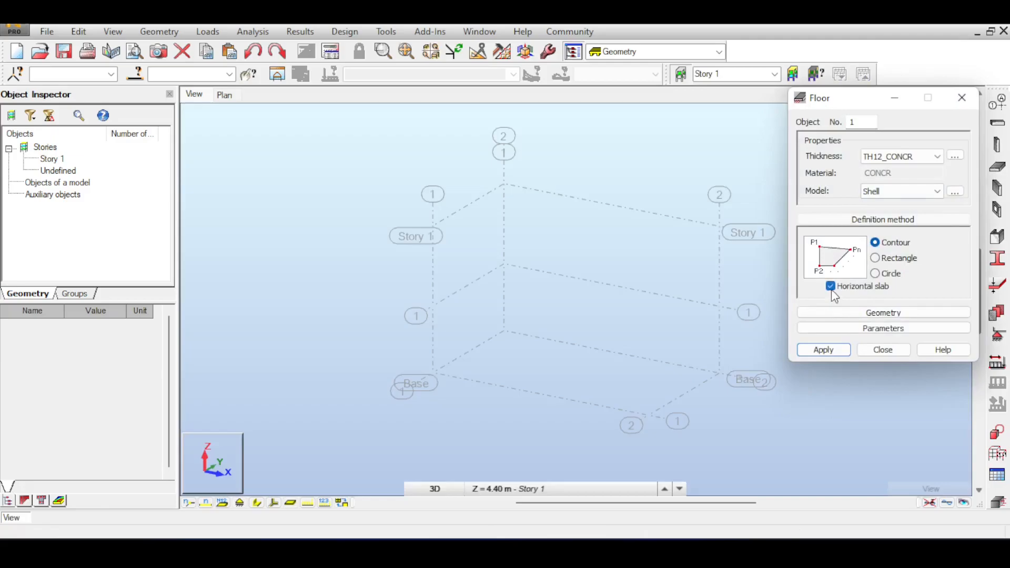
Make the panel non-horizontal and create a 250 mm thickness th250 as the chosen panel thickness
click(831, 286)
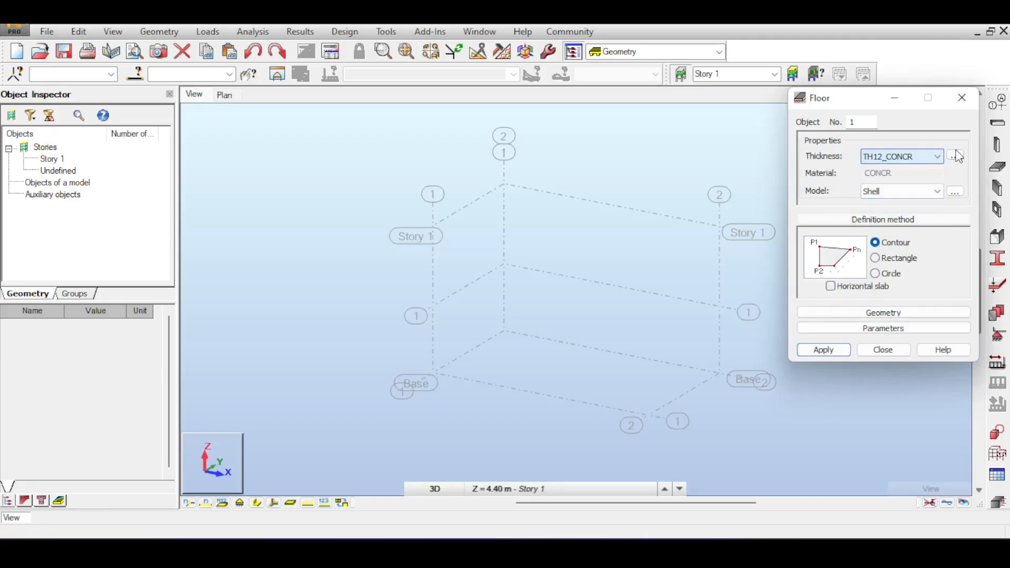
click(956, 156)
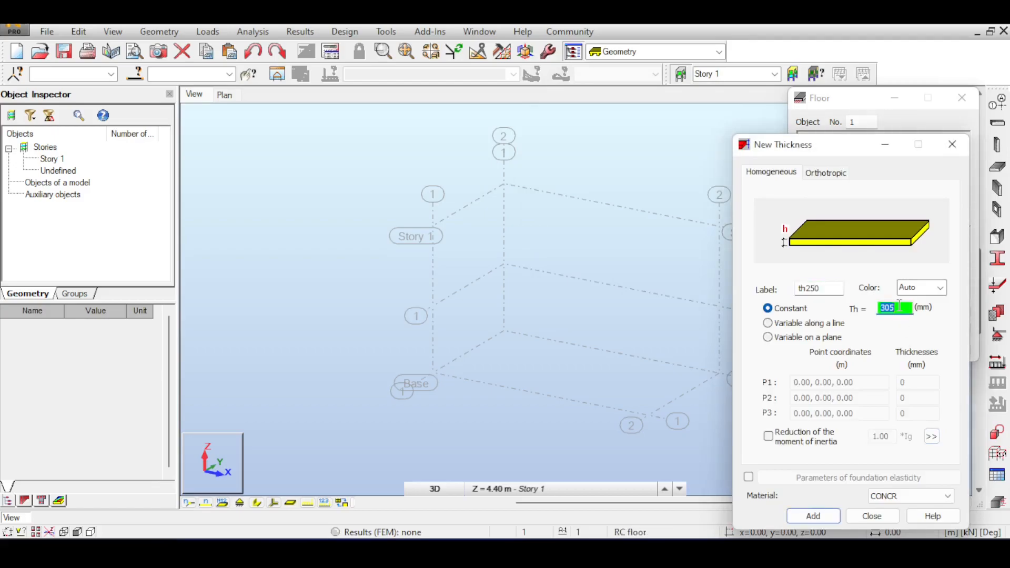
text(250)
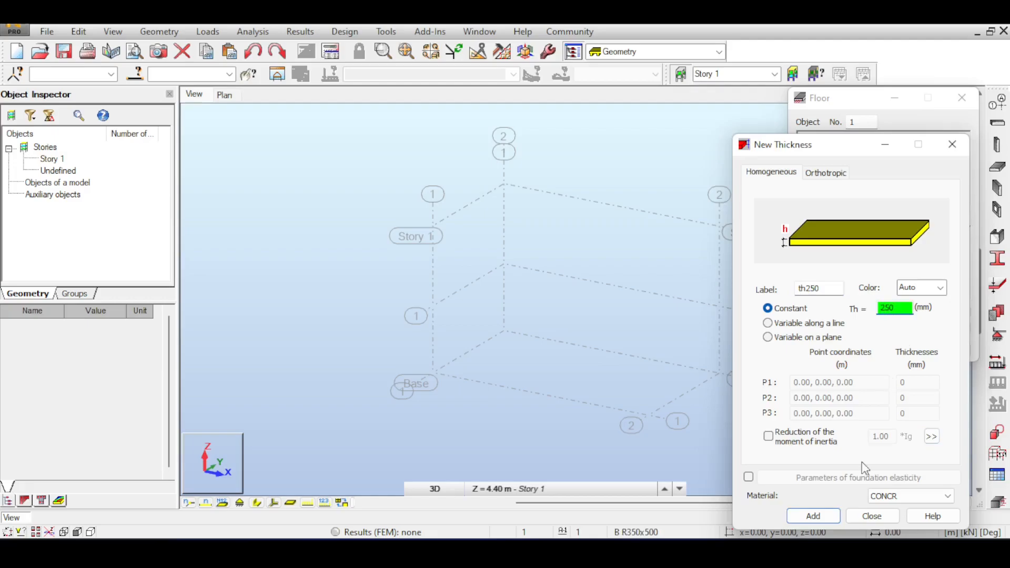
click(812, 516)
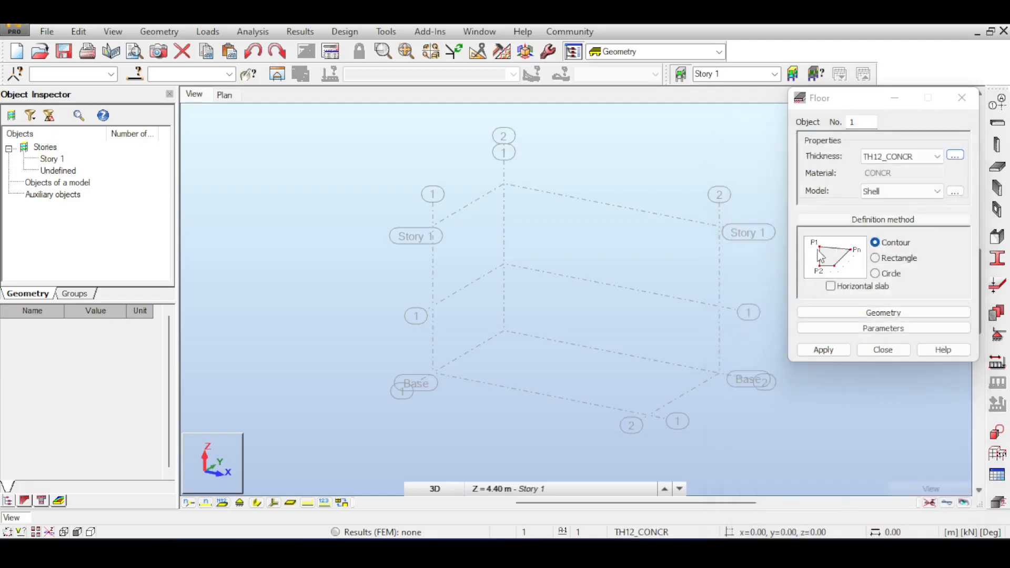
click(937, 155)
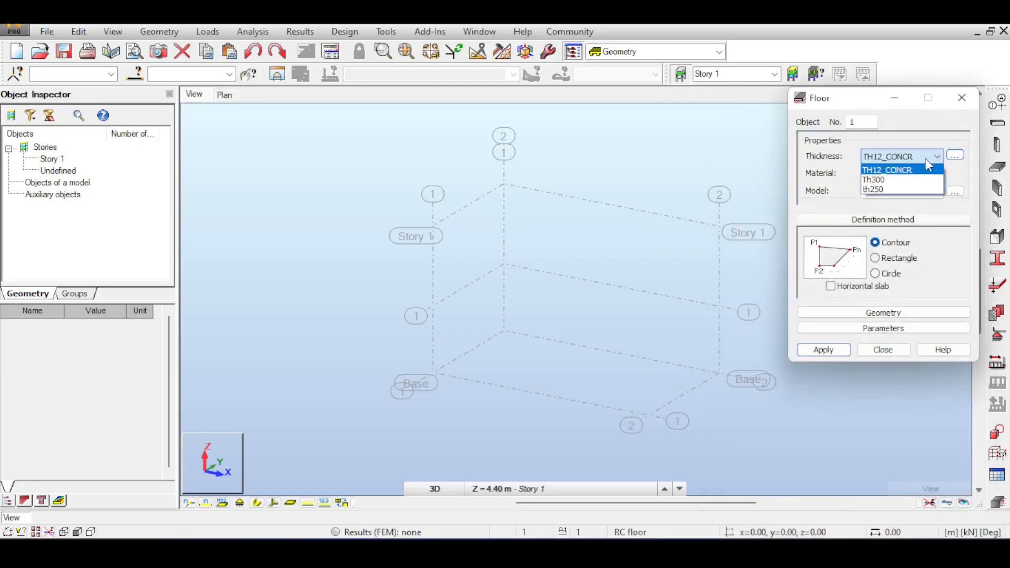
click(874, 188)
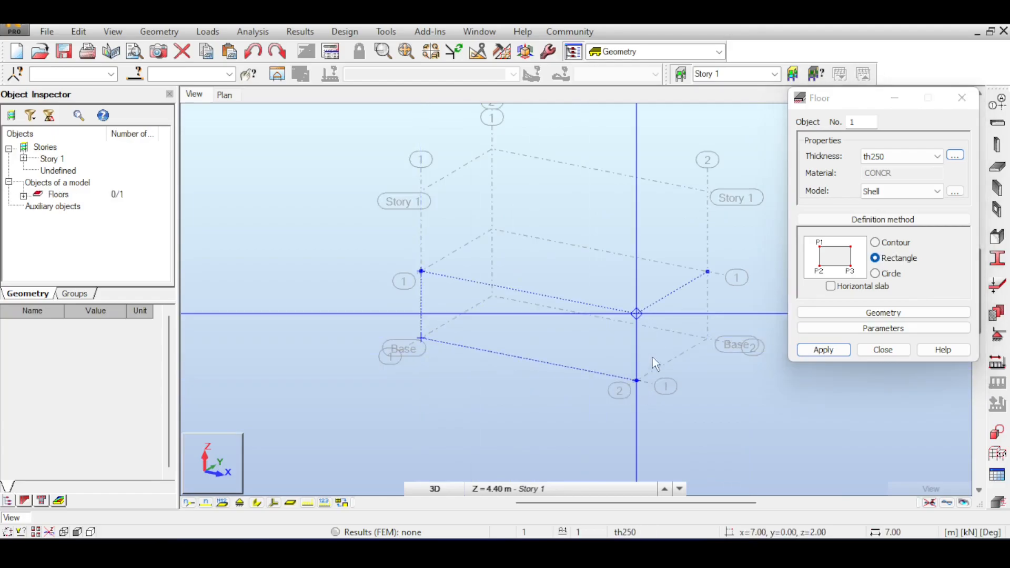
Pick corner points on the axis grid to draw the rectangular th250 wall panels
click(823, 349)
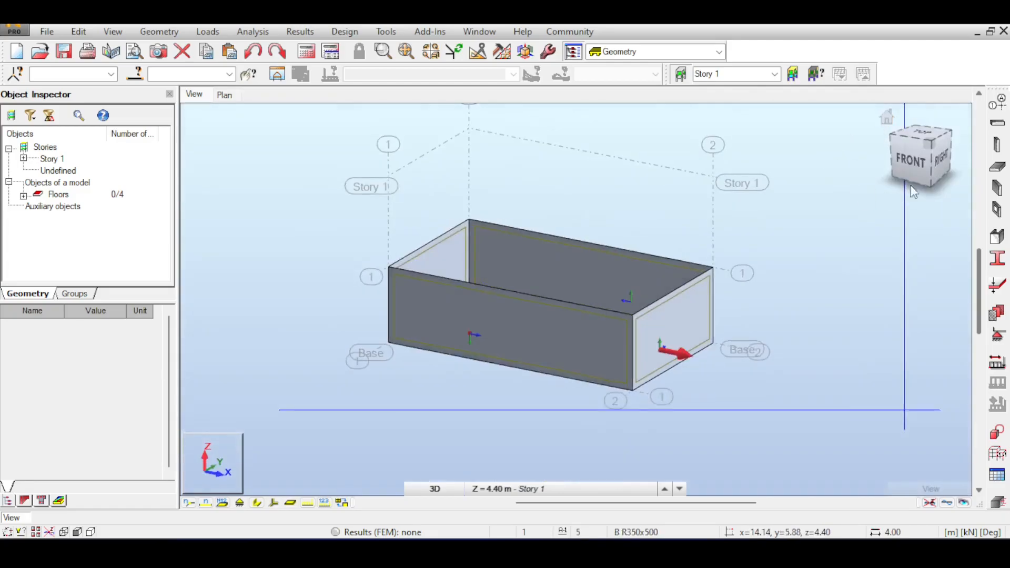
mouse_move(999, 335)
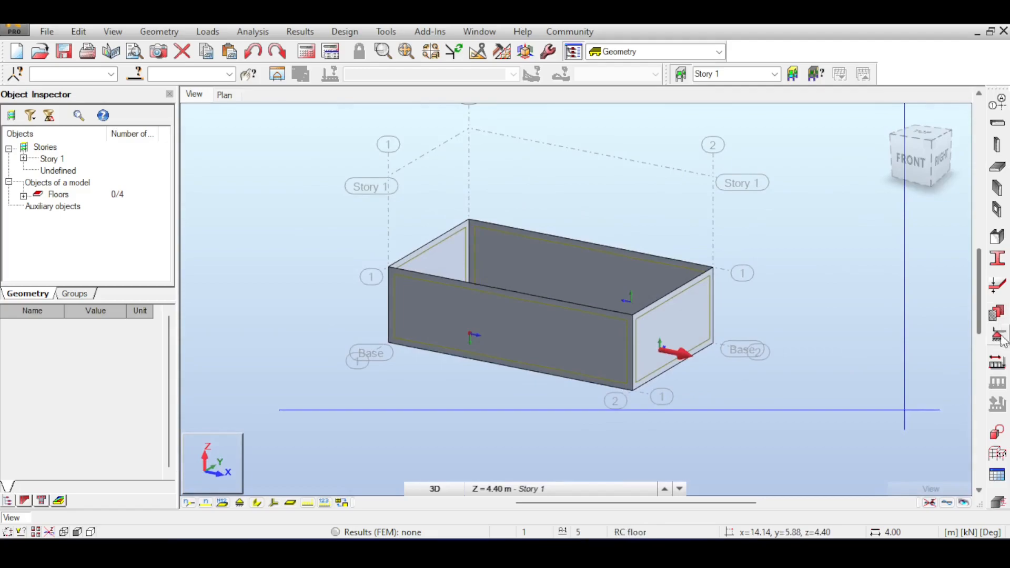
Assign fixed supports along the wall base edges and close the Supports window
click(940, 154)
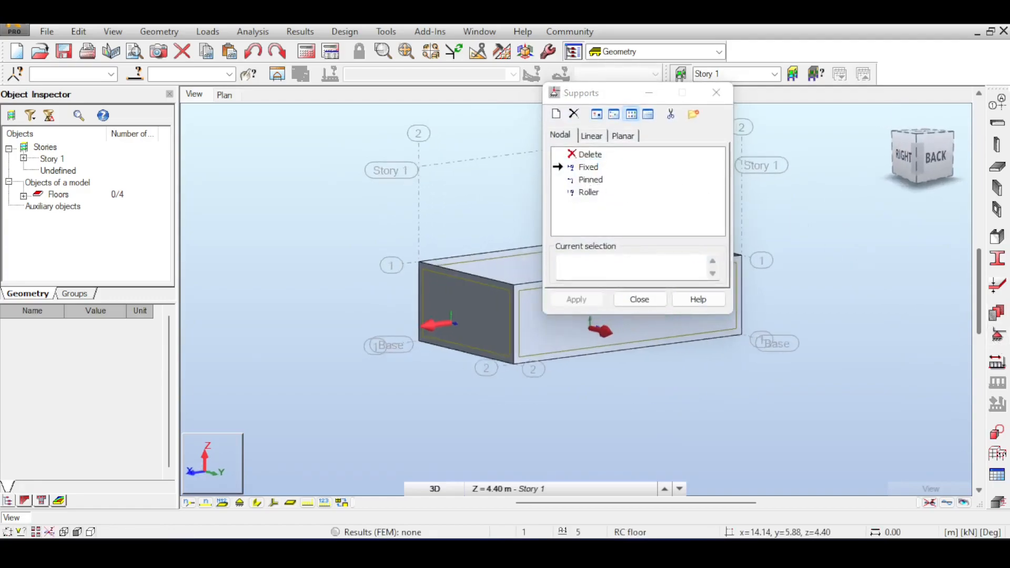
click(626, 358)
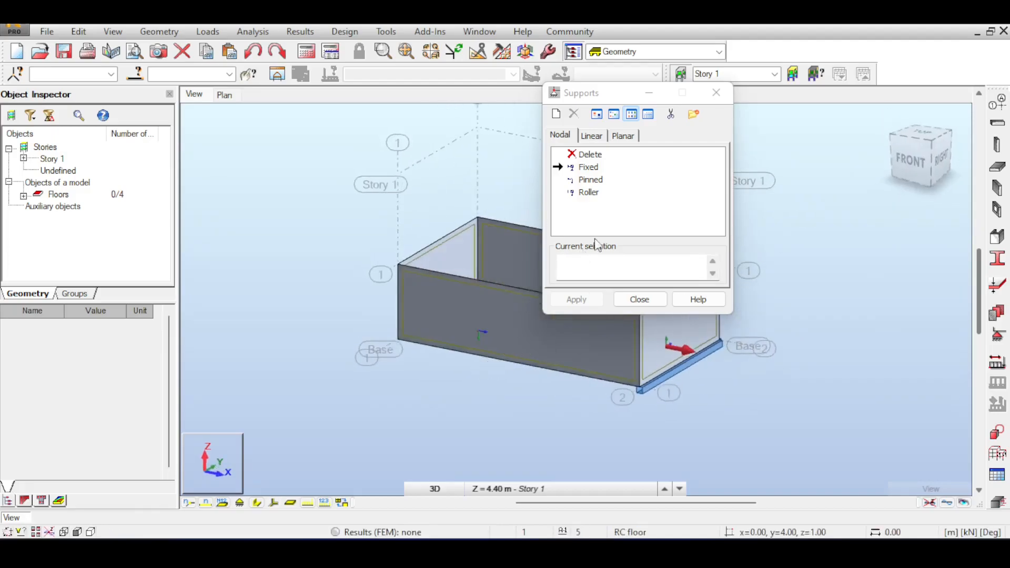
click(588, 167)
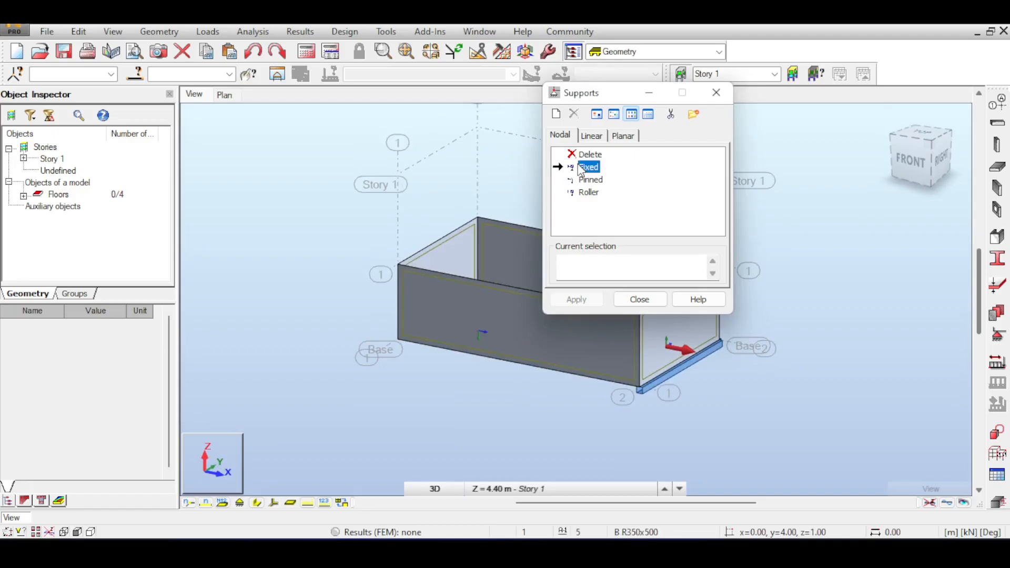
mouse_move(553, 374)
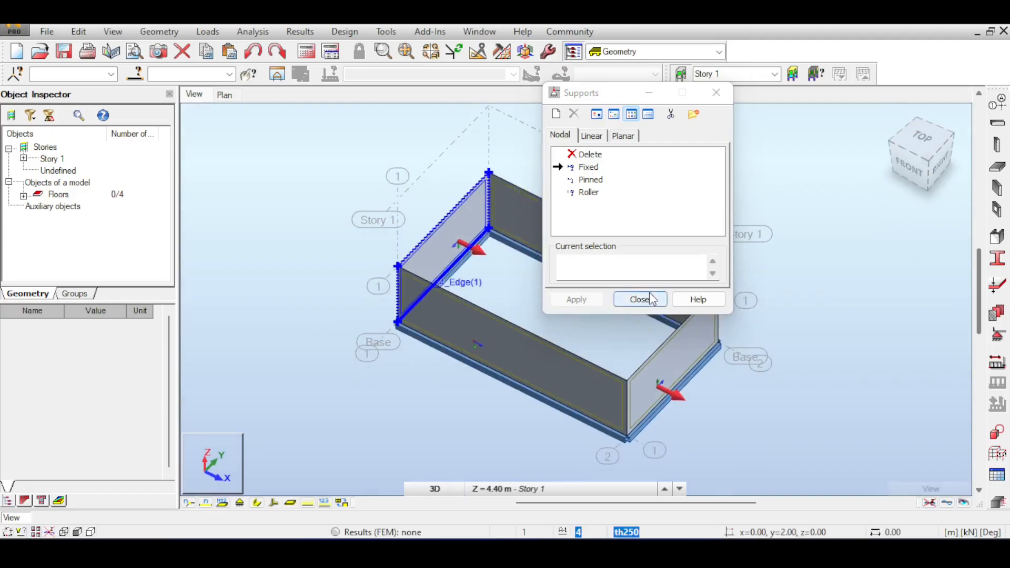
click(639, 299)
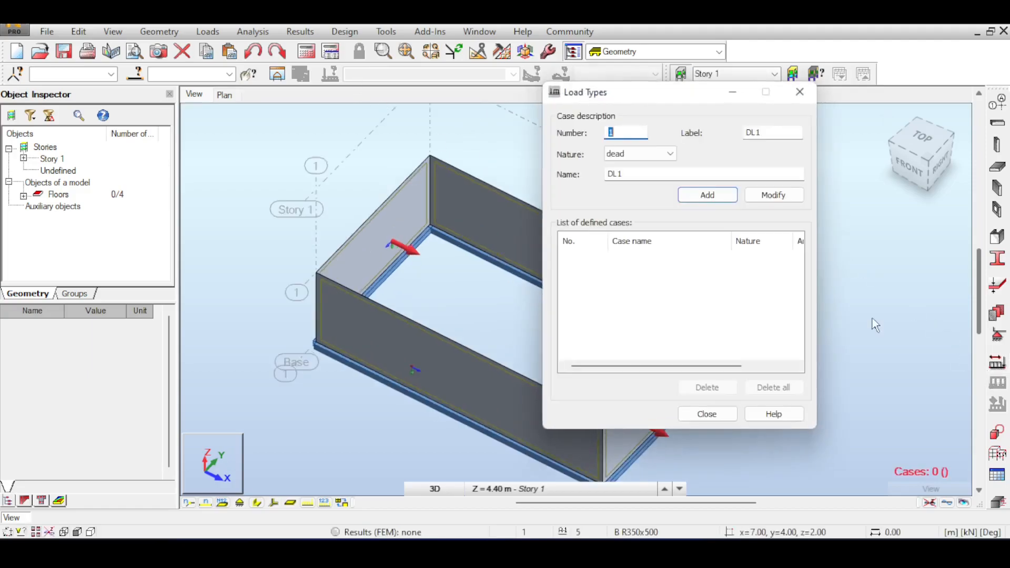
Define dead load cases DL1 and DL2 in the Load Types dialog
click(671, 154)
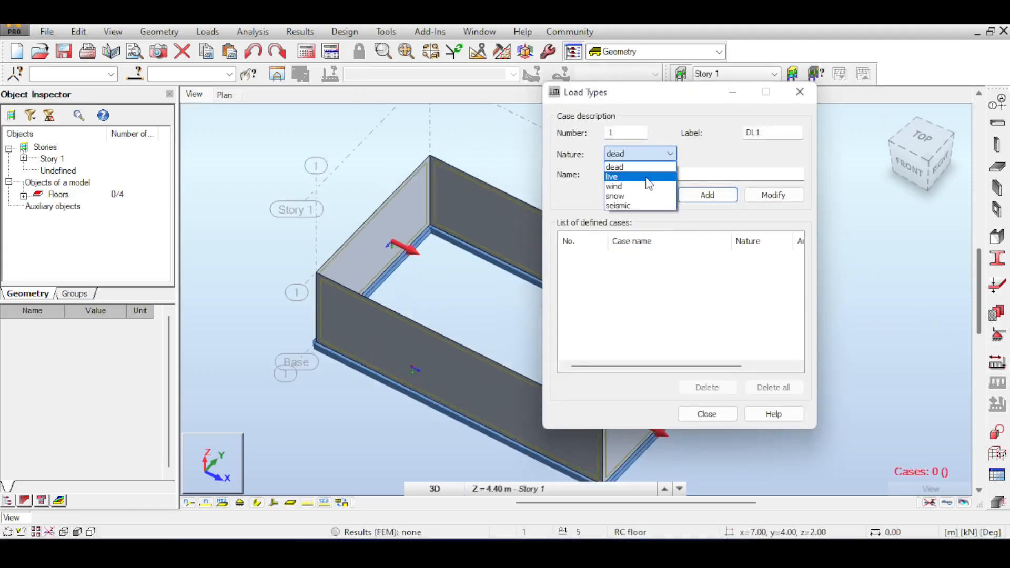
mouse_move(644, 168)
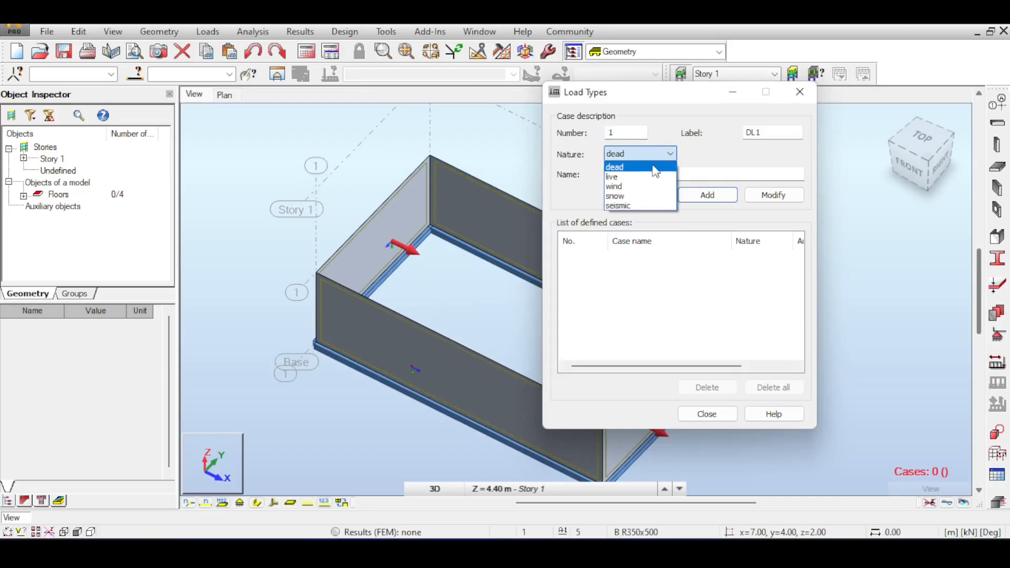
click(613, 167)
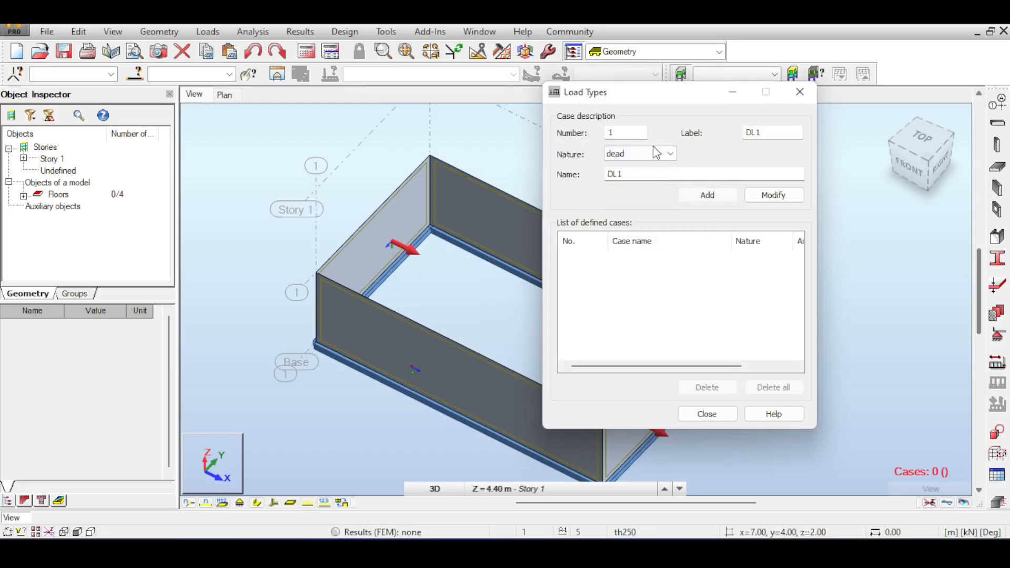
click(707, 195)
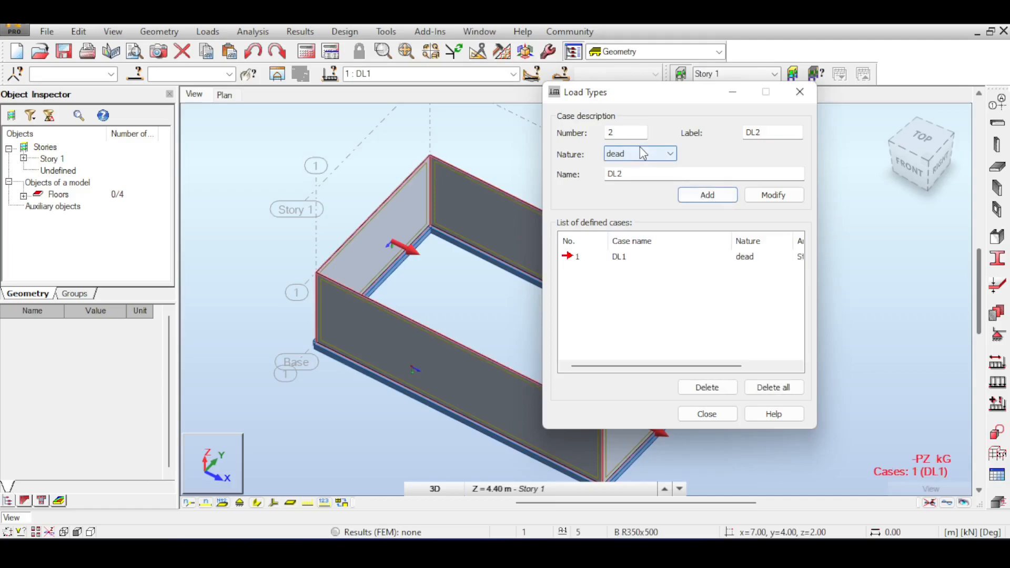
drag(613, 92, 708, 94)
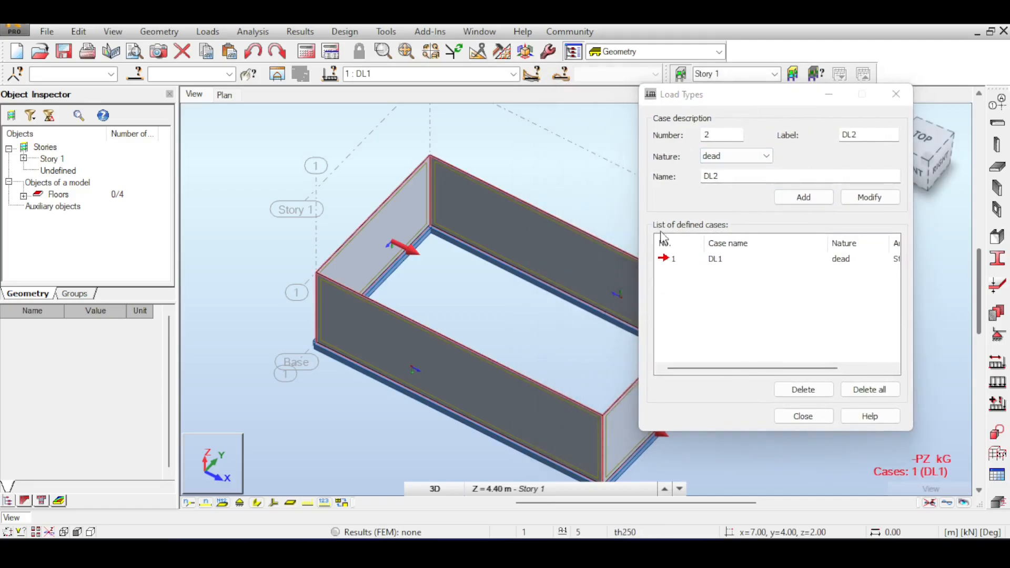
mouse_move(558, 240)
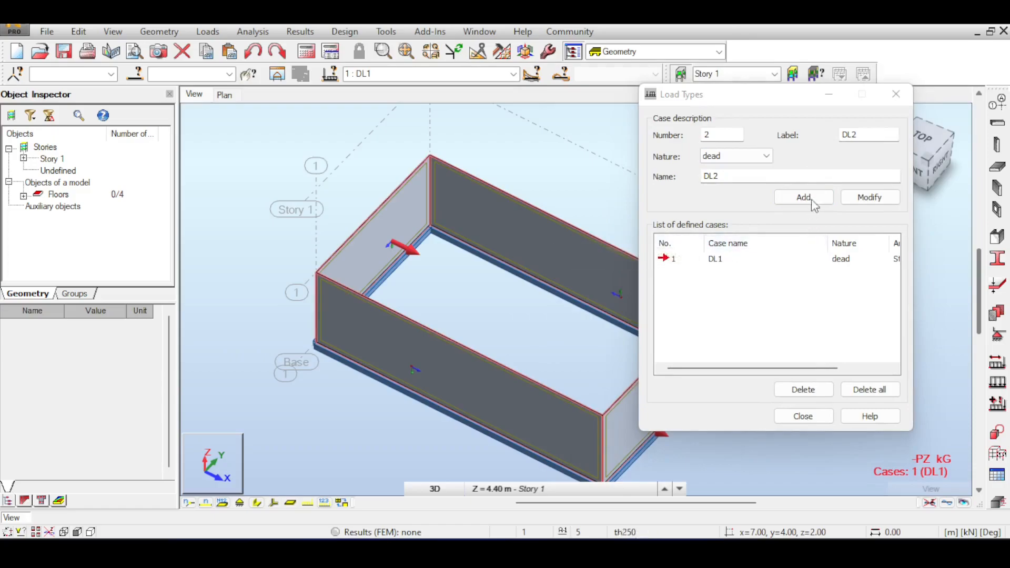
click(803, 197)
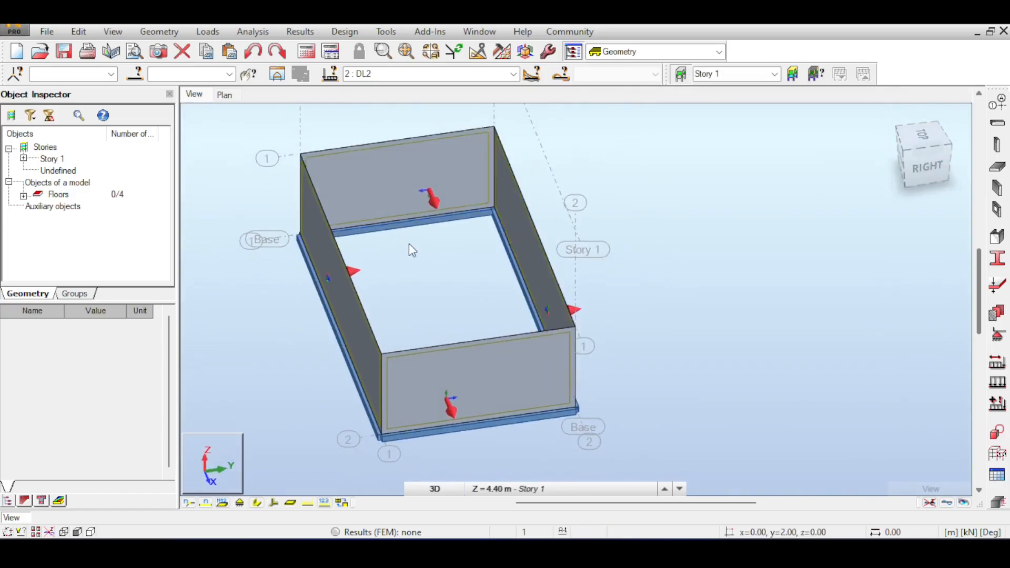
mouse_move(328, 222)
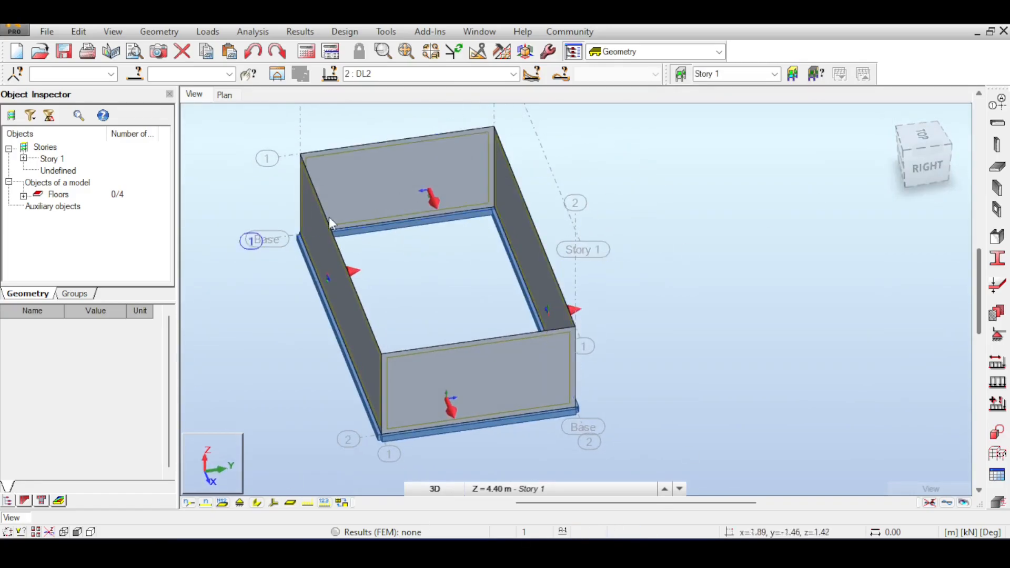
click(328, 257)
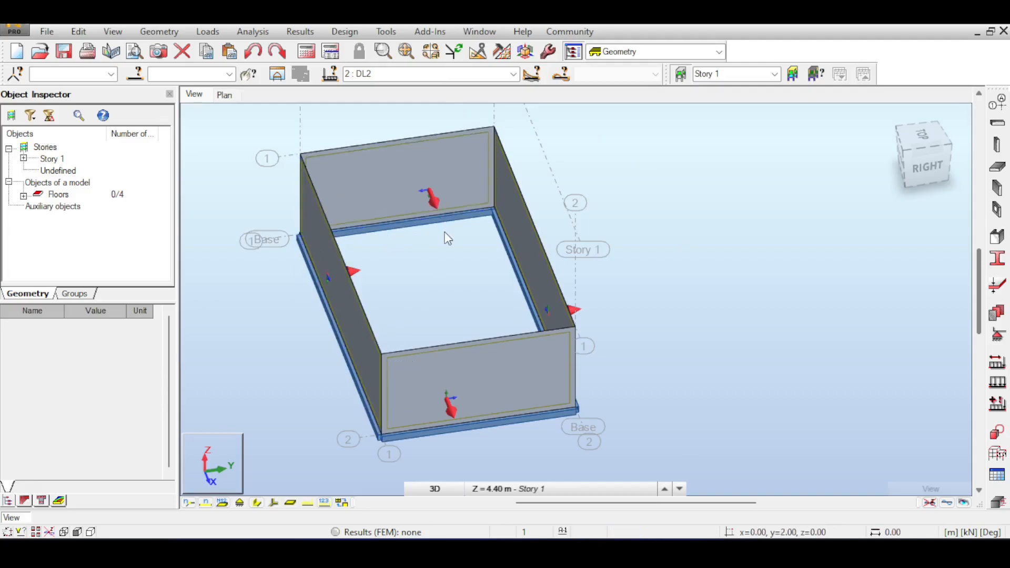
click(923, 153)
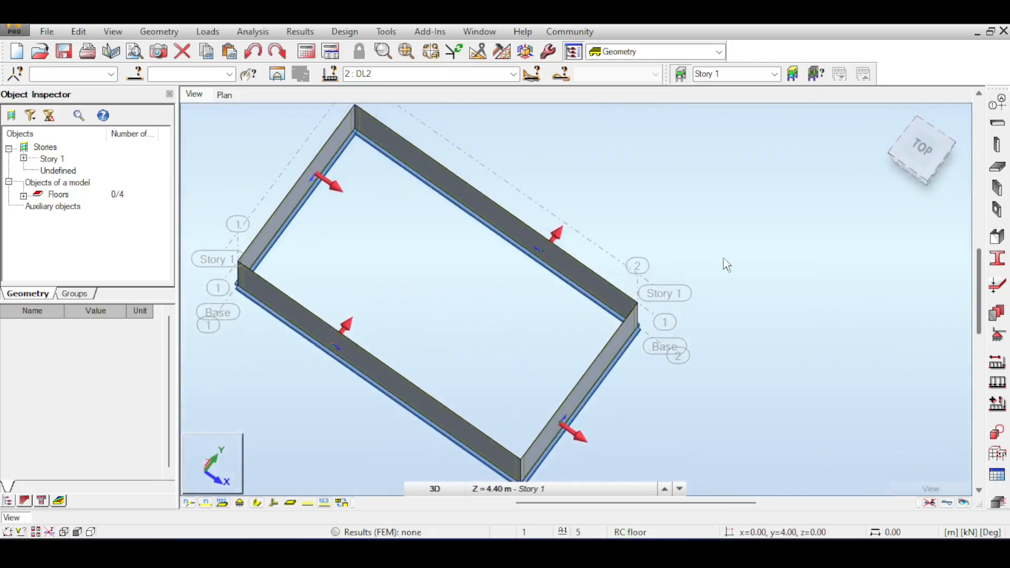
mouse_move(941, 161)
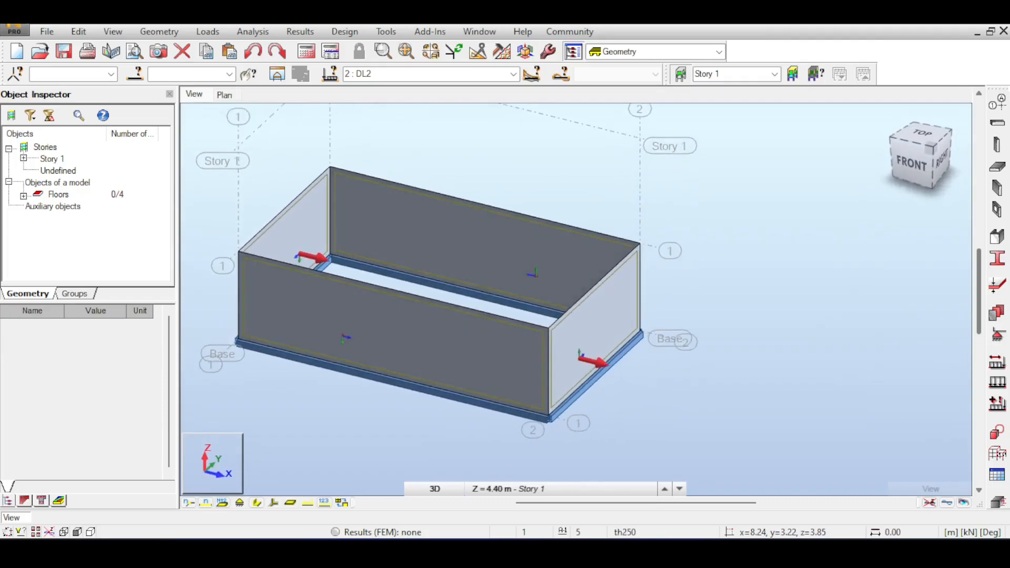
click(593, 277)
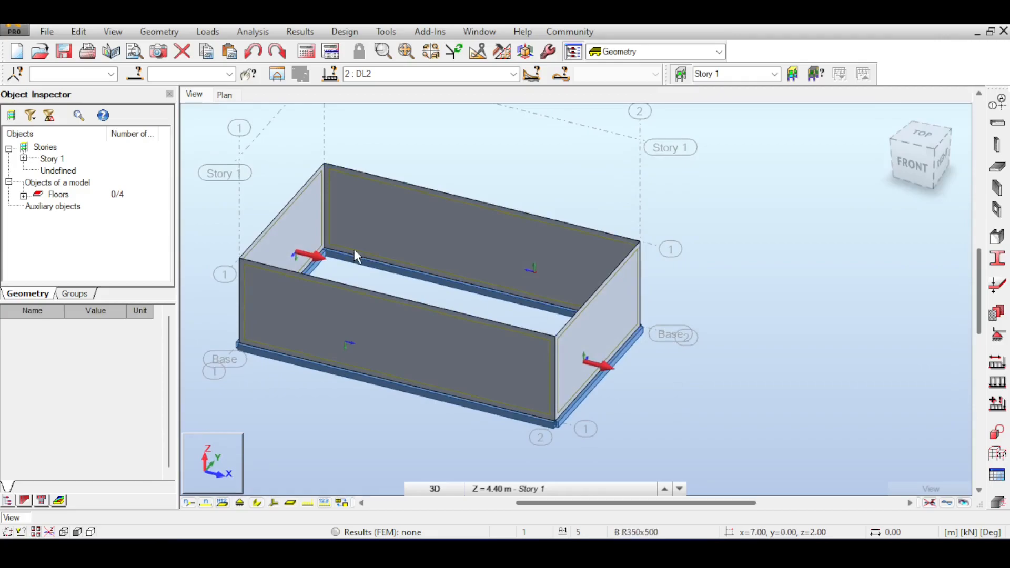
mouse_move(361, 257)
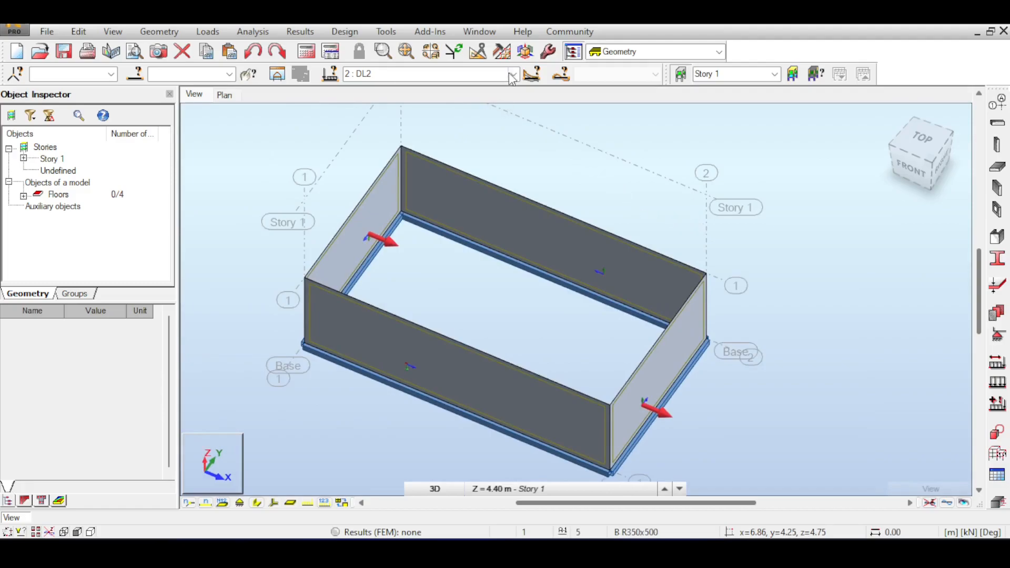
click(513, 73)
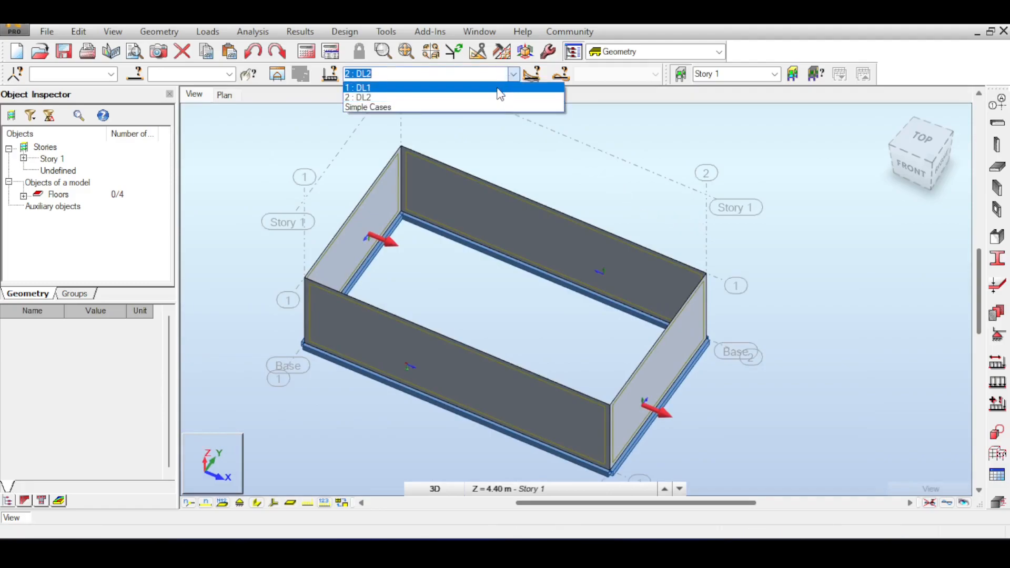
mouse_move(499, 96)
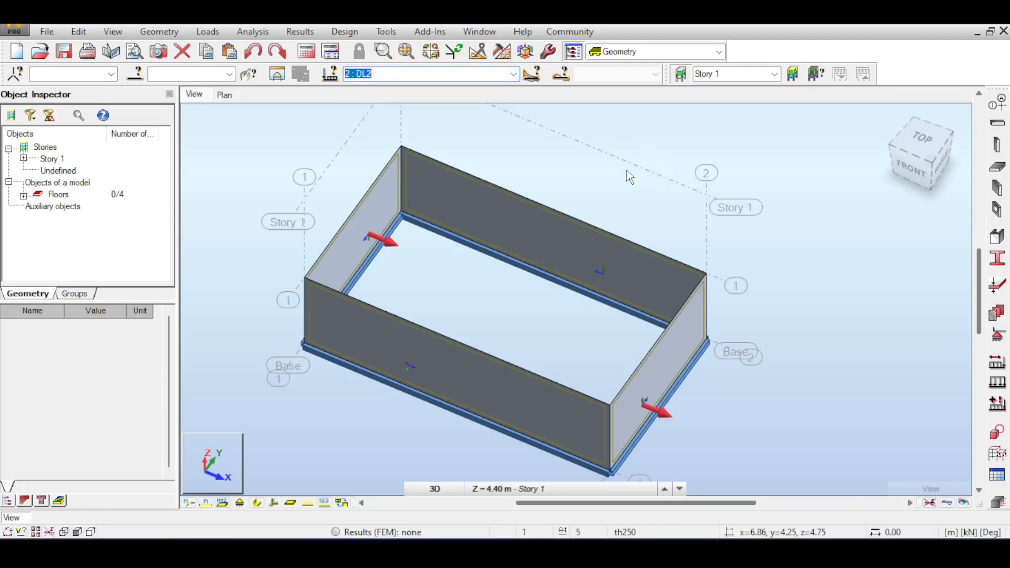
mouse_move(612, 174)
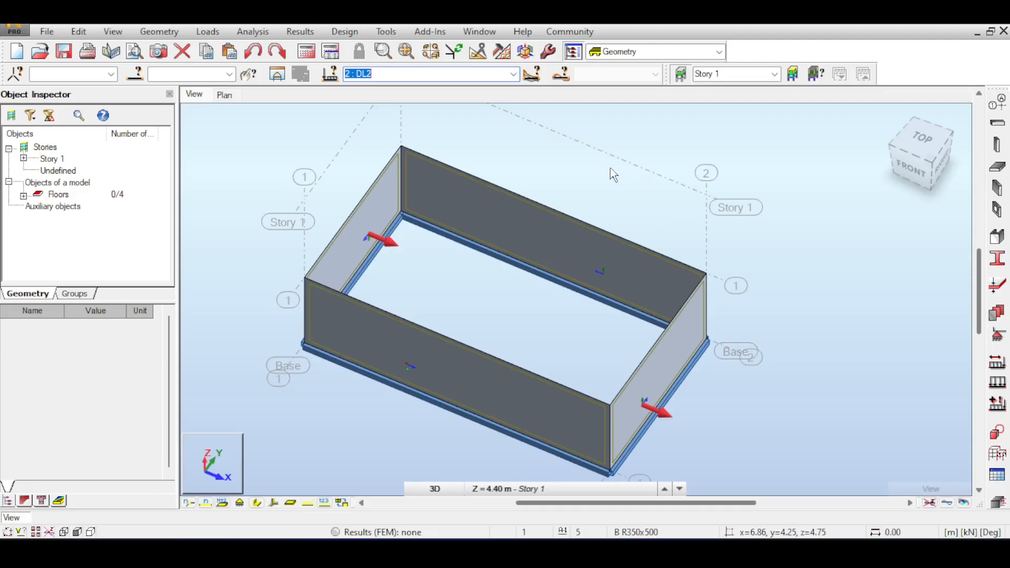
mouse_move(514, 76)
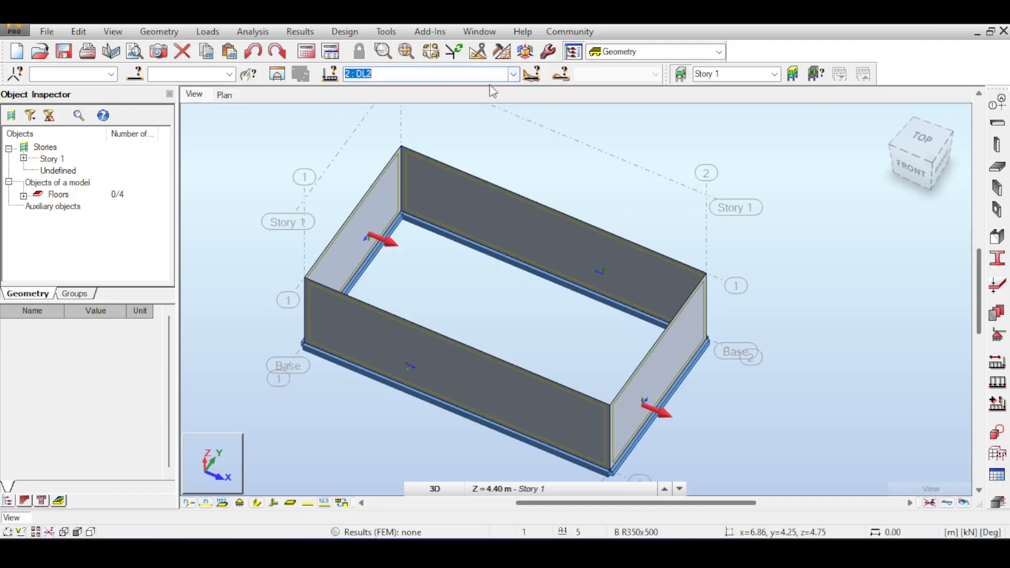
mouse_move(521, 177)
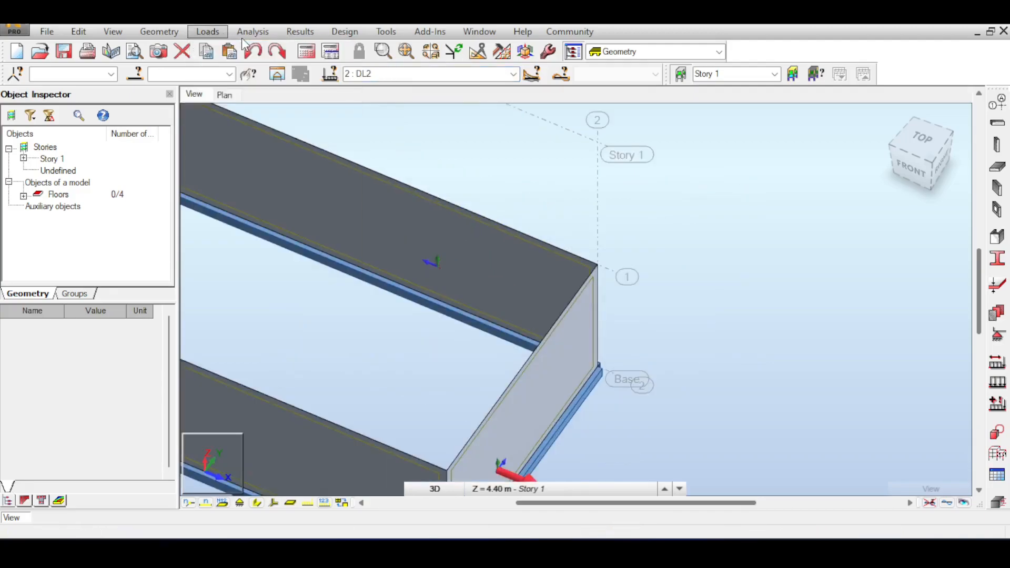
mouse_move(998, 370)
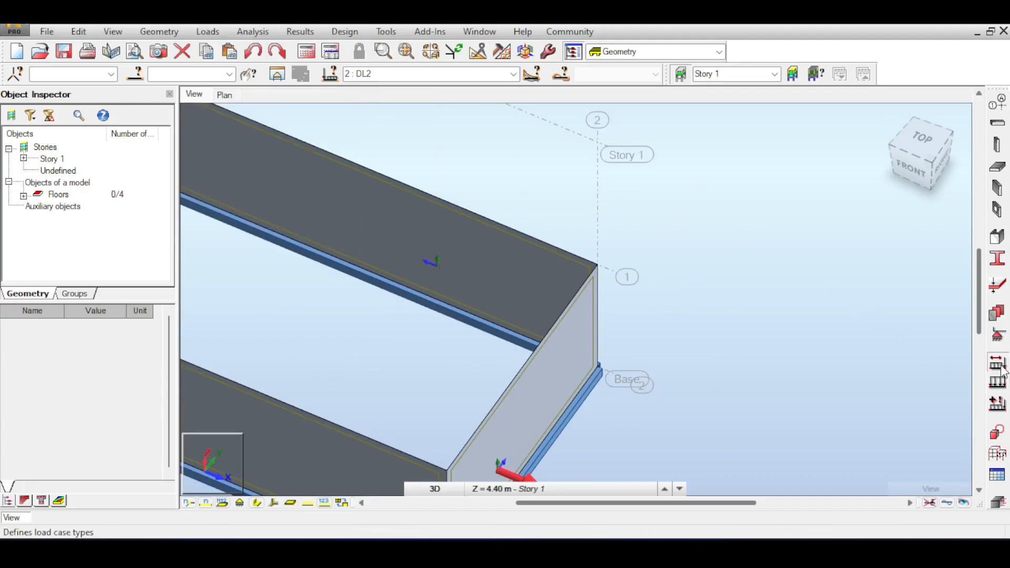
Define a third load case with live nature in Load Types
click(765, 156)
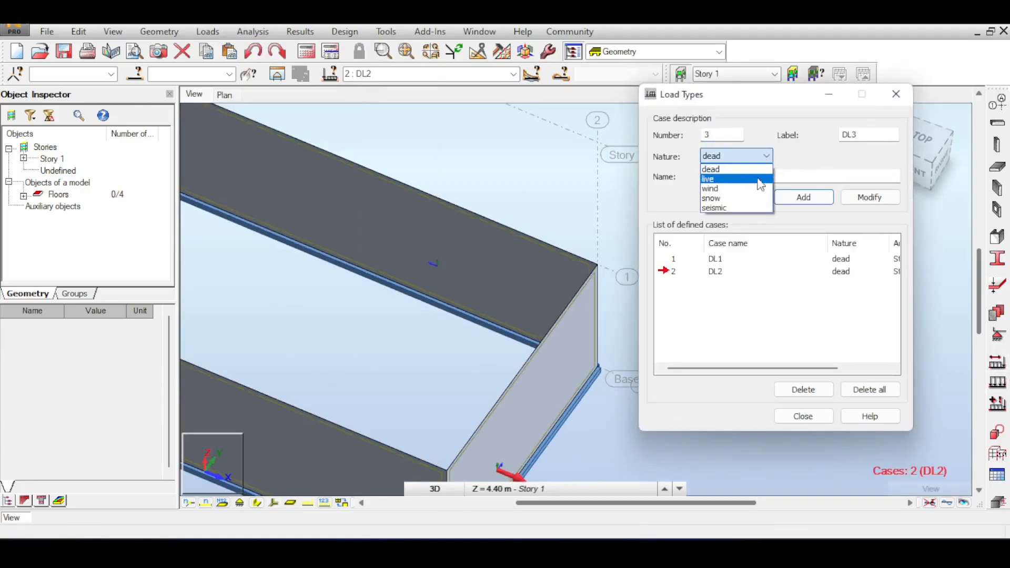
click(708, 179)
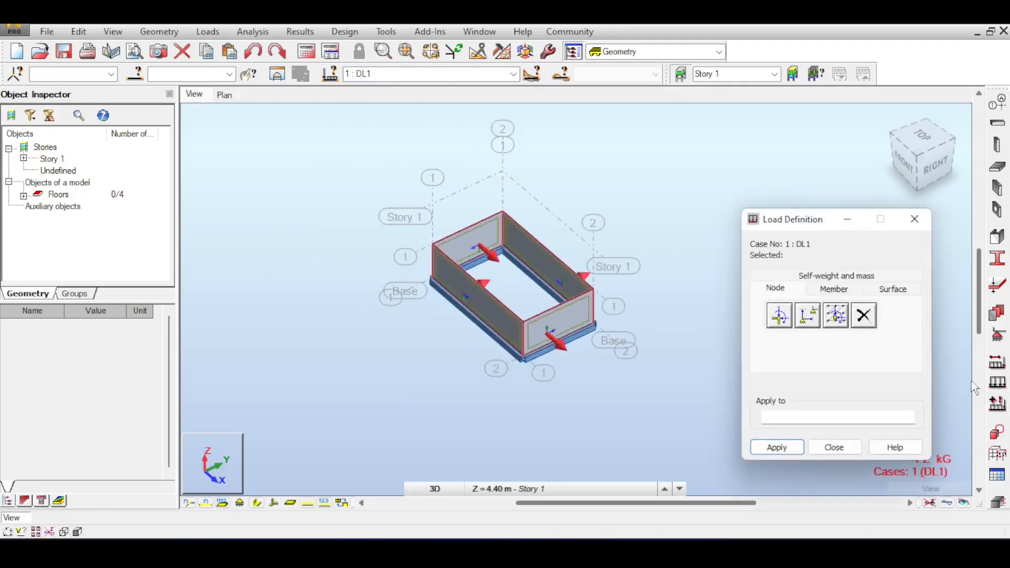
Add a surface hydrostatic pressure load with liquid level 2 m to the walls in DL1
click(894, 288)
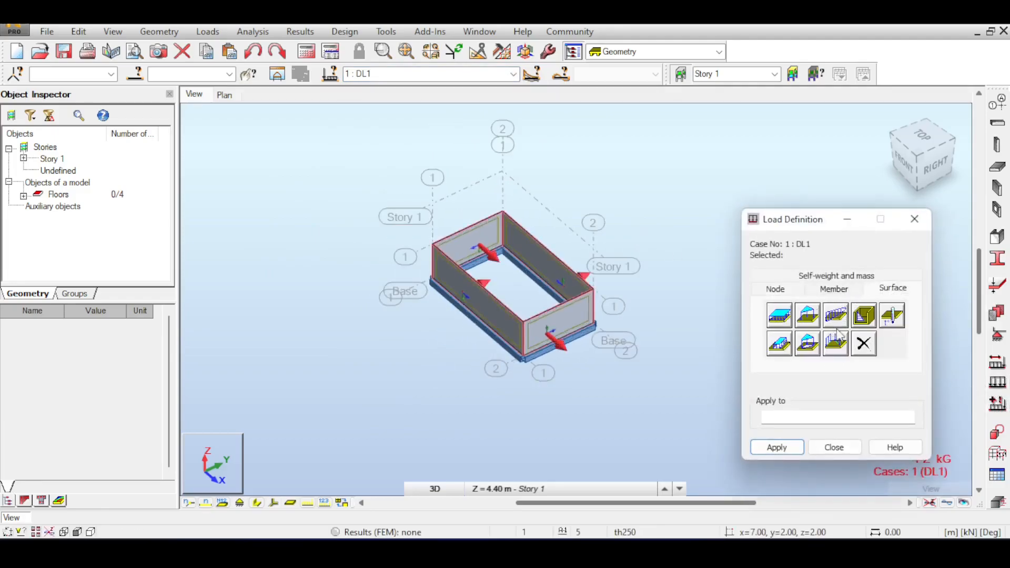
click(865, 344)
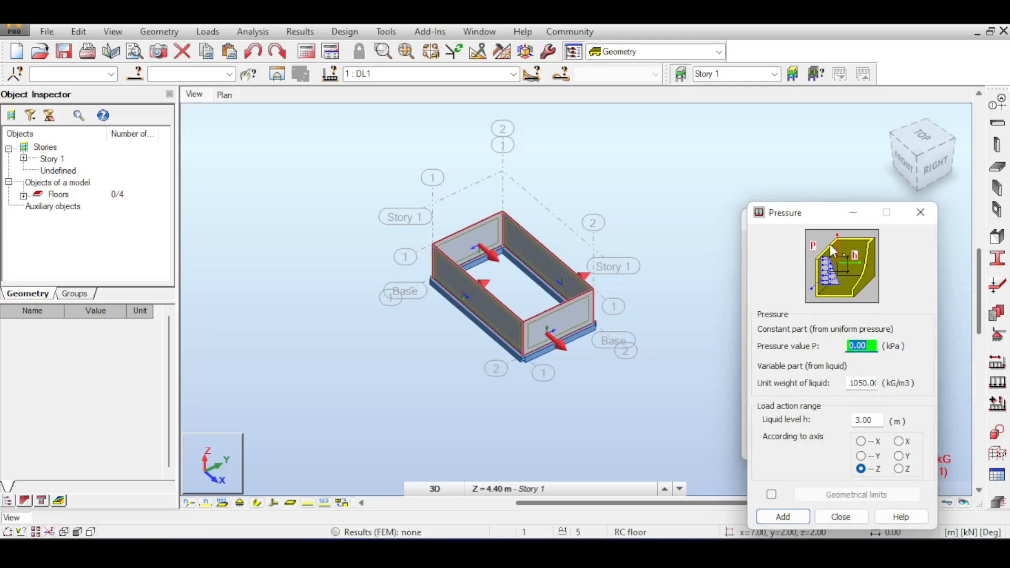
mouse_move(874, 346)
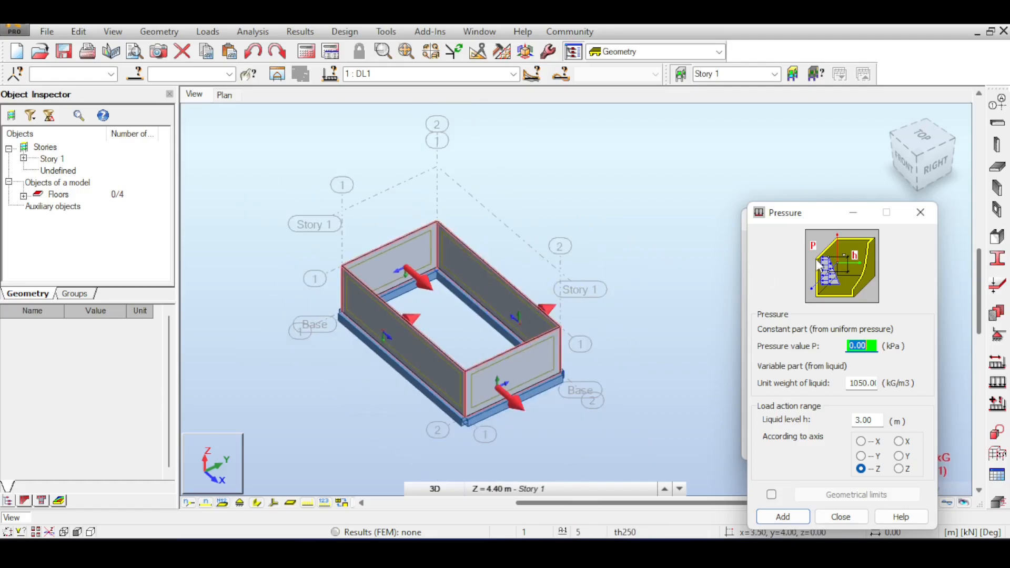
mouse_move(583, 258)
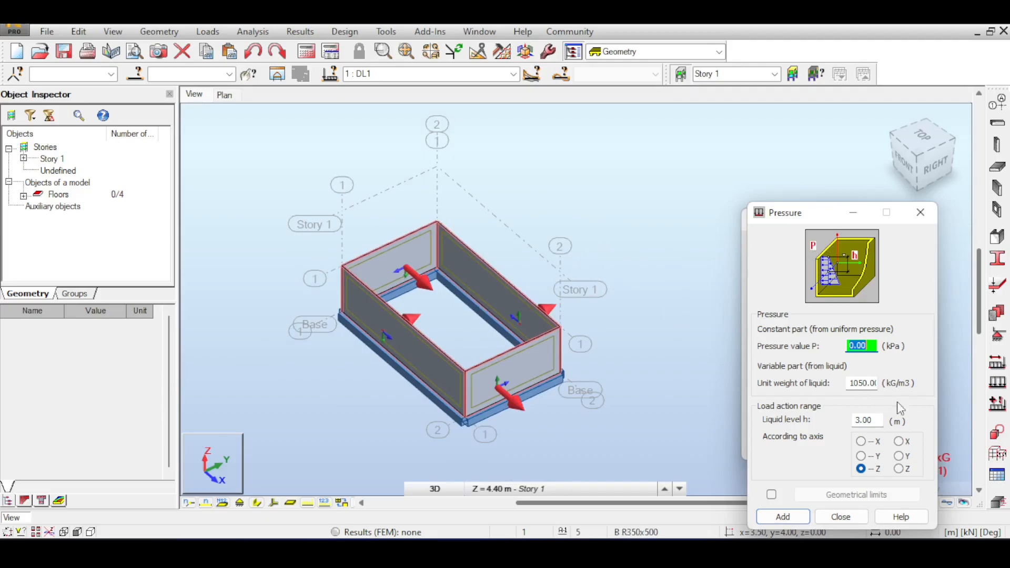
click(861, 383)
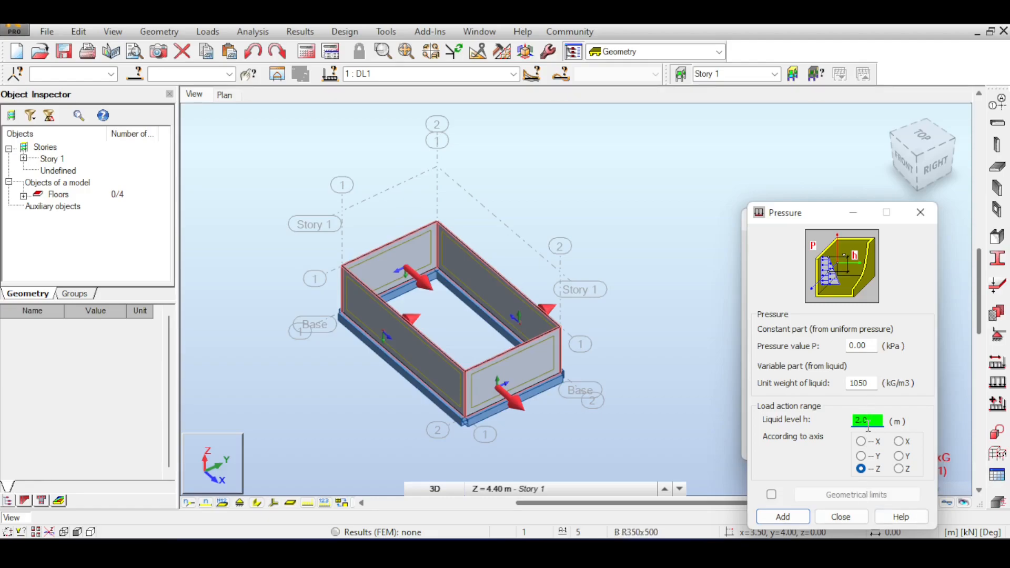
click(461, 291)
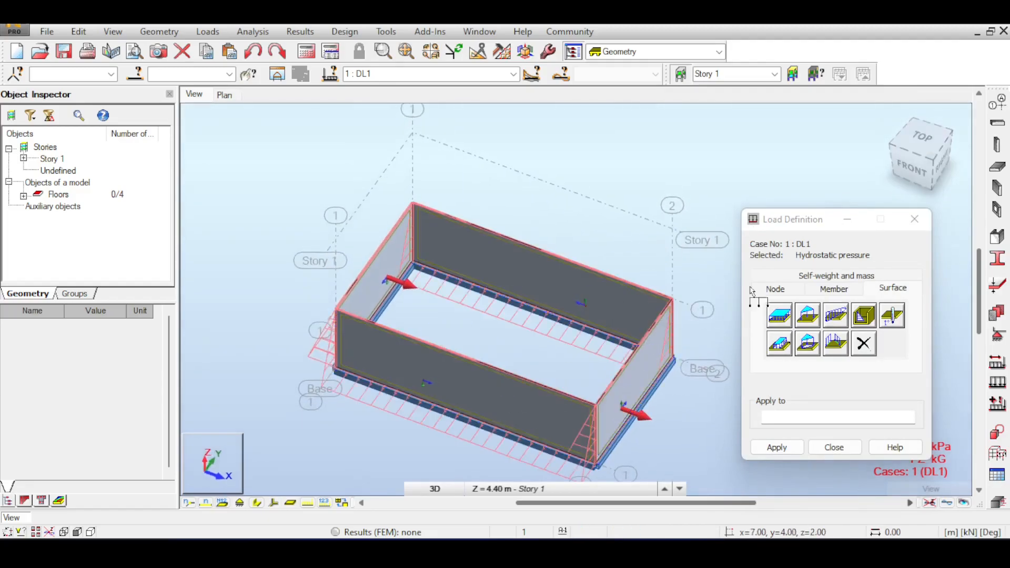
Reverse the wall panels' local Z axis so DL1 pressure acts on the inner faces
click(834, 447)
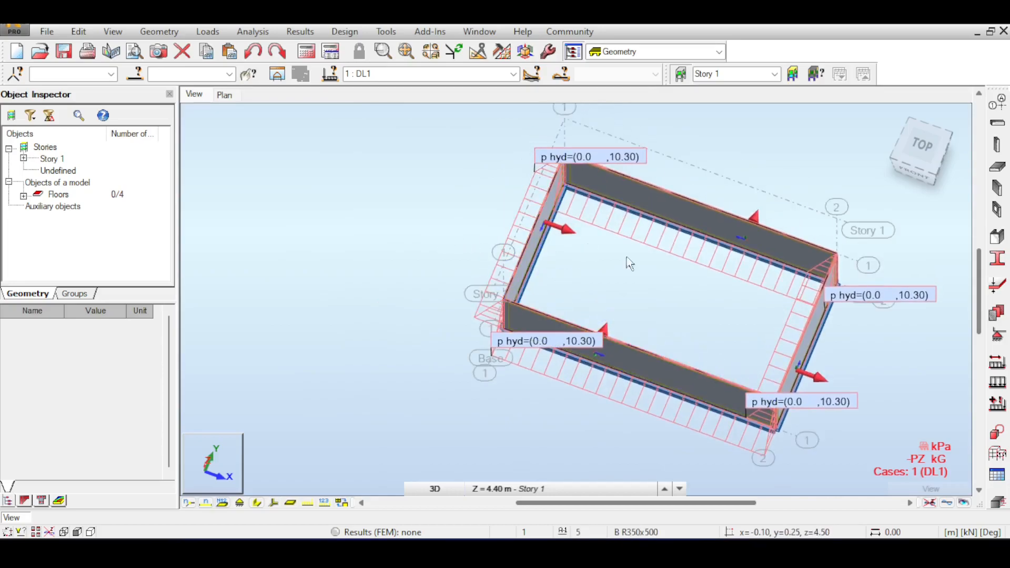
mouse_move(533, 292)
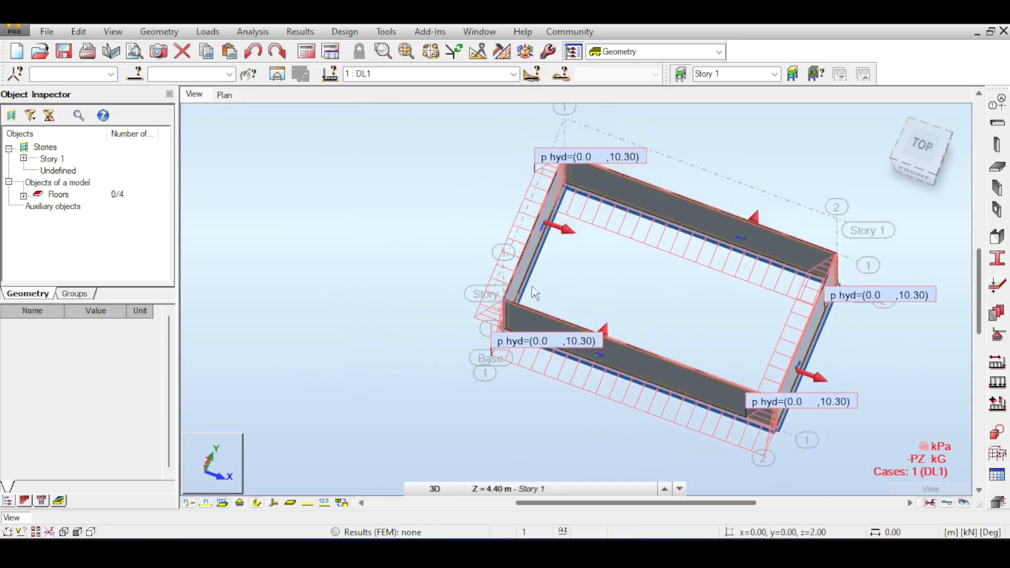
mouse_move(650, 303)
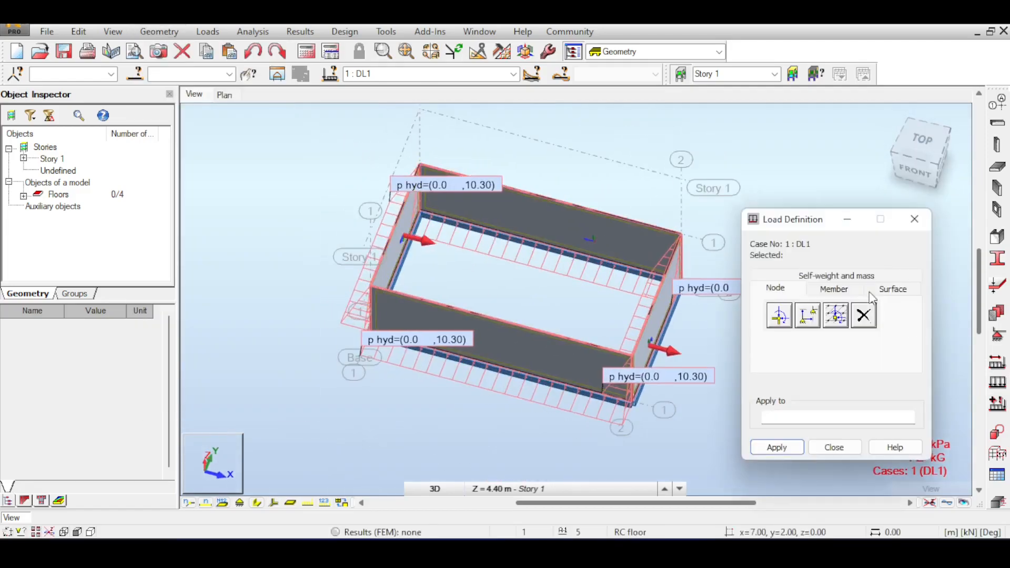
click(893, 288)
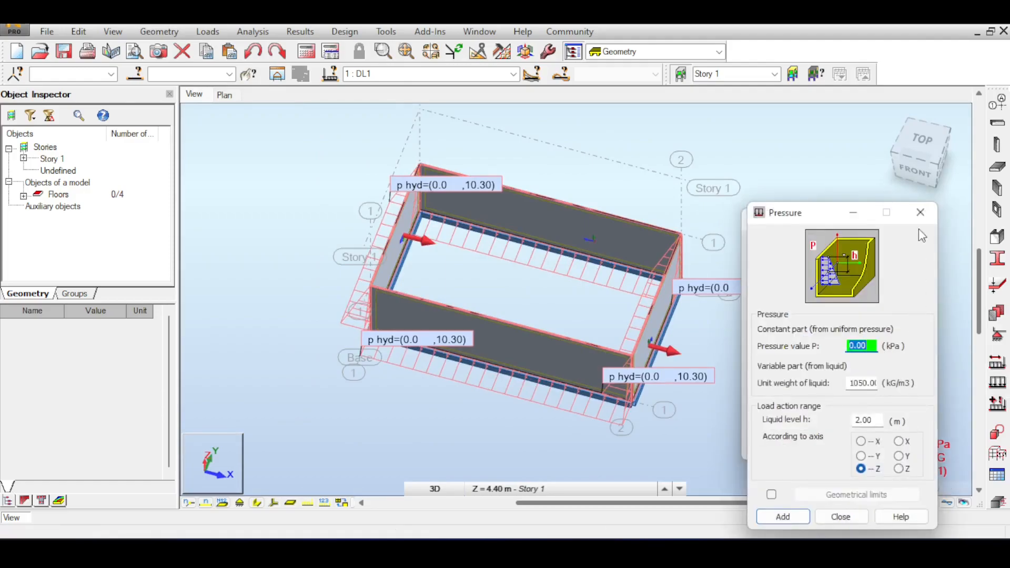
click(159, 30)
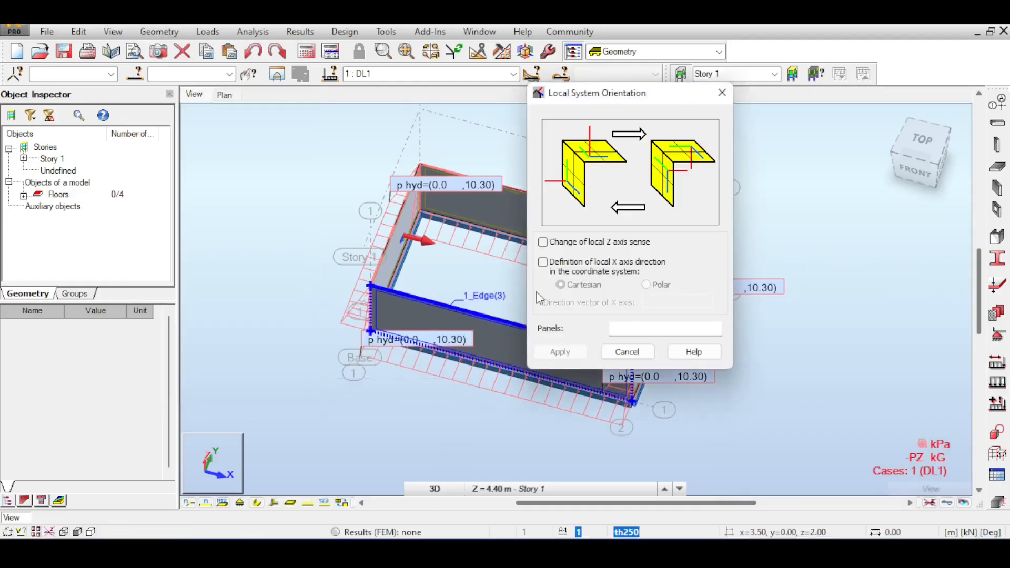
click(543, 242)
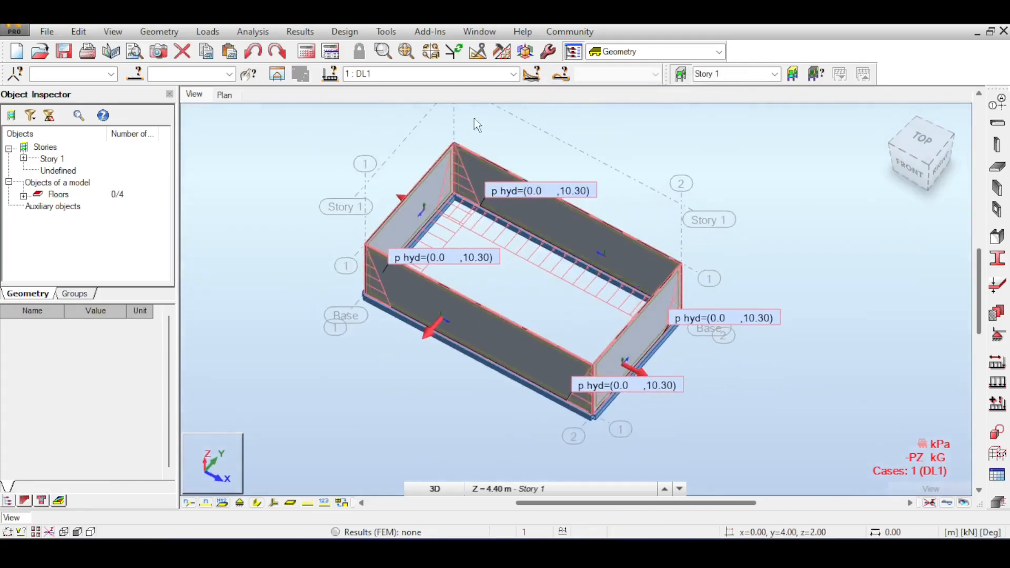
Switch to load case DL2 and bring up the Soil Pressure special load settings
click(512, 74)
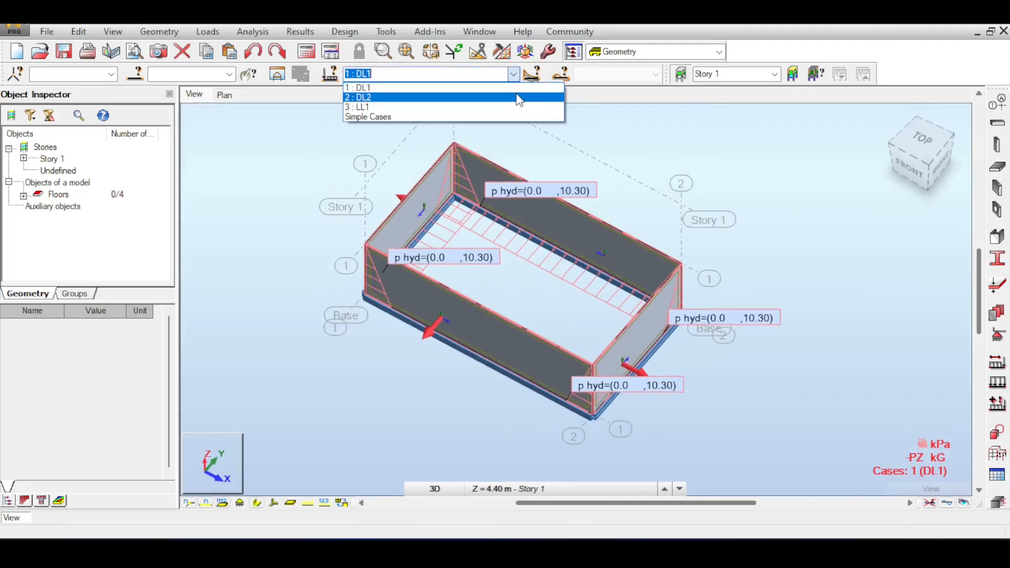
click(357, 96)
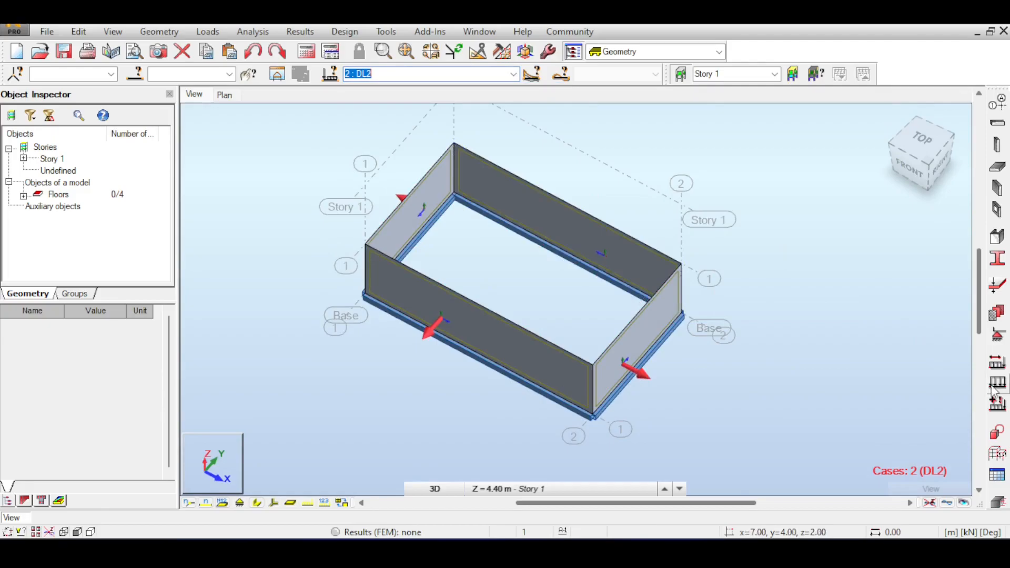
click(208, 30)
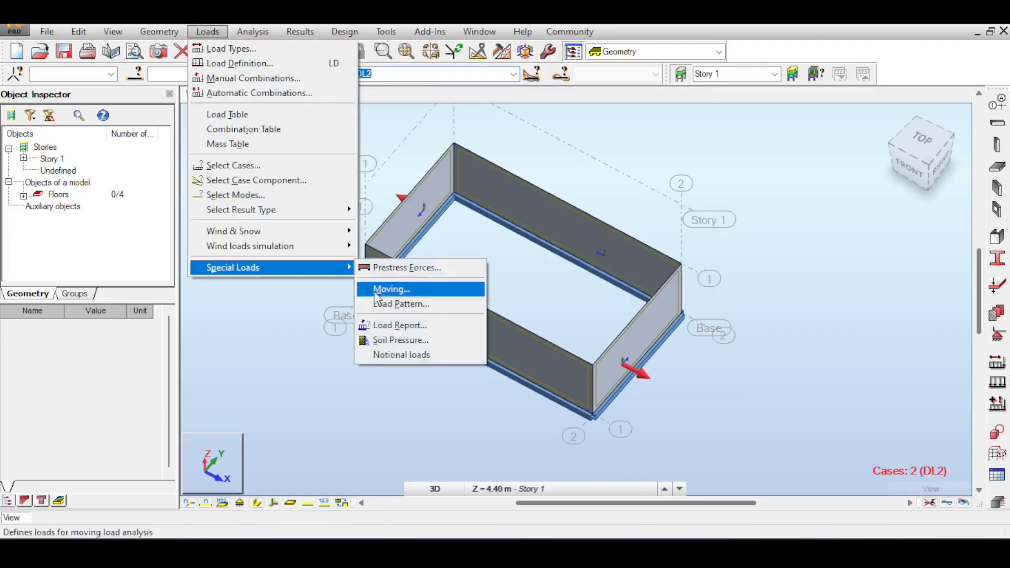
click(400, 340)
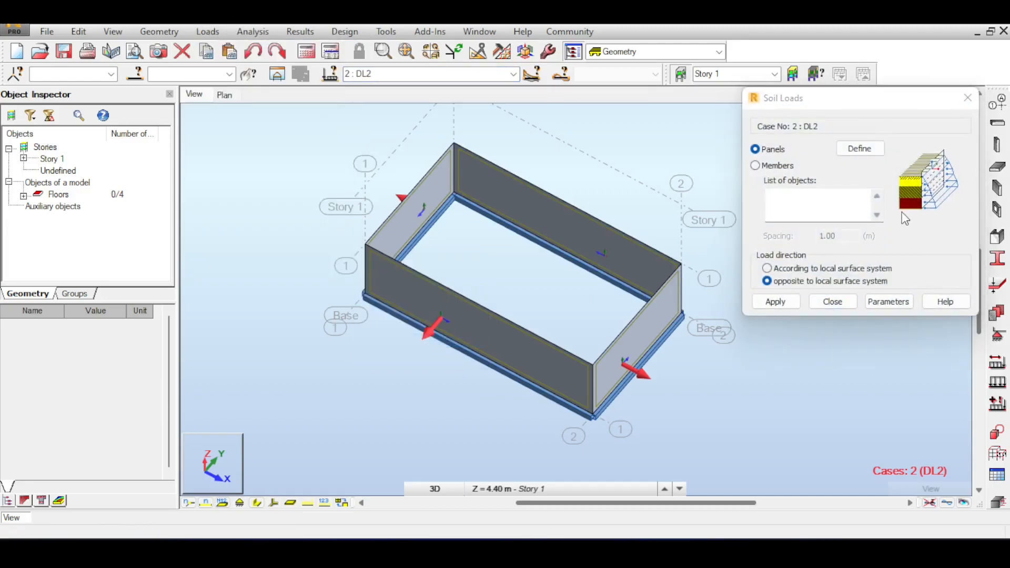
mouse_move(902, 170)
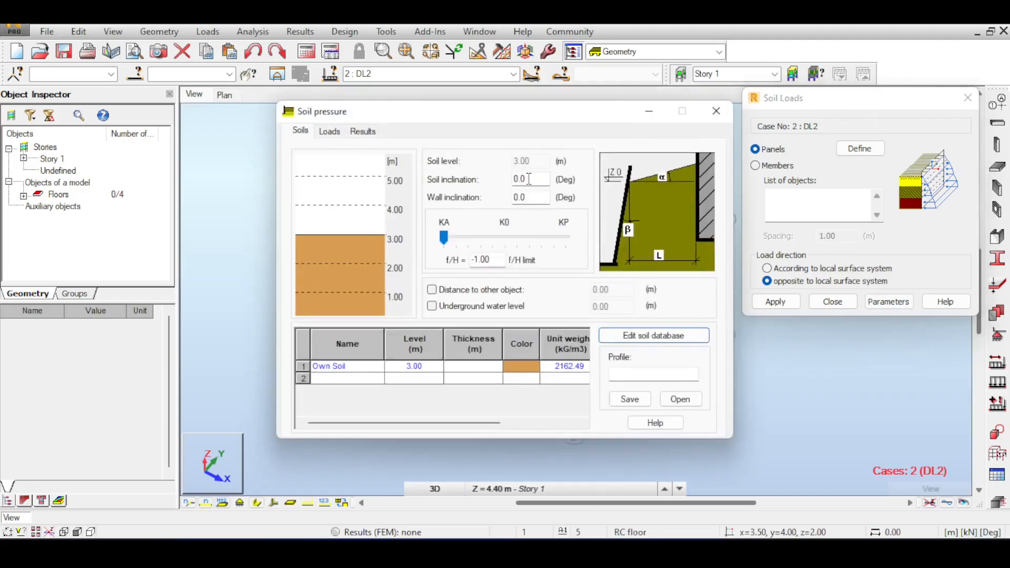
Set the soil level to 2.00 m and preview the resulting soil pressure diagram
triple_click(522, 179)
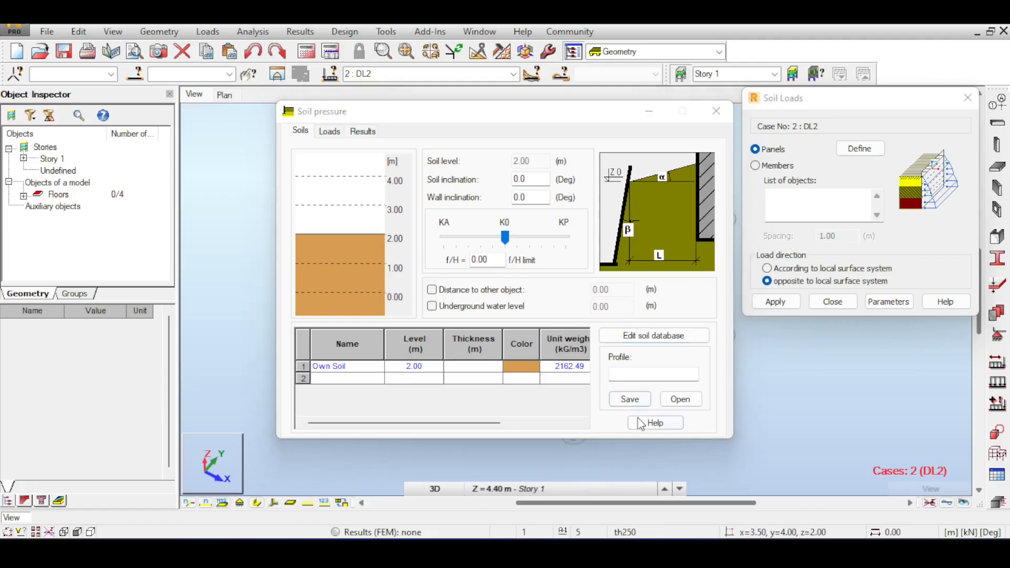
click(330, 131)
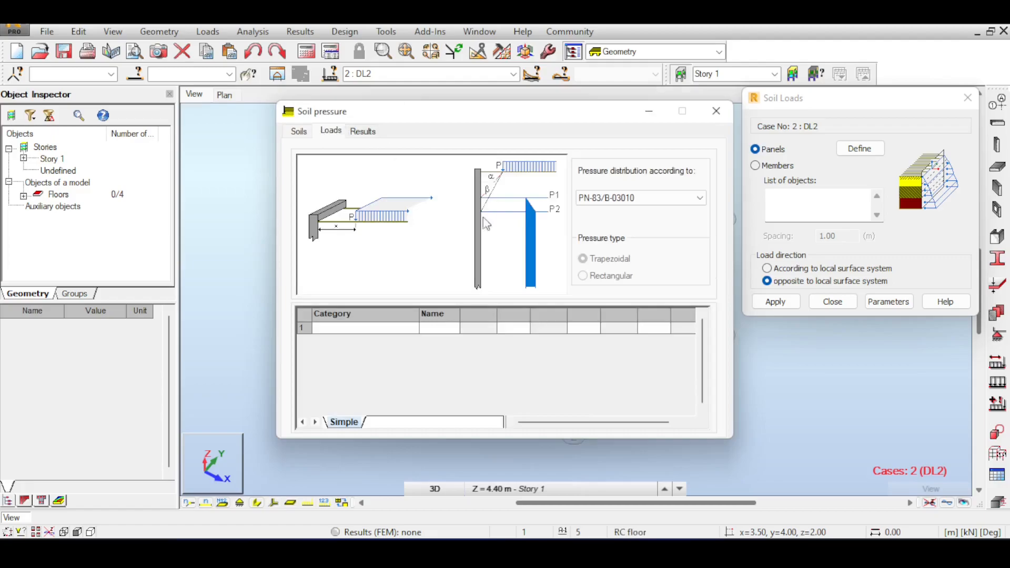
mouse_move(529, 172)
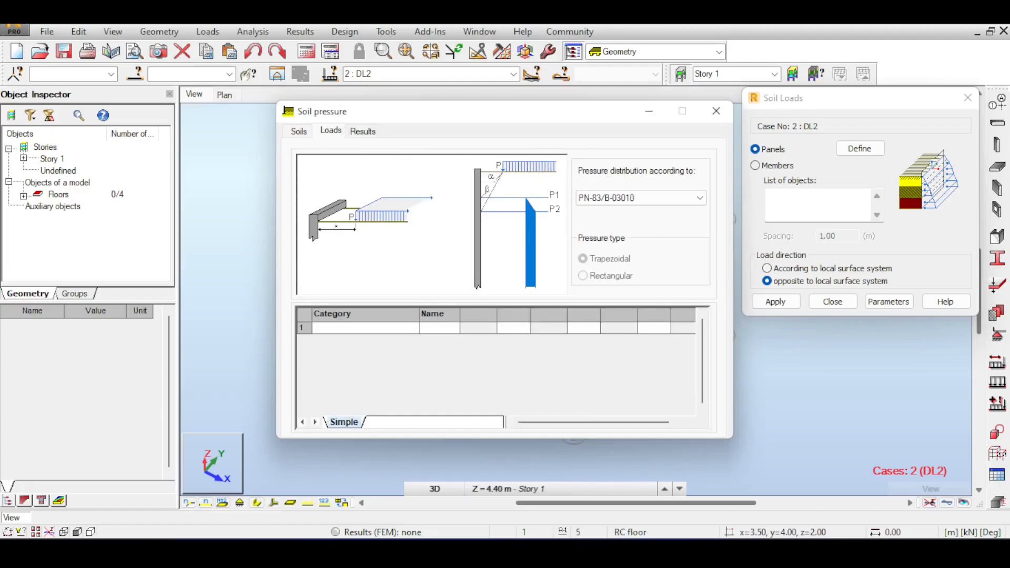
mouse_move(625, 398)
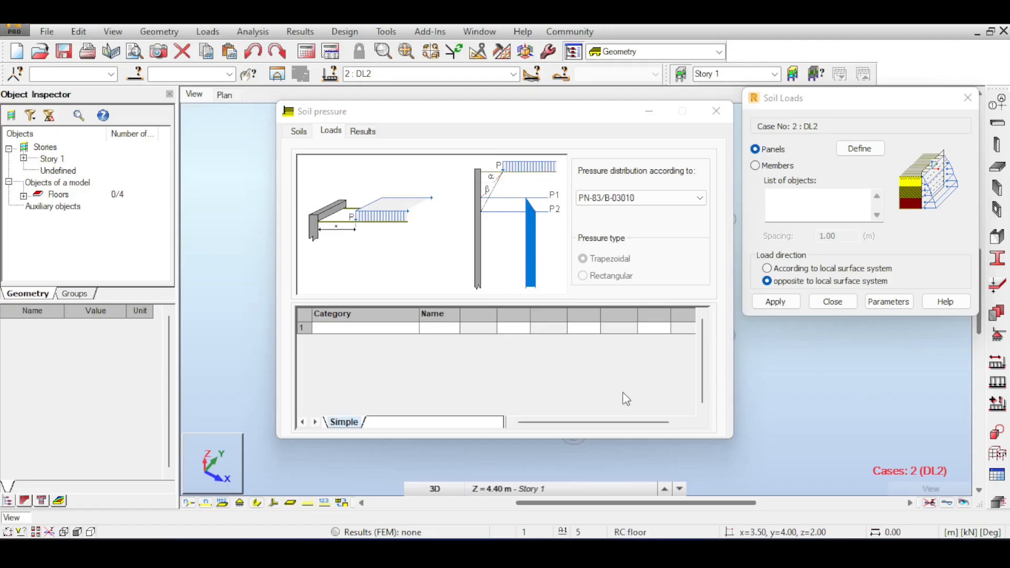
click(364, 131)
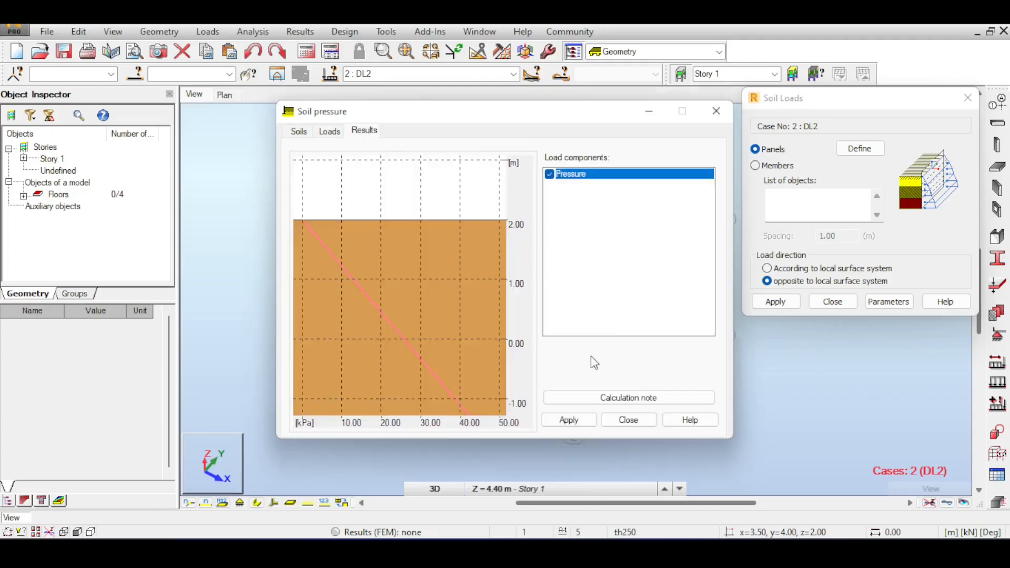
mouse_move(462, 380)
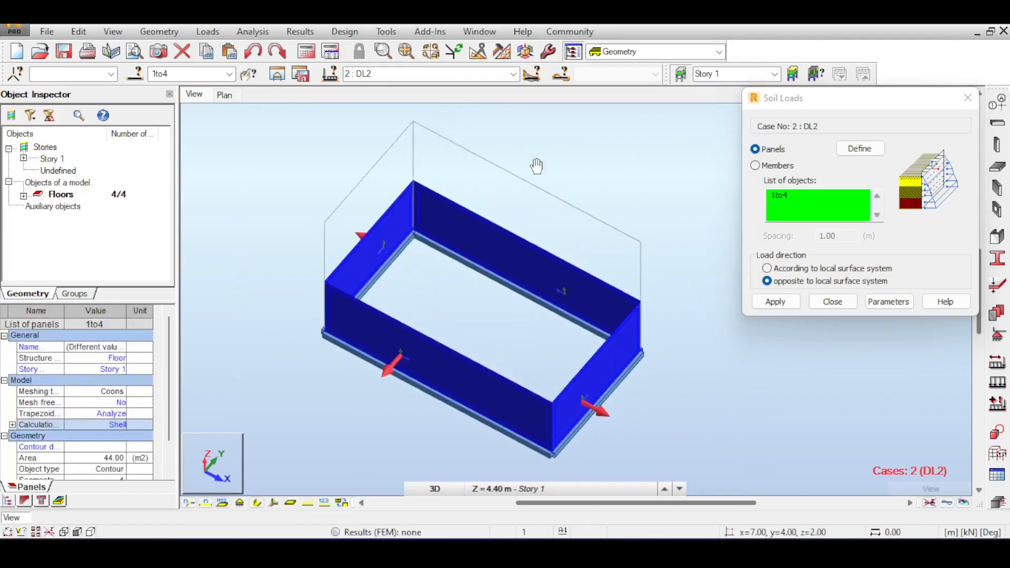
Apply the -51.68 kPa soil pressure to wall panels 1to4 in DL2 and dismiss the Soil Loads dialog
click(776, 302)
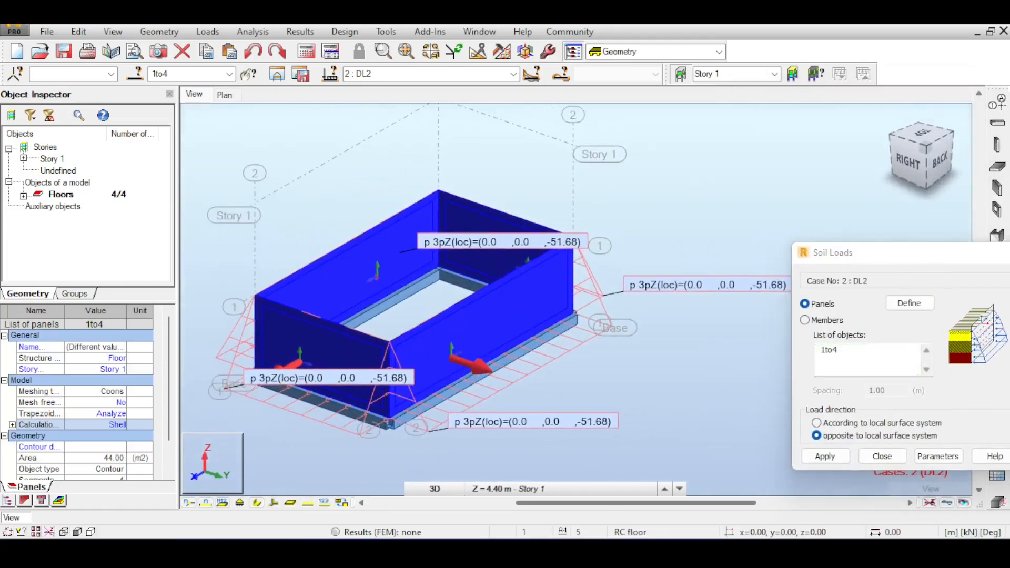
scroll(up, 3)
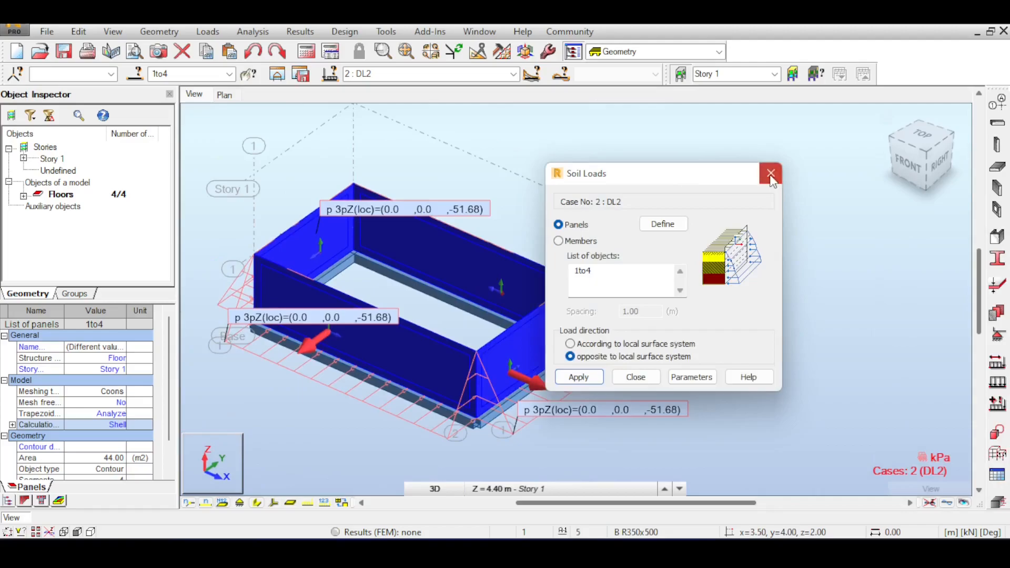
click(770, 174)
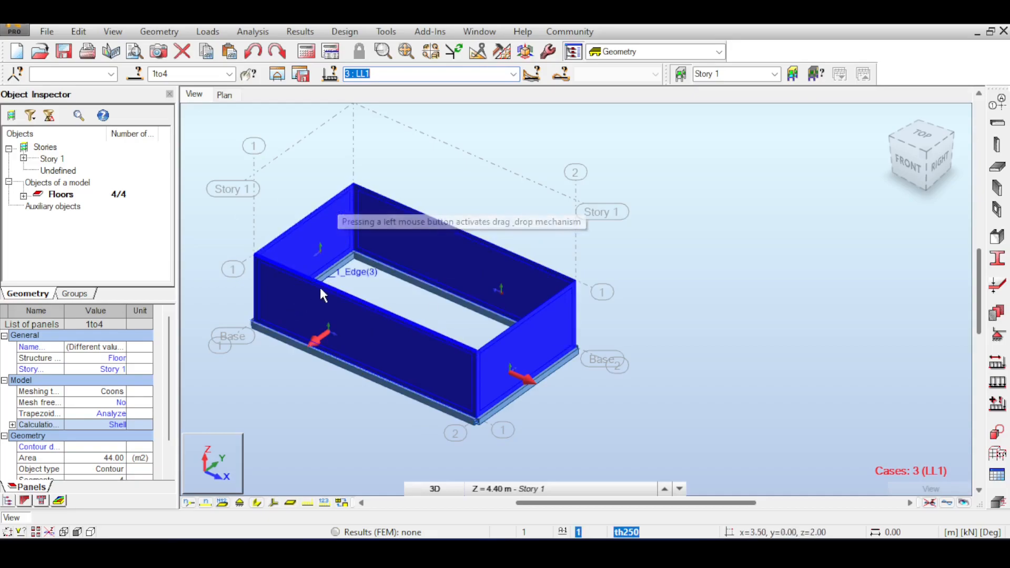
mouse_move(512, 217)
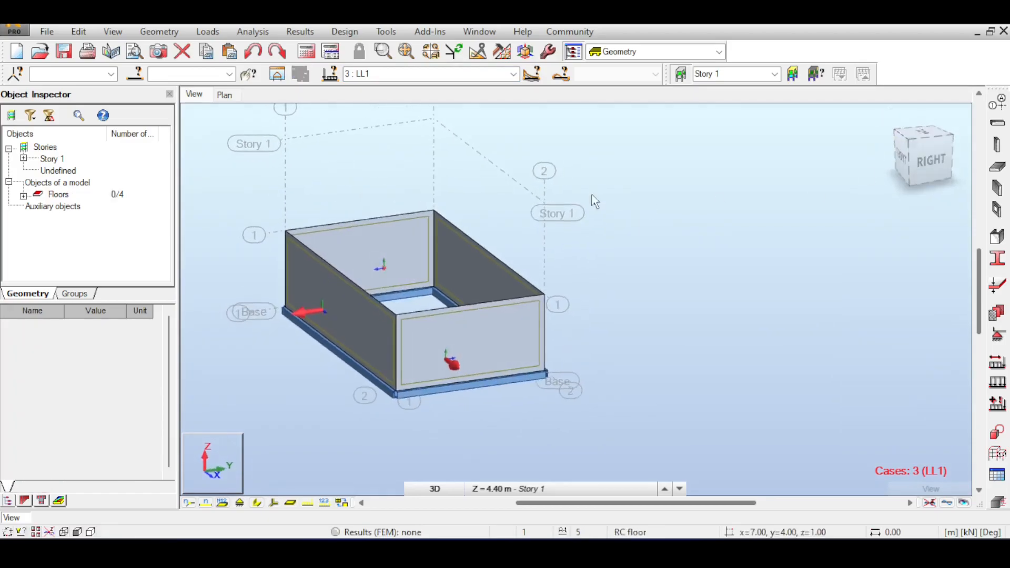
Restore the isometric 3D view of the pool walls before defining LL1 loads
click(355, 270)
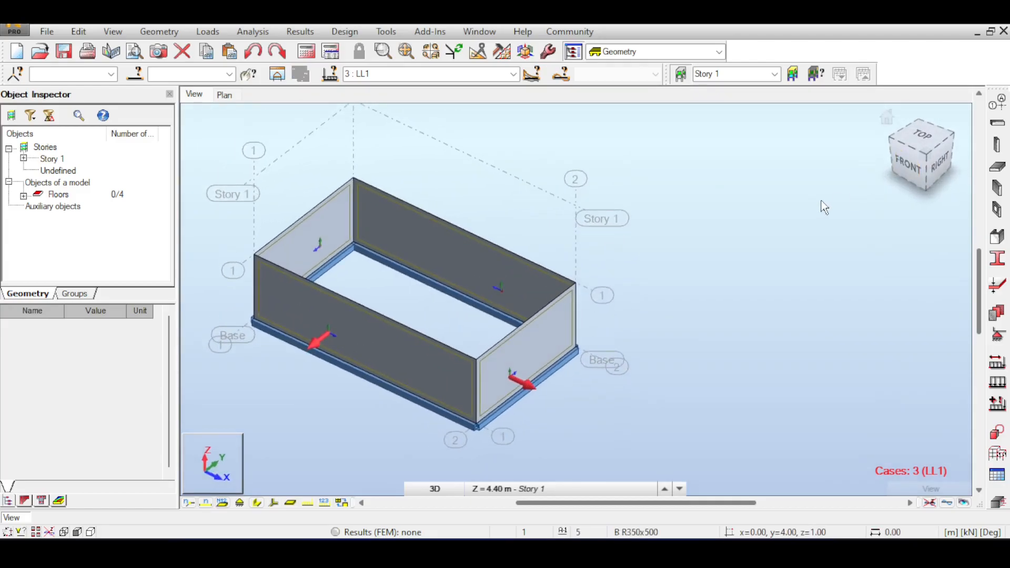
mouse_move(825, 206)
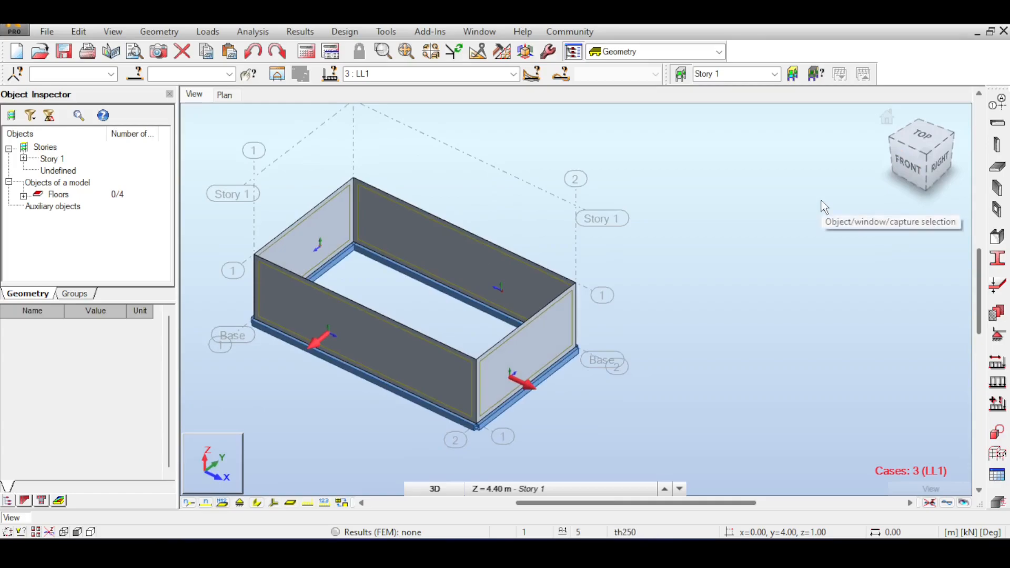
mouse_move(822, 341)
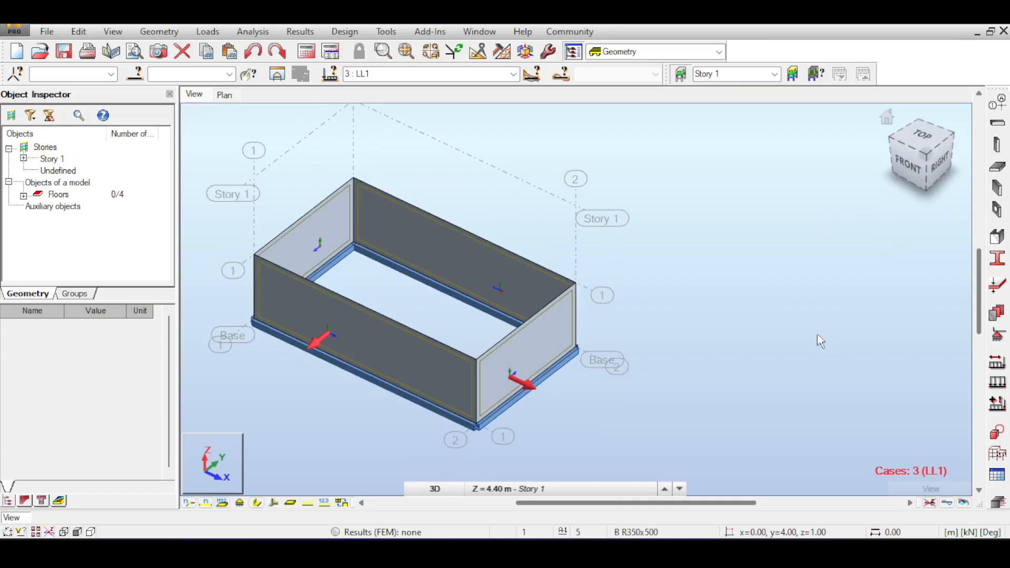
mouse_move(790, 332)
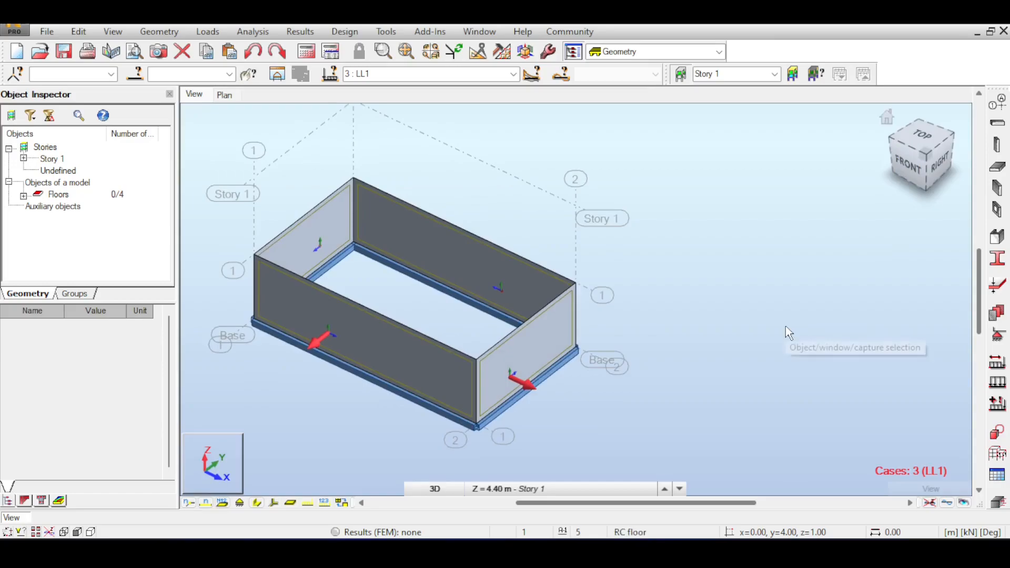
mouse_move(528, 174)
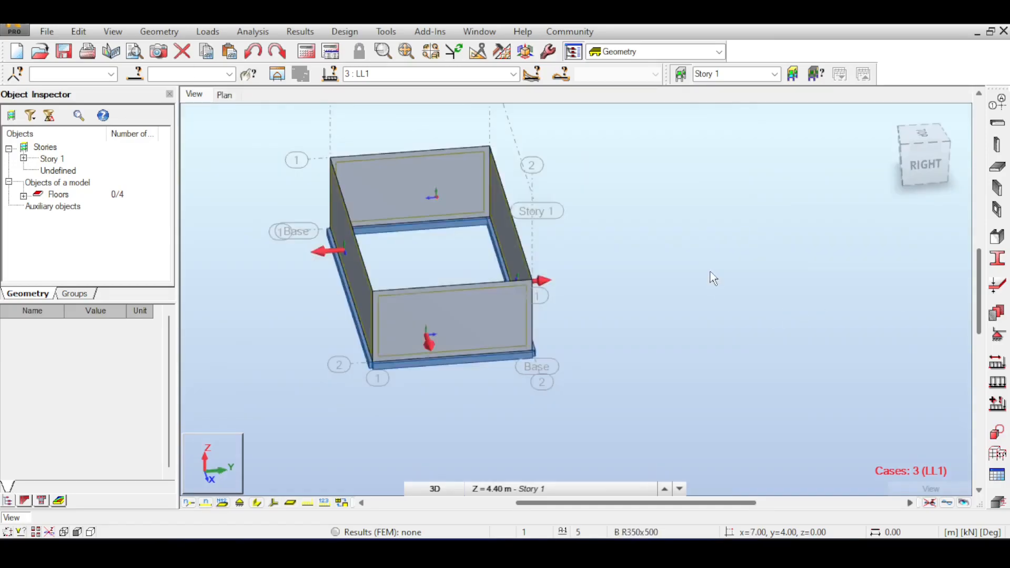
mouse_move(713, 277)
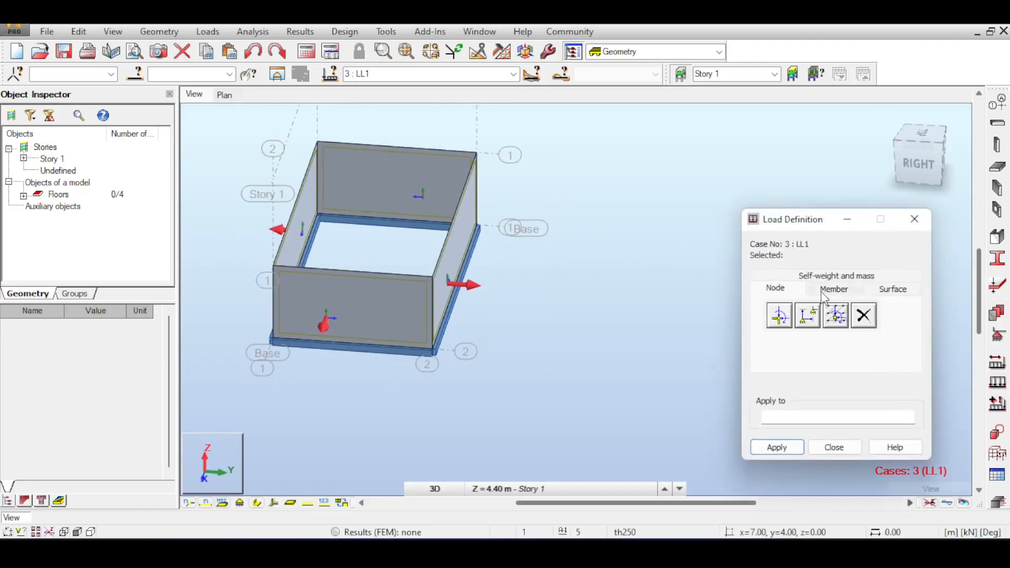
Add a uniform planar surface load Z = -0.9 kPa in local coordinates to panels 1to4 under LL1
click(835, 315)
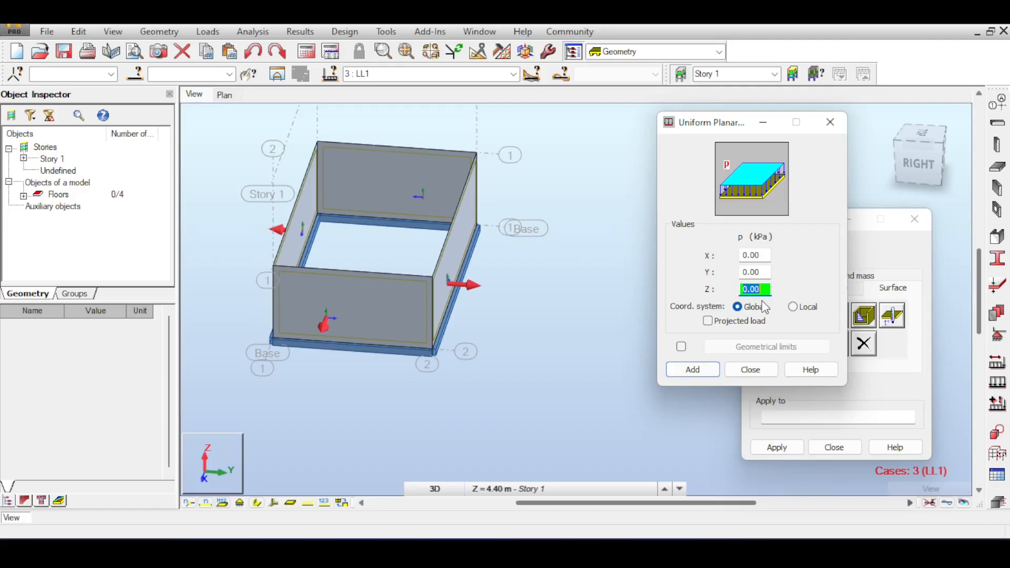
text(-0.9)
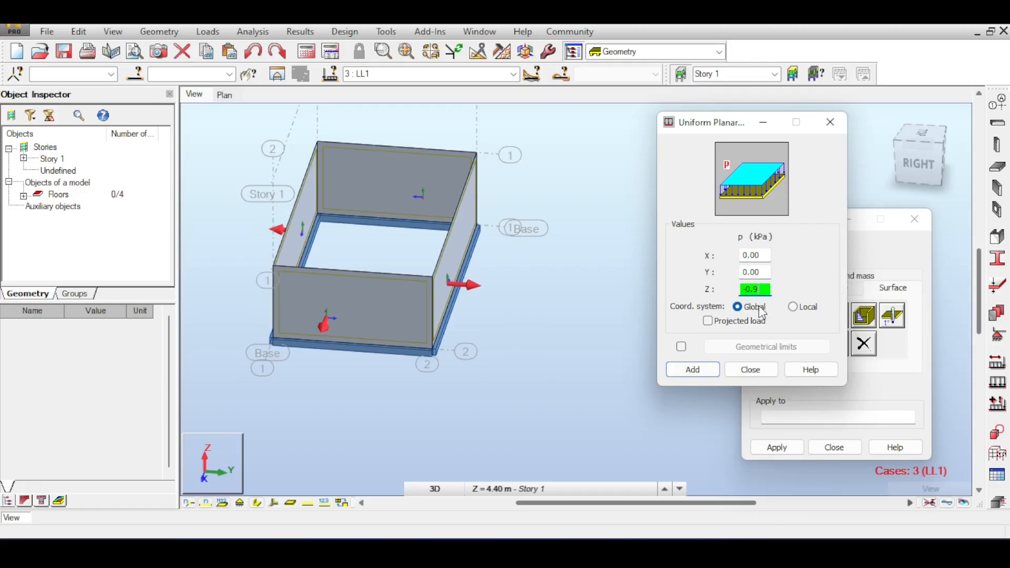
click(794, 307)
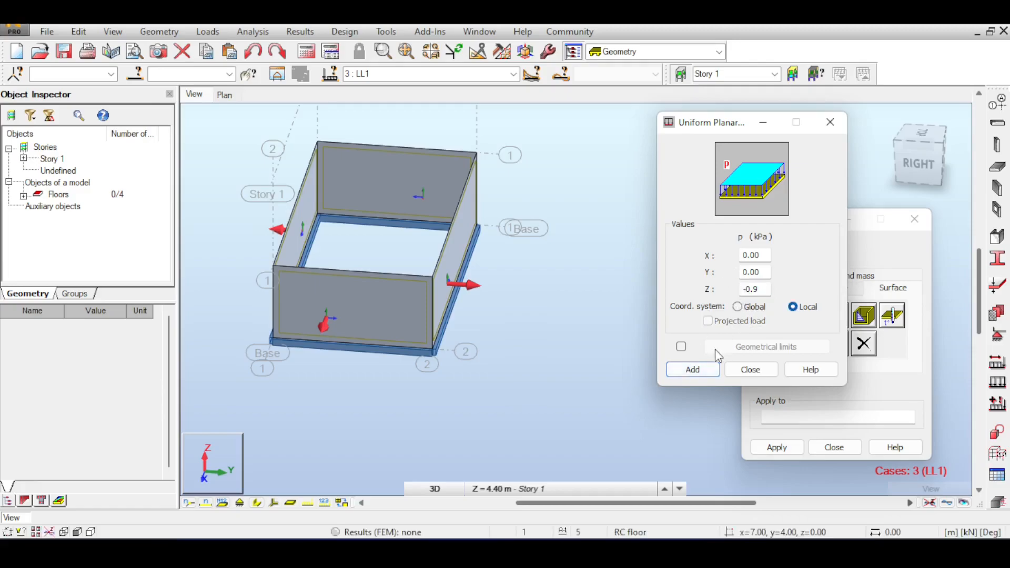
click(750, 370)
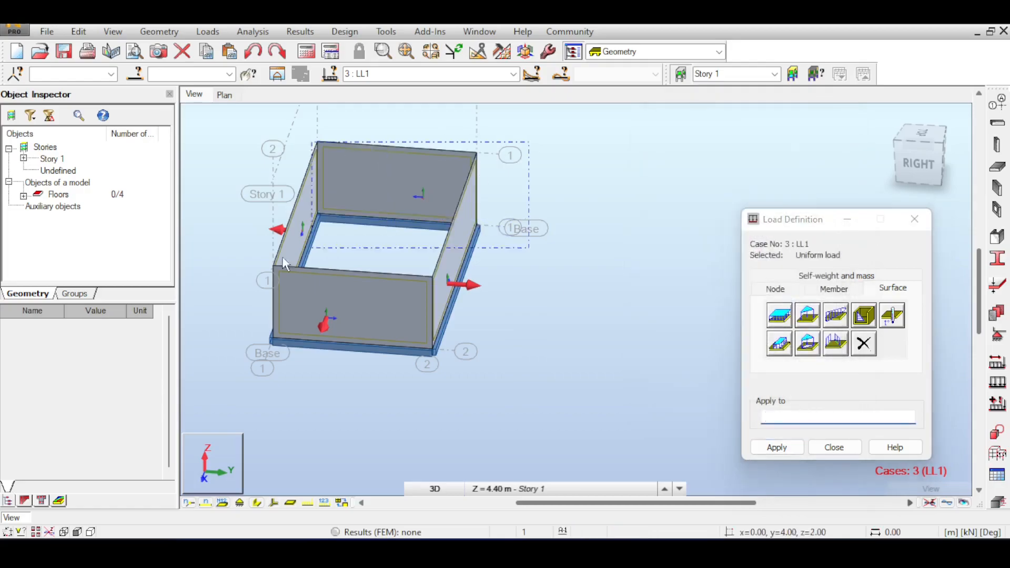
click(777, 447)
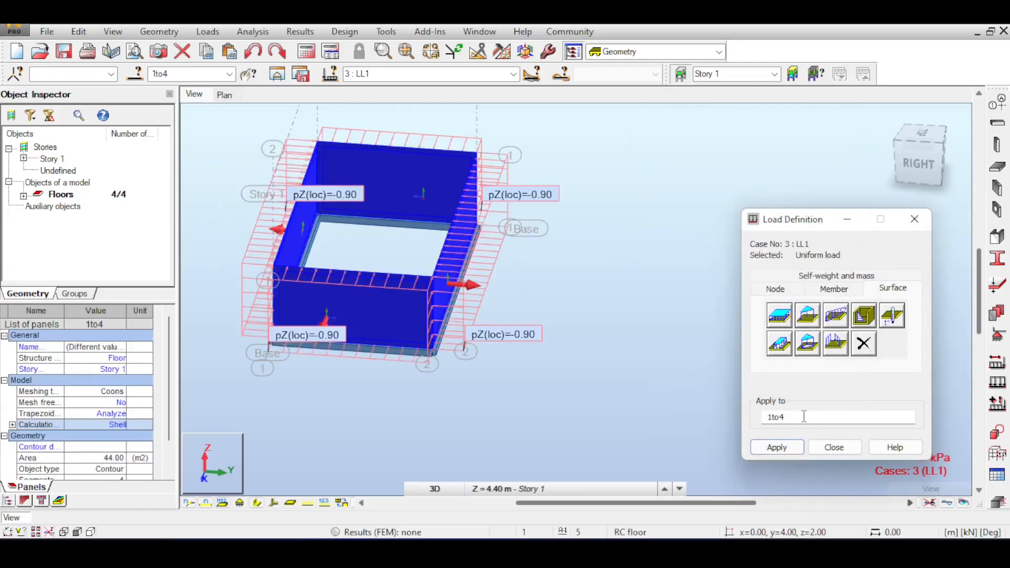
click(834, 448)
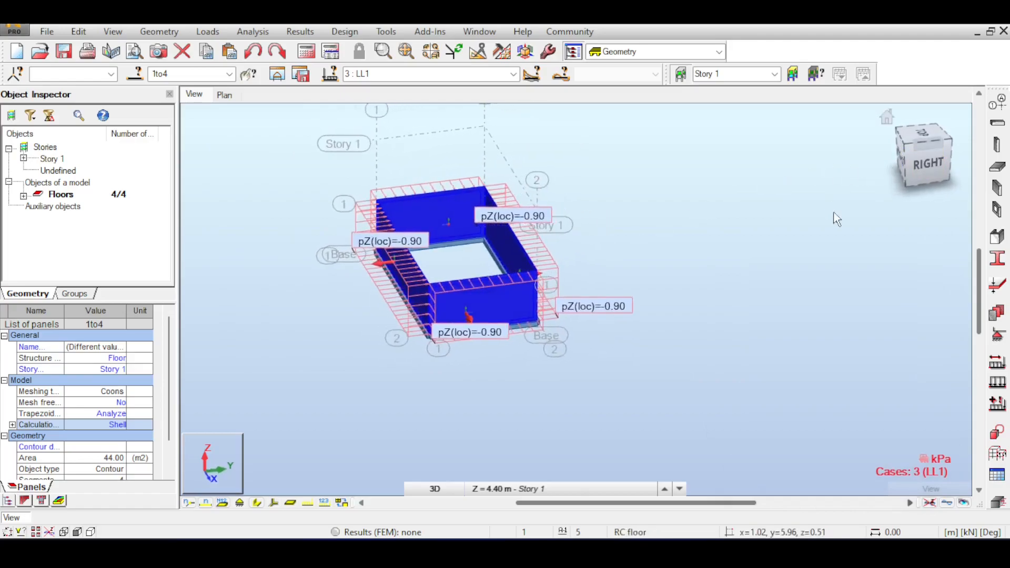
click(512, 74)
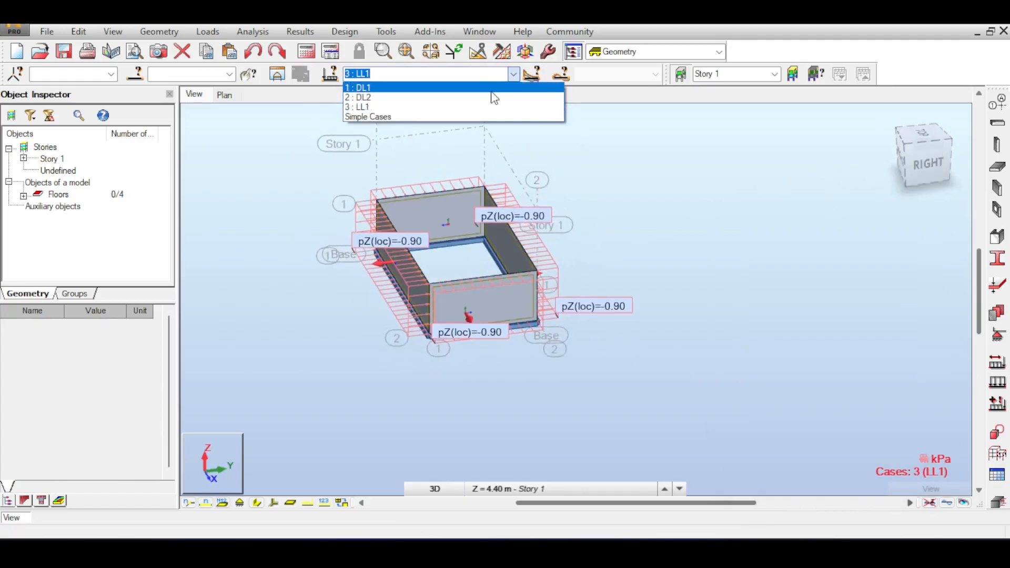
Switch the current case to DL1 and reach the reinforcing bar databases in Job Preferences
click(361, 88)
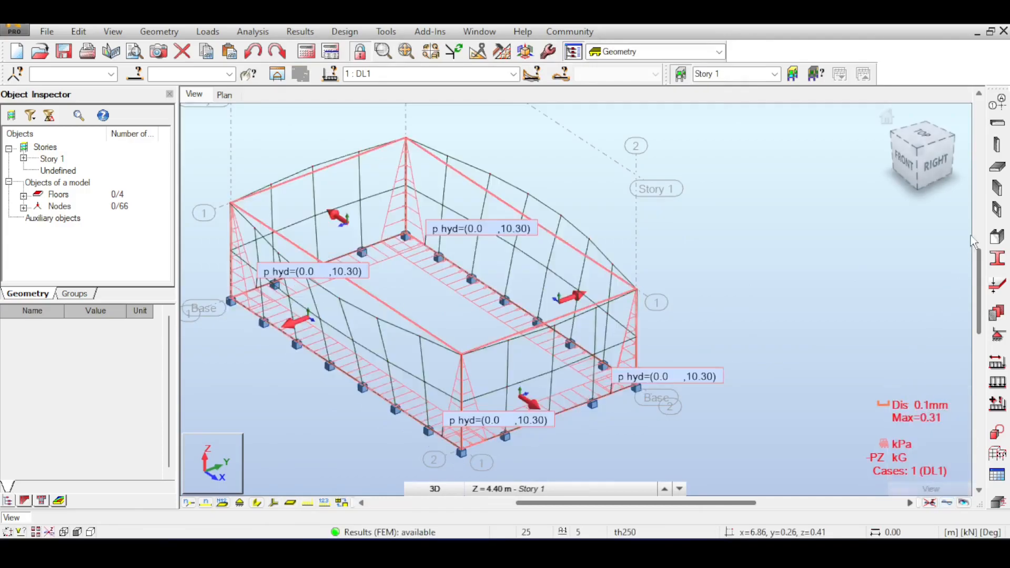
scroll(down, 3)
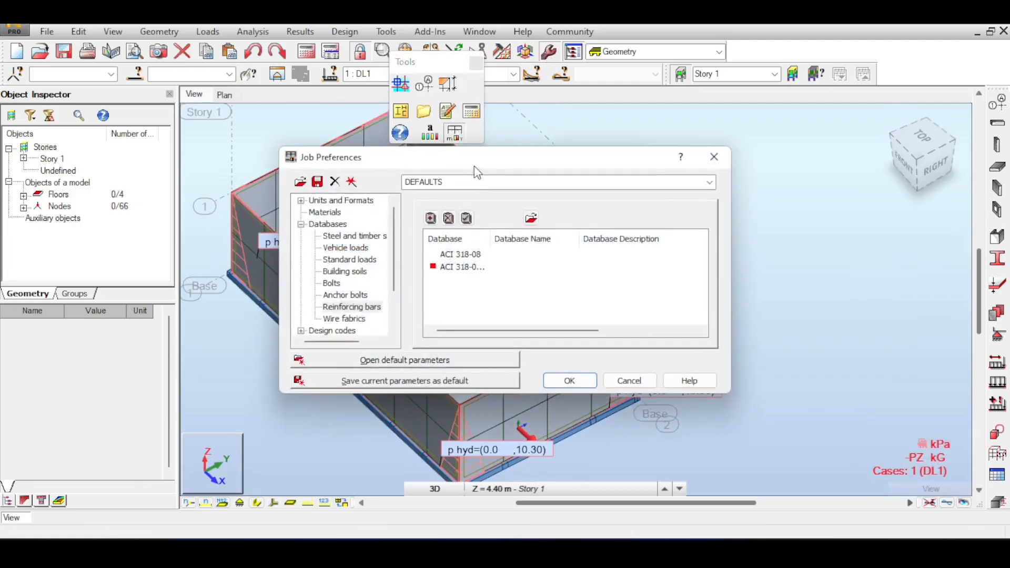
Confirm fine panel meshing under Work Parameters > Meshing and accept the job preferences
scroll(down, 3)
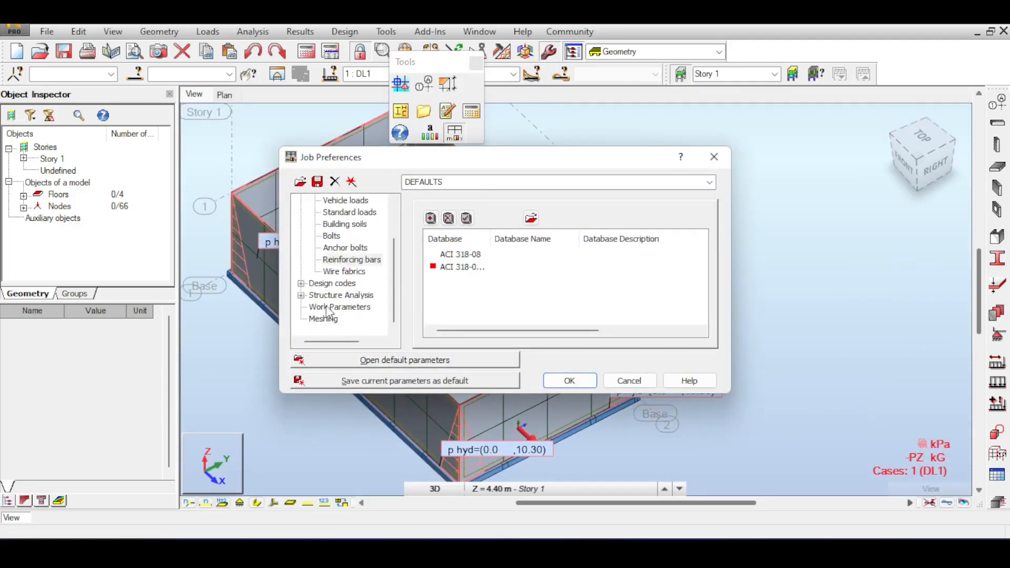
click(340, 306)
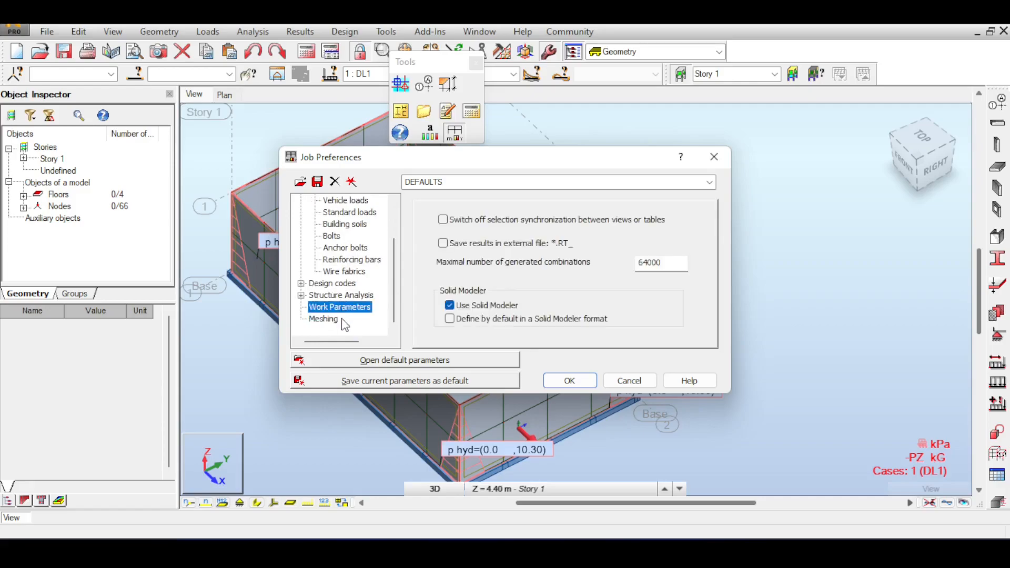
click(324, 318)
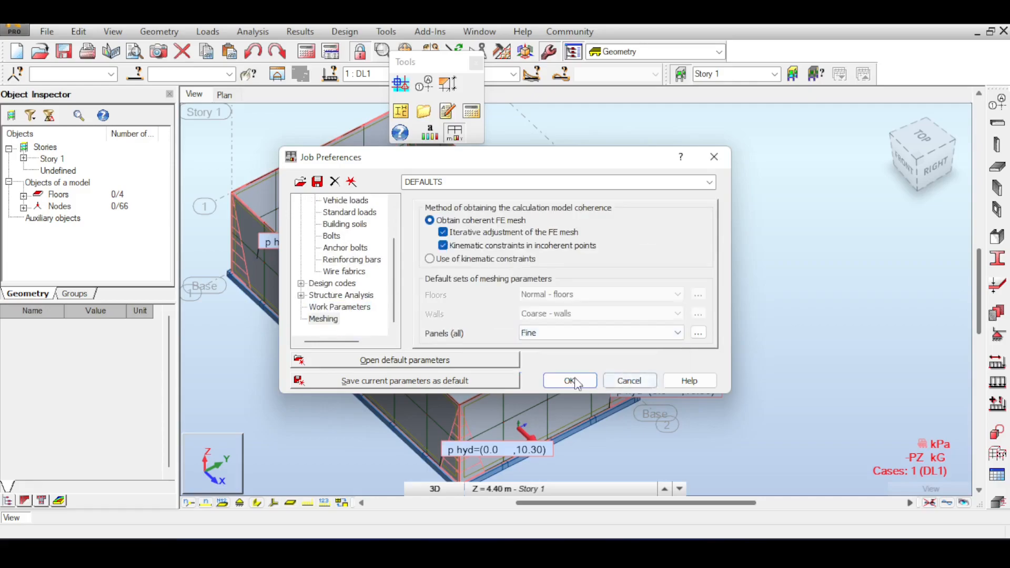
click(569, 380)
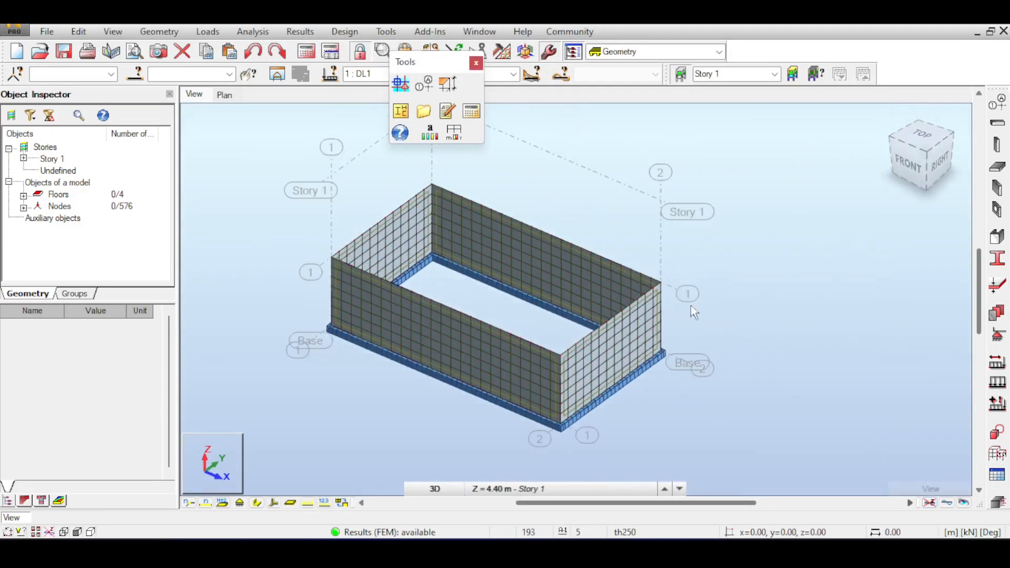
Display the DL1 Moments Mxx colour map on the walls via Results > Maps, then dismiss the dialog
click(300, 31)
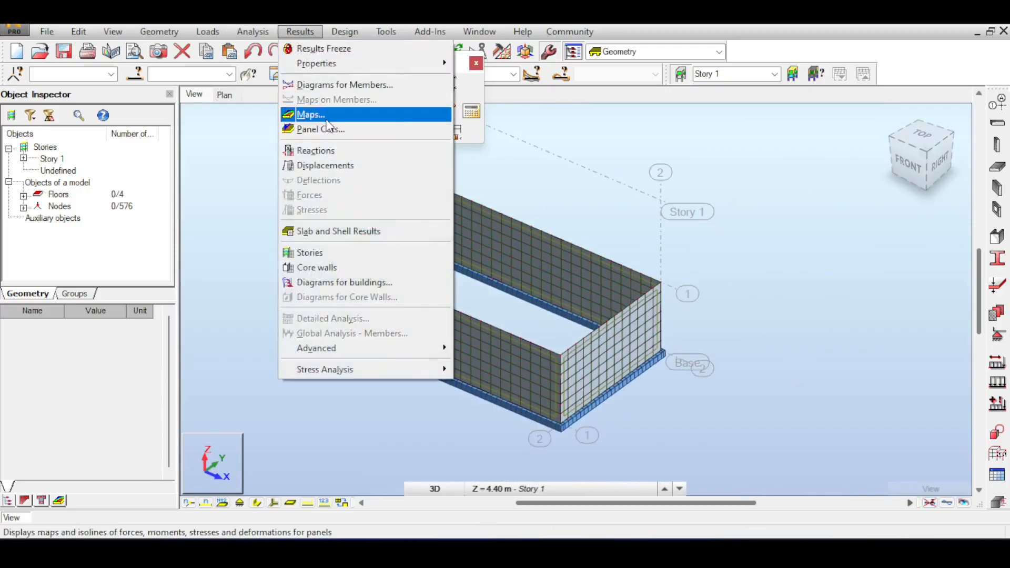
click(311, 114)
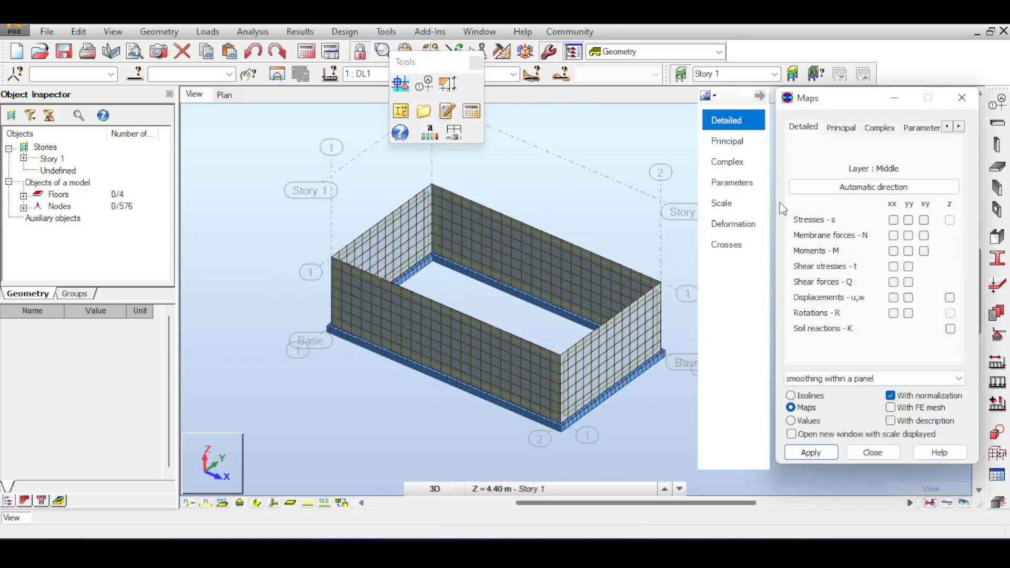
click(894, 250)
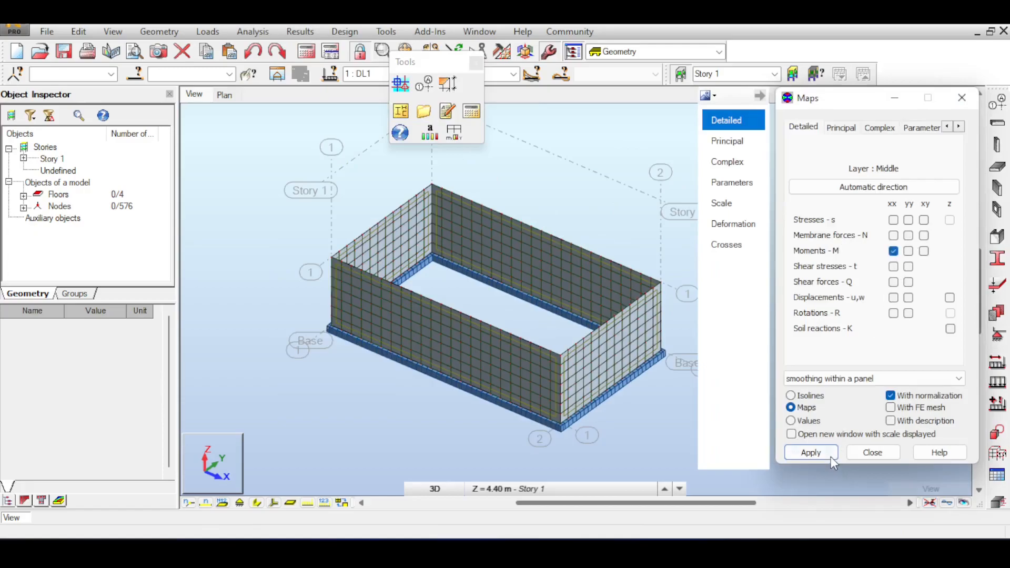
click(811, 452)
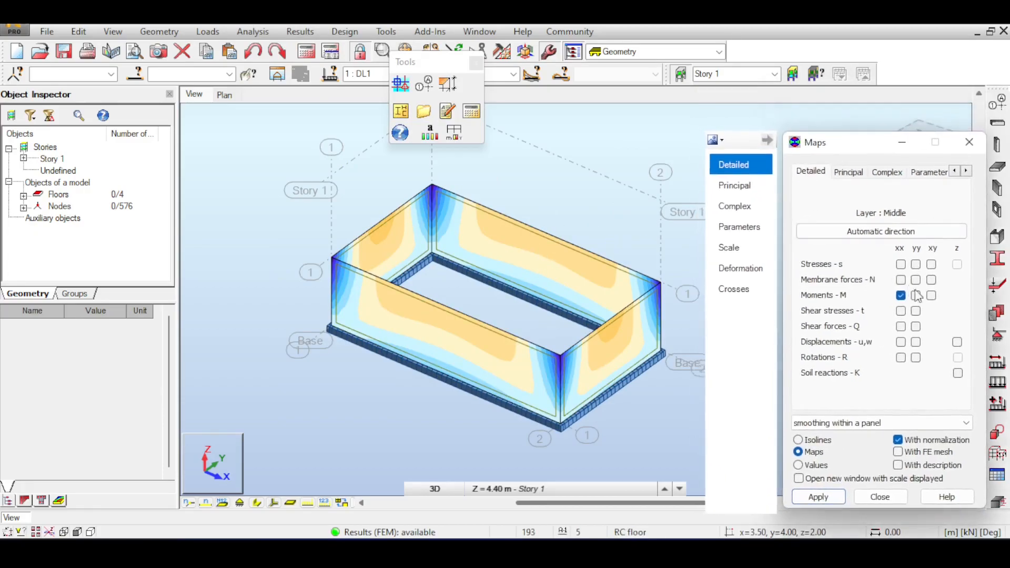
click(915, 295)
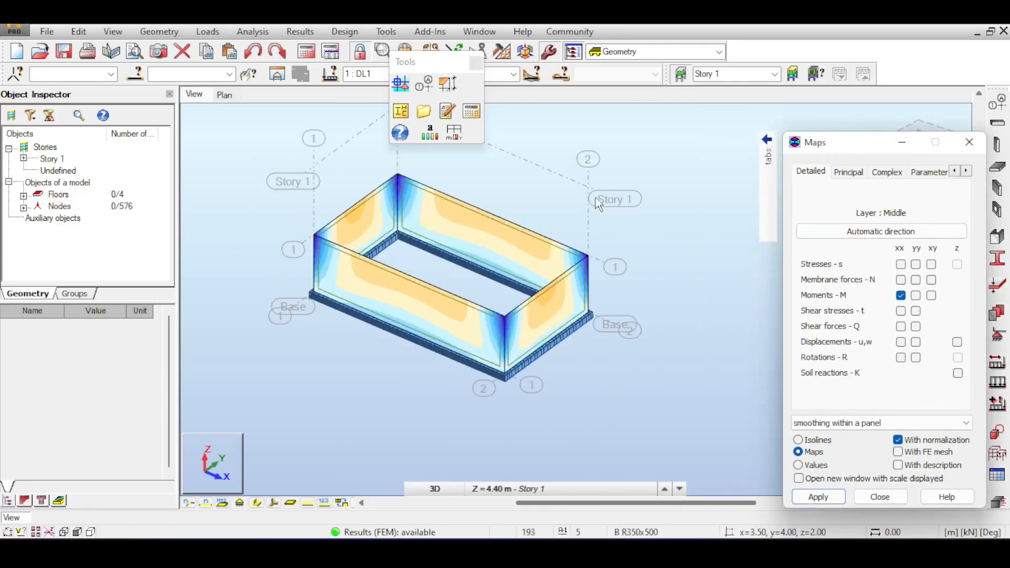
click(818, 497)
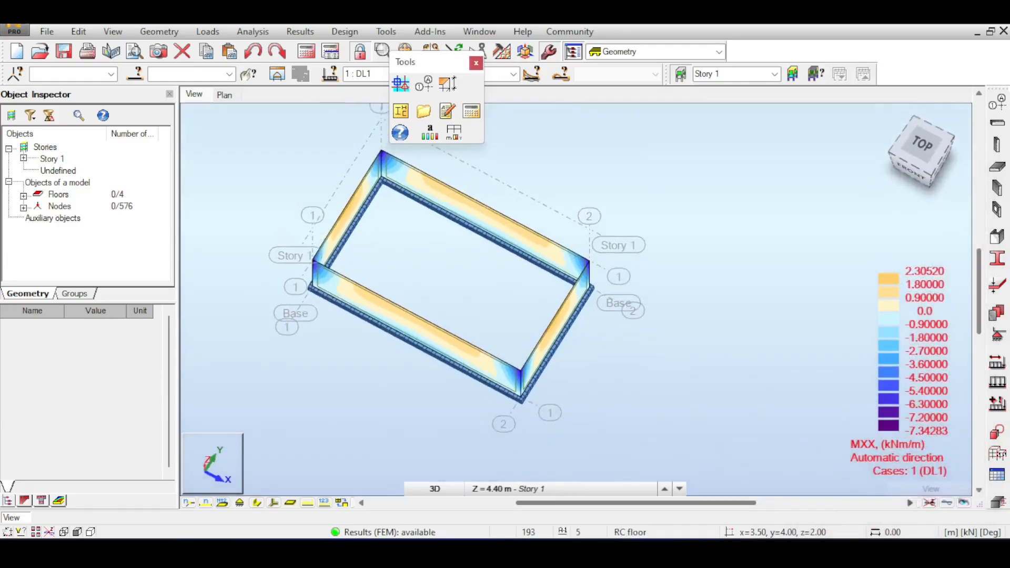
Define panel cut A-A1 parallel to the XZ plane through a picked point on the wall
click(159, 31)
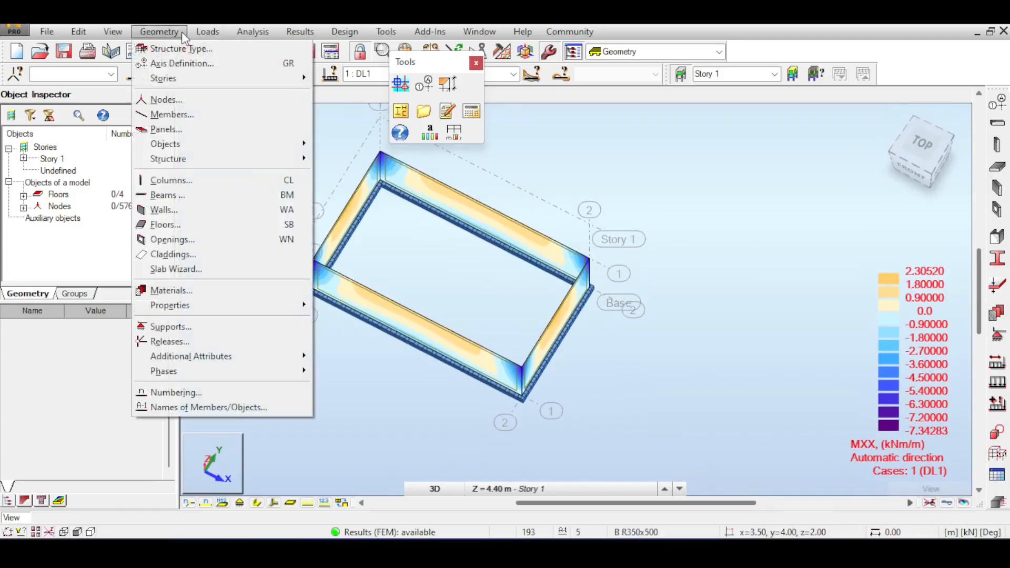
click(300, 31)
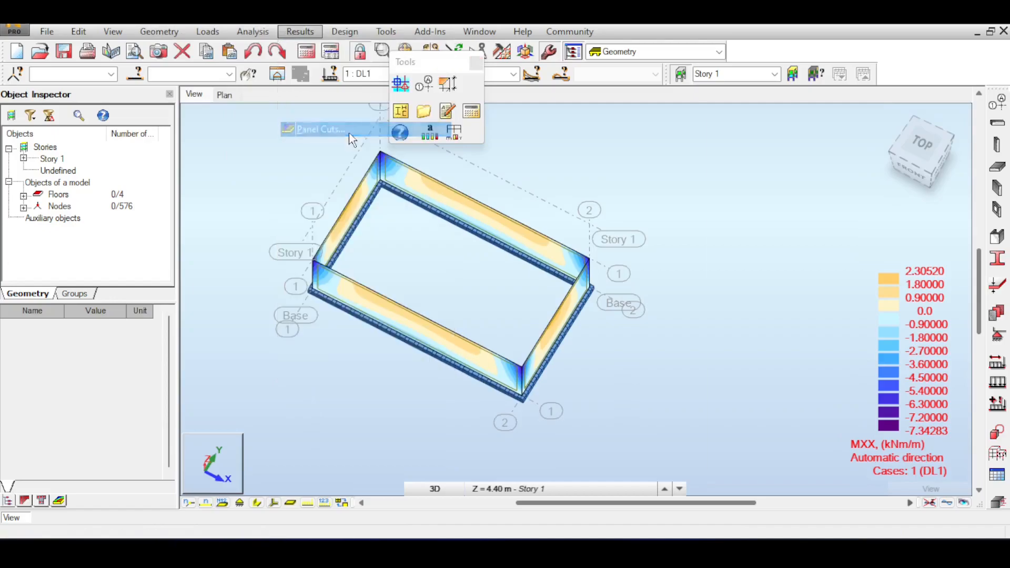
click(320, 130)
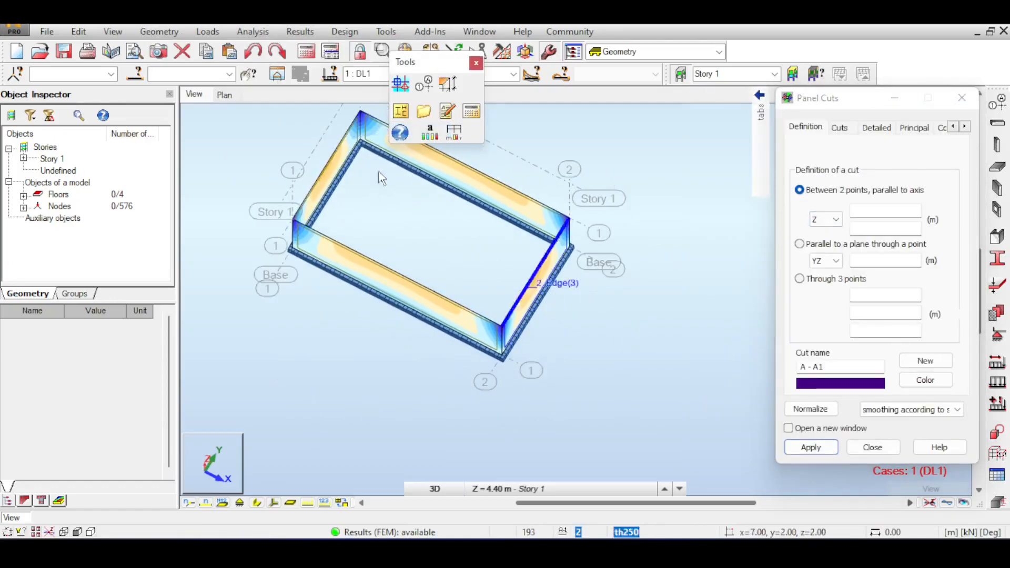
mouse_move(529, 300)
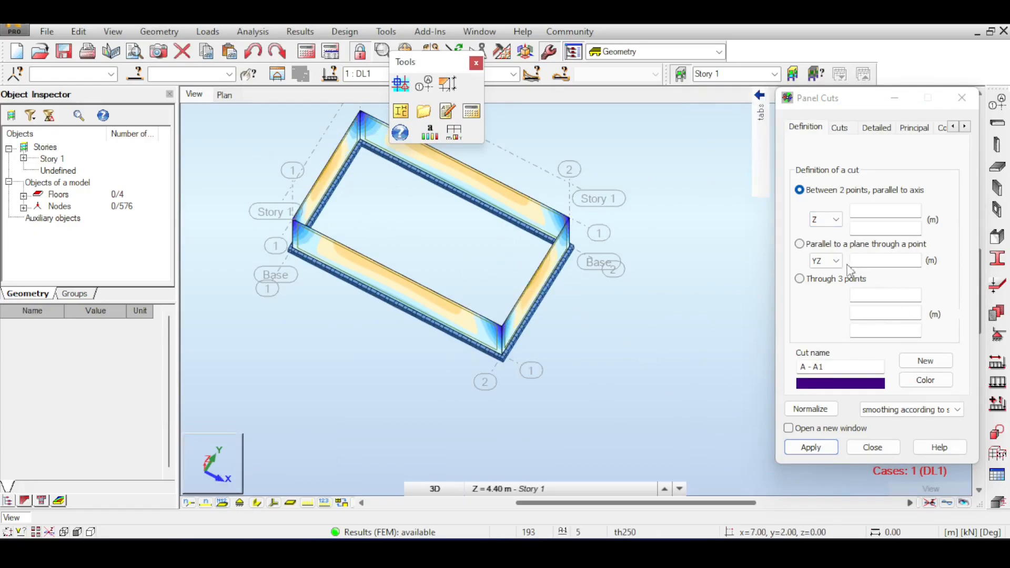
click(800, 243)
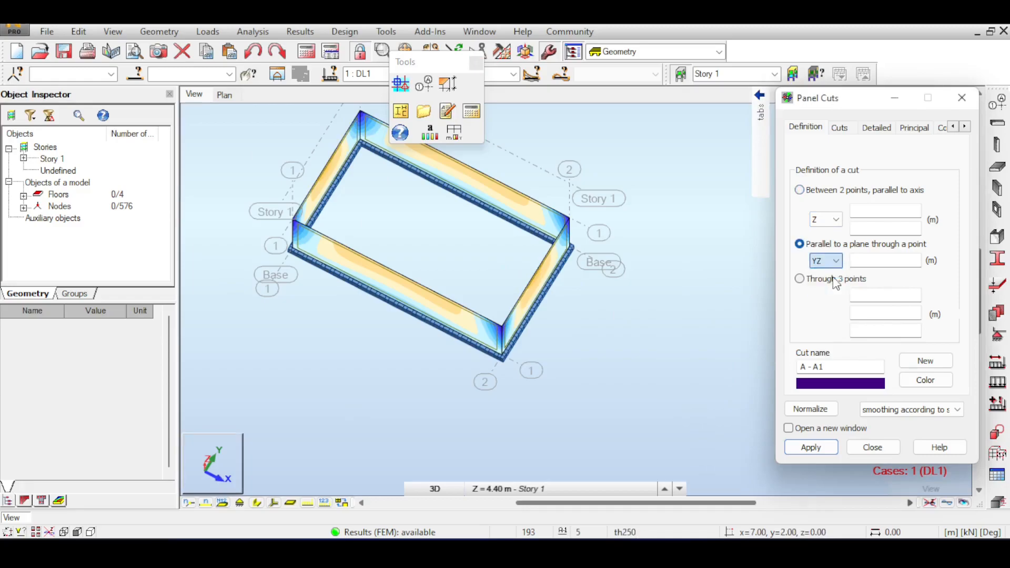
click(536, 271)
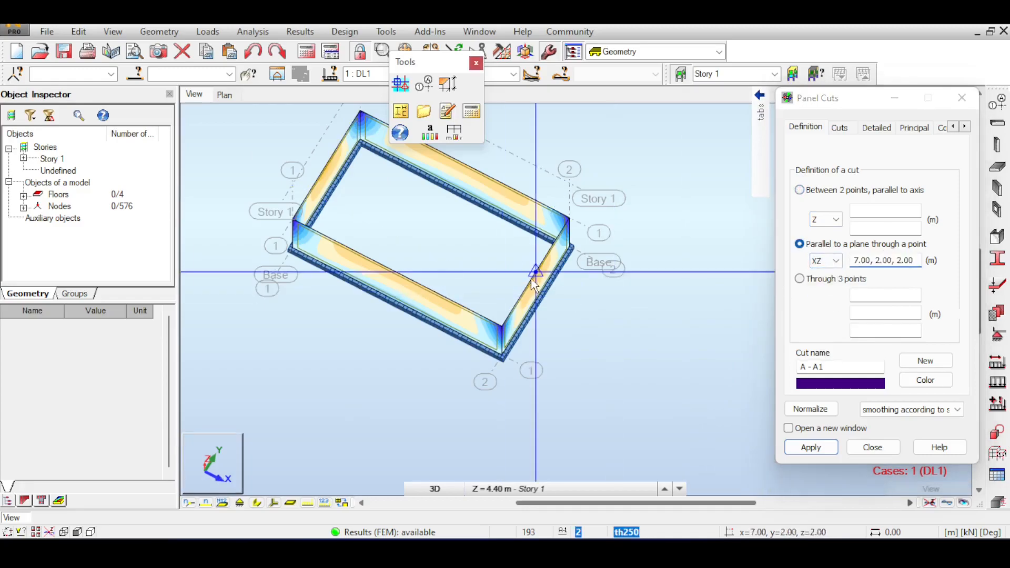
click(810, 447)
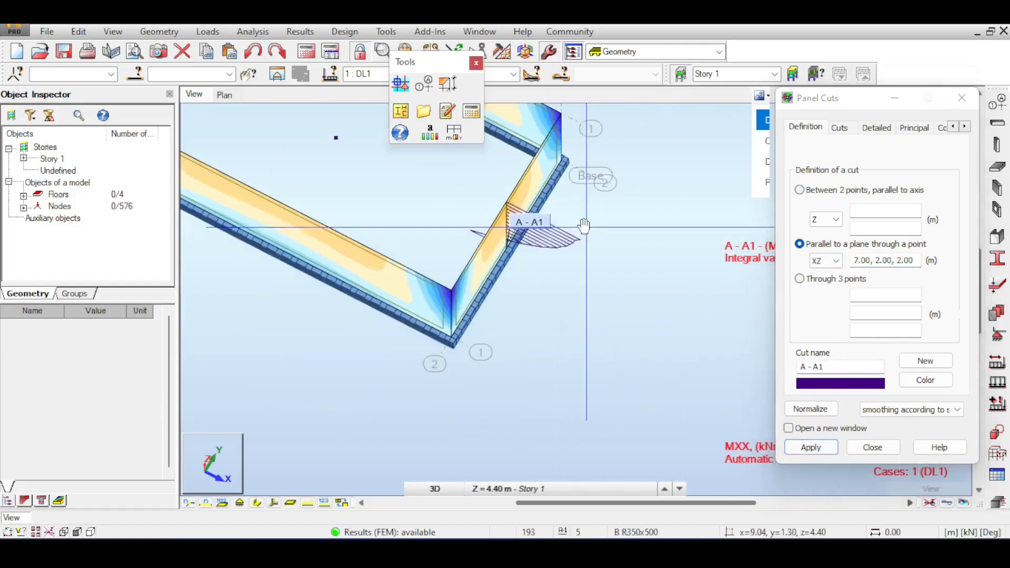
click(699, 95)
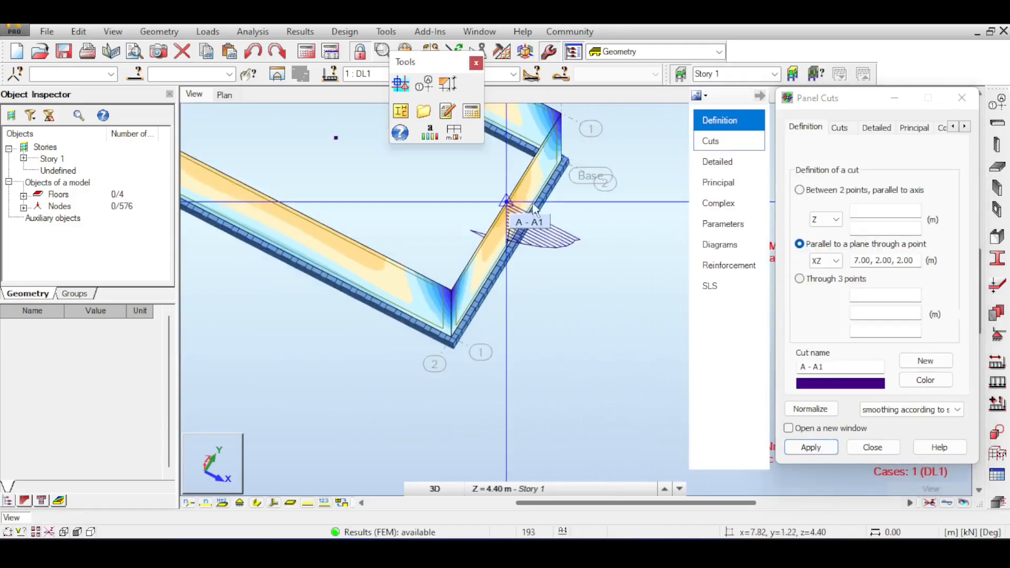
Draw the Moments yy diagram along cut A-A1 from the Detailed components
click(810, 447)
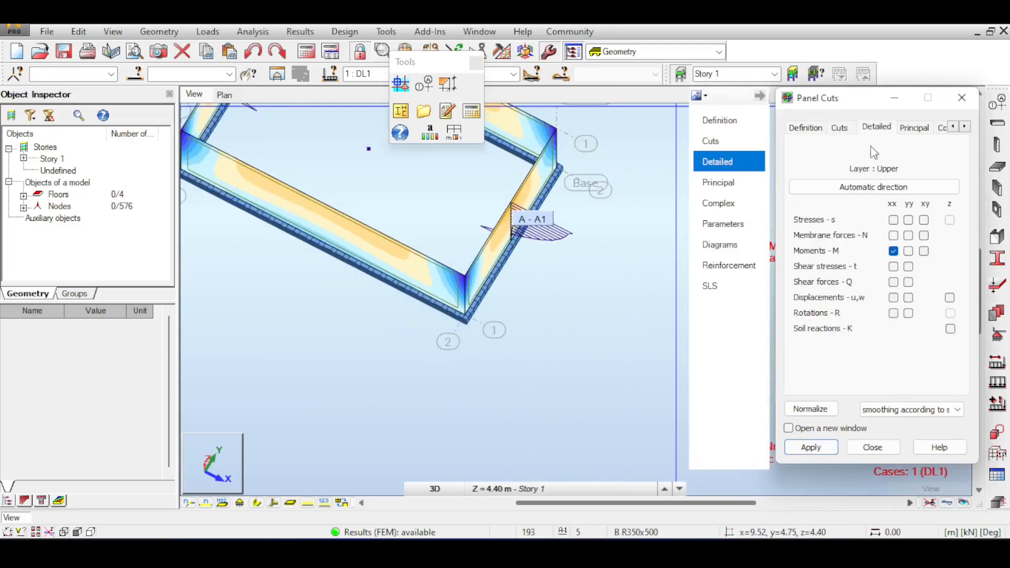
click(924, 250)
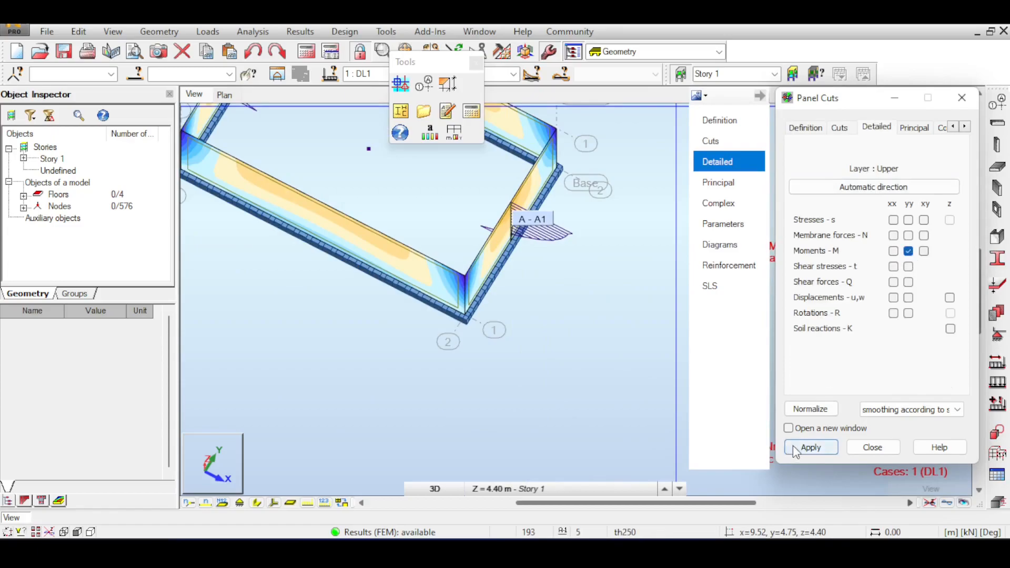
click(810, 447)
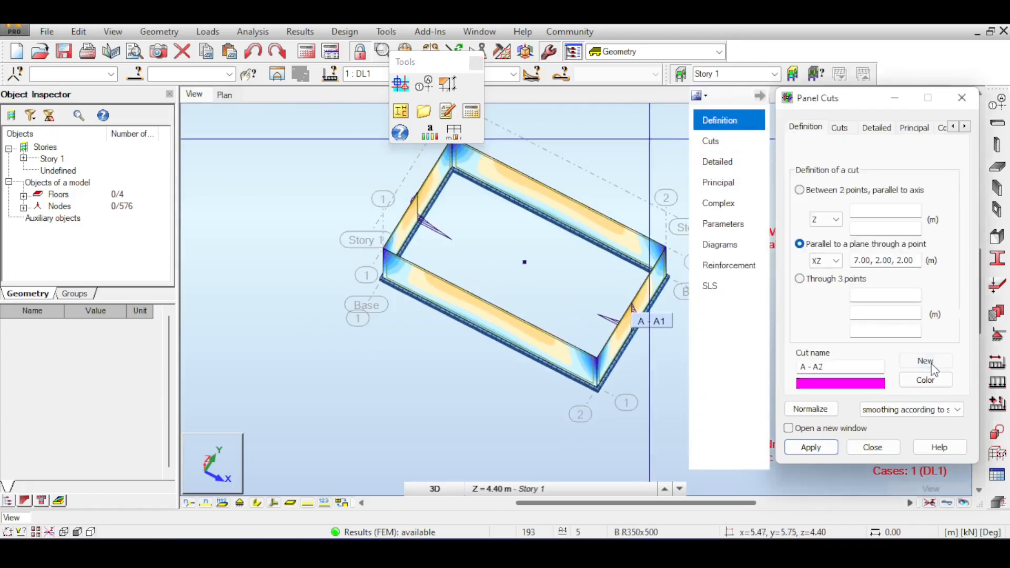
Try a YZ-oriented cut plane for A-A2 and check its moment component
click(837, 260)
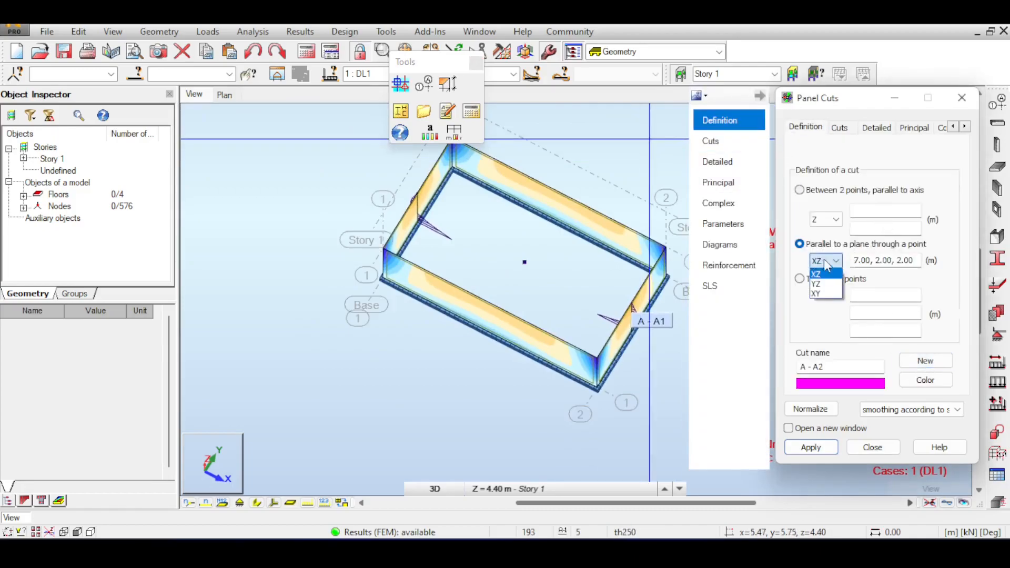
click(817, 284)
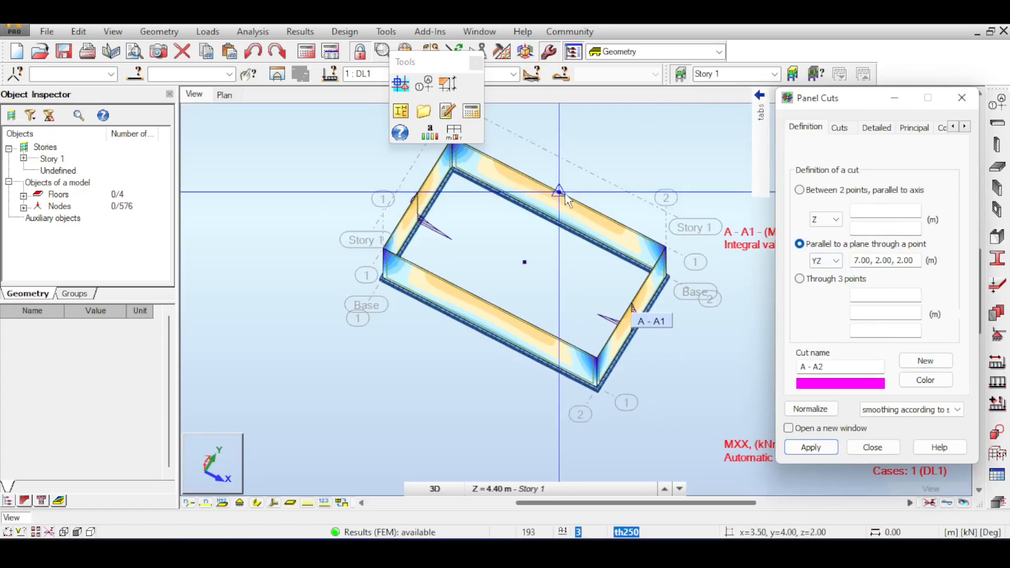
click(810, 448)
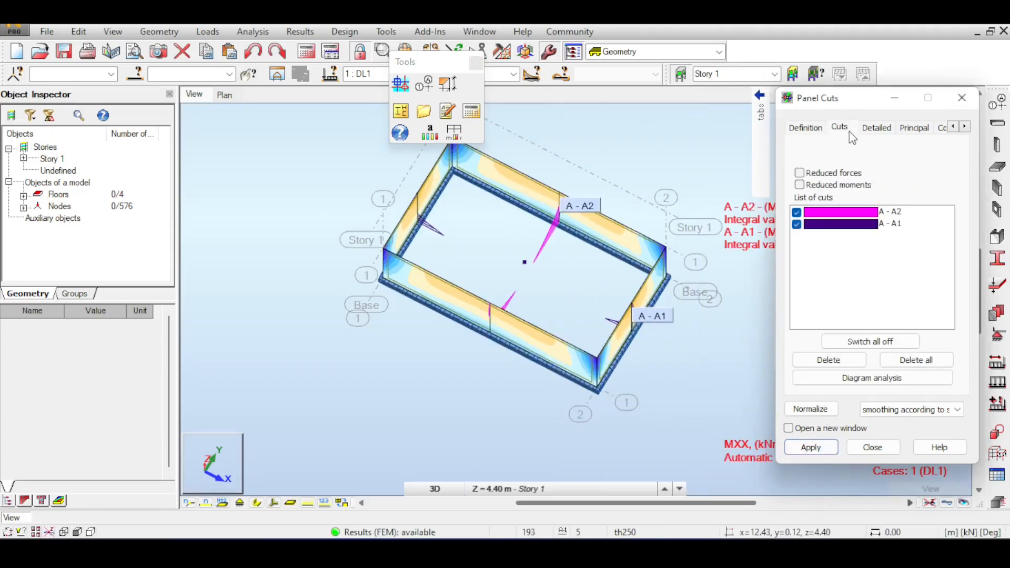
click(877, 127)
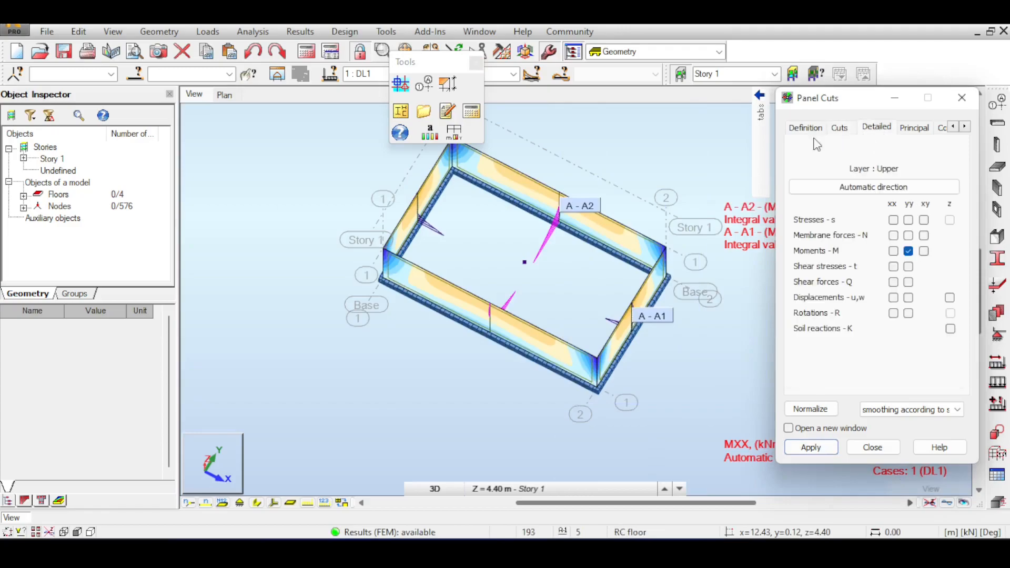
click(805, 127)
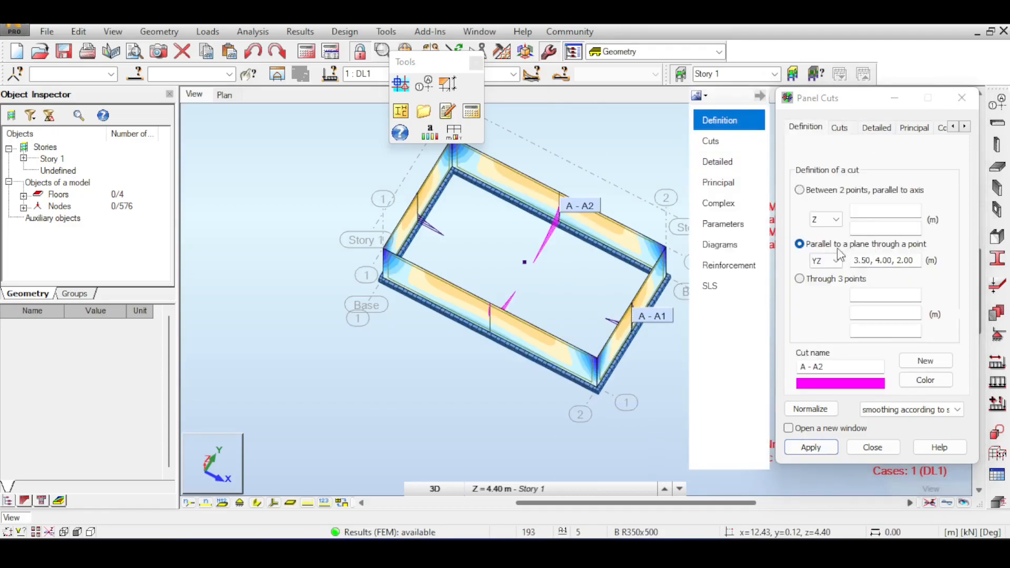
Create cut A-A2 parallel to XY through point 7.00, 0.00, 1.00 and review the cuts list
click(836, 260)
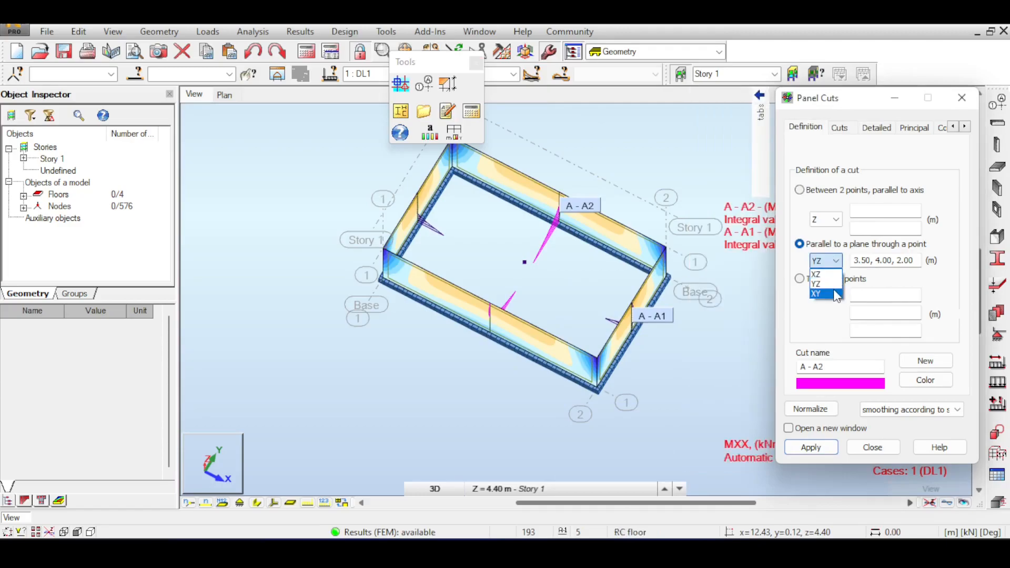
click(816, 293)
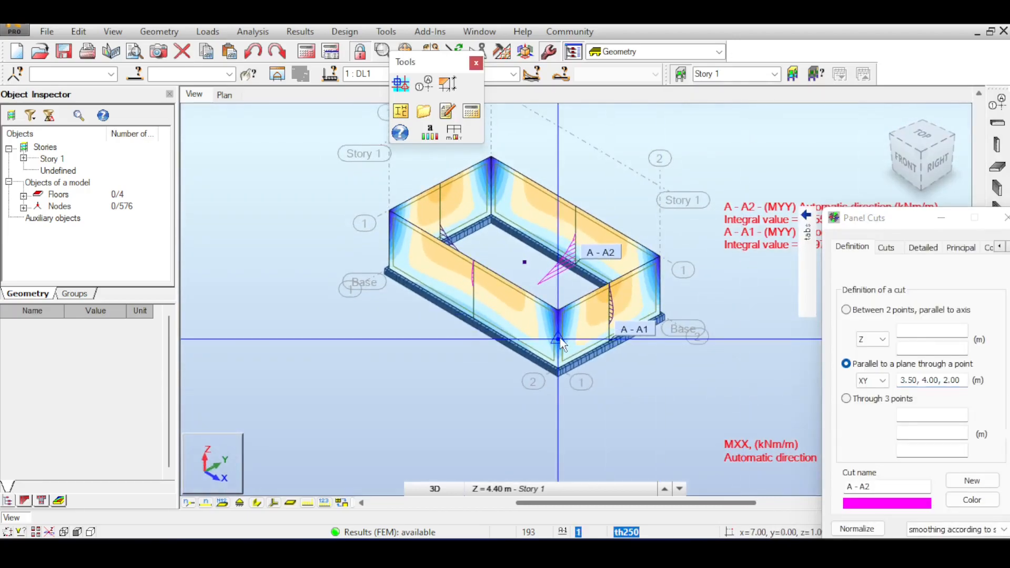
click(559, 340)
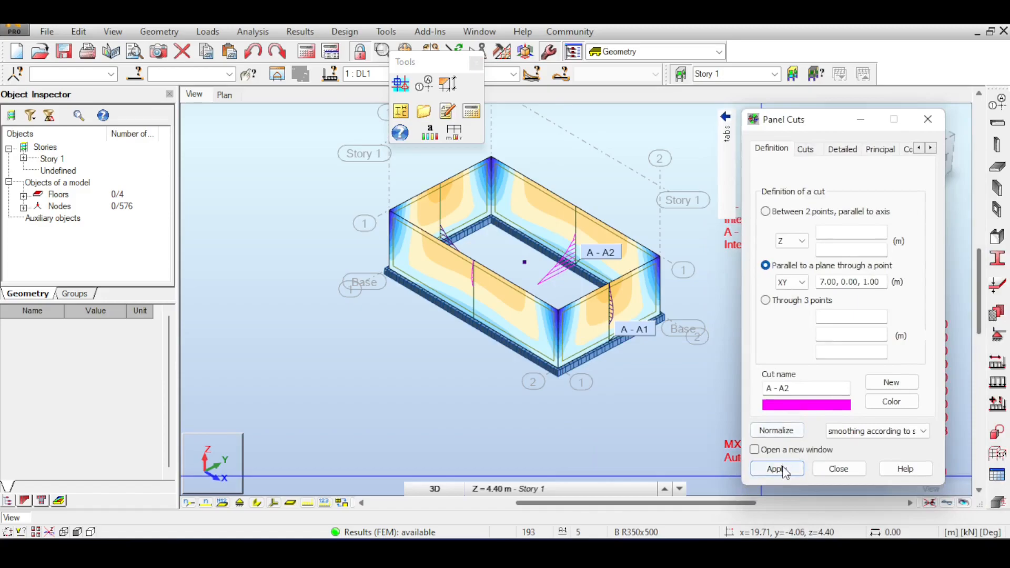
click(804, 149)
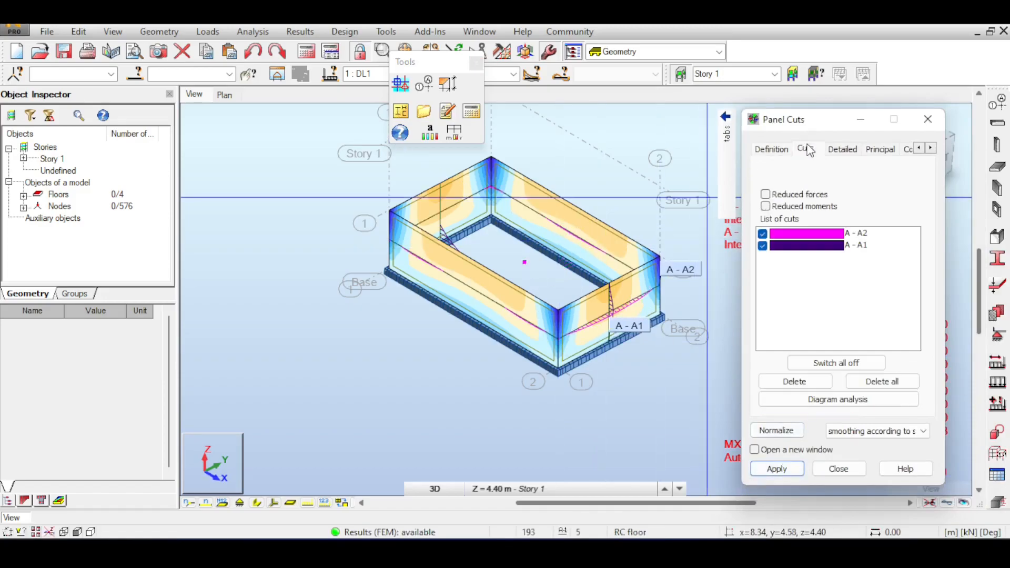
click(842, 149)
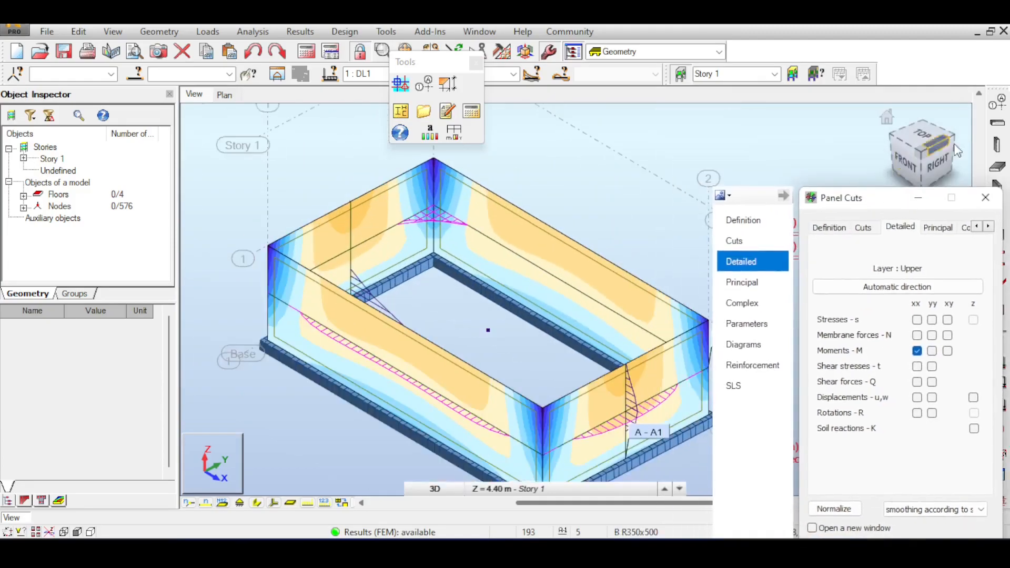
View both cut moment diagrams with the DL1 MXX map from the top, then return to an angled 3D view
click(986, 198)
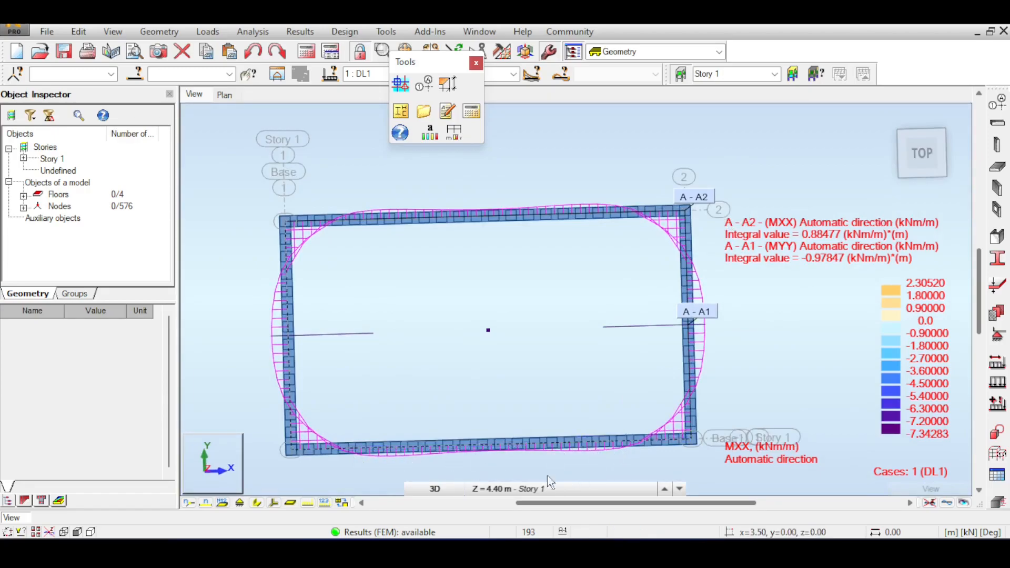
mouse_move(547, 398)
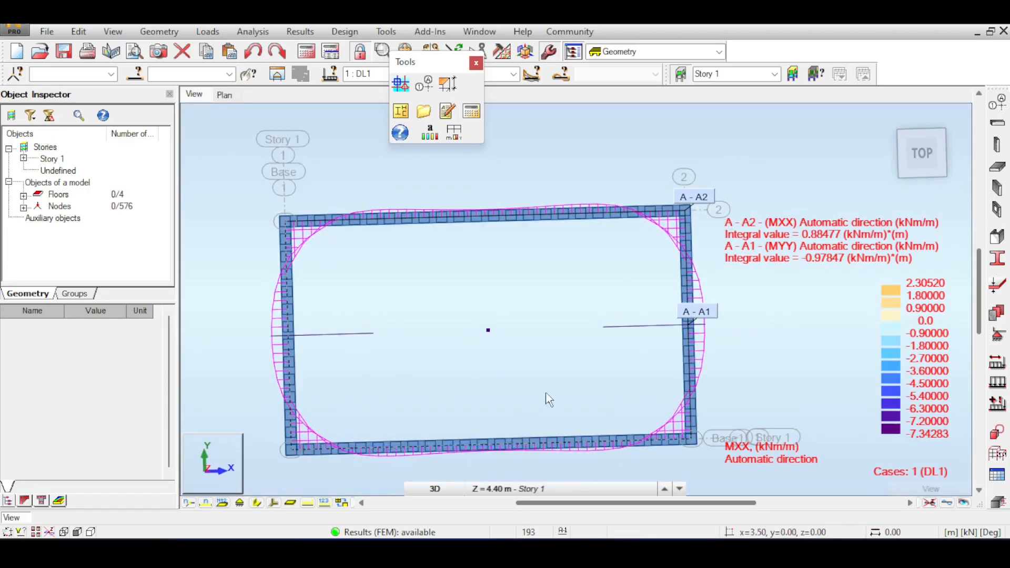
click(665, 489)
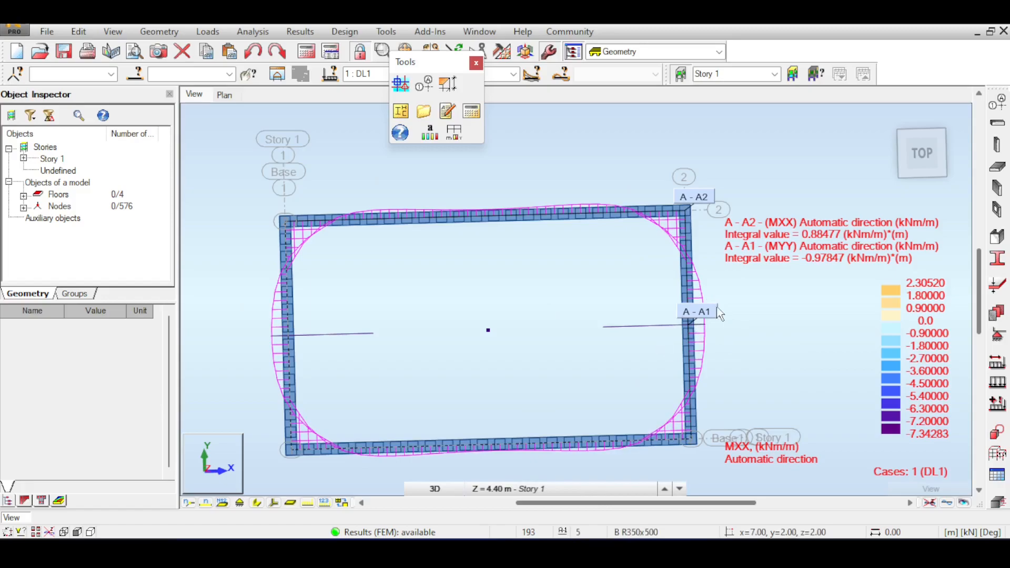
mouse_move(742, 315)
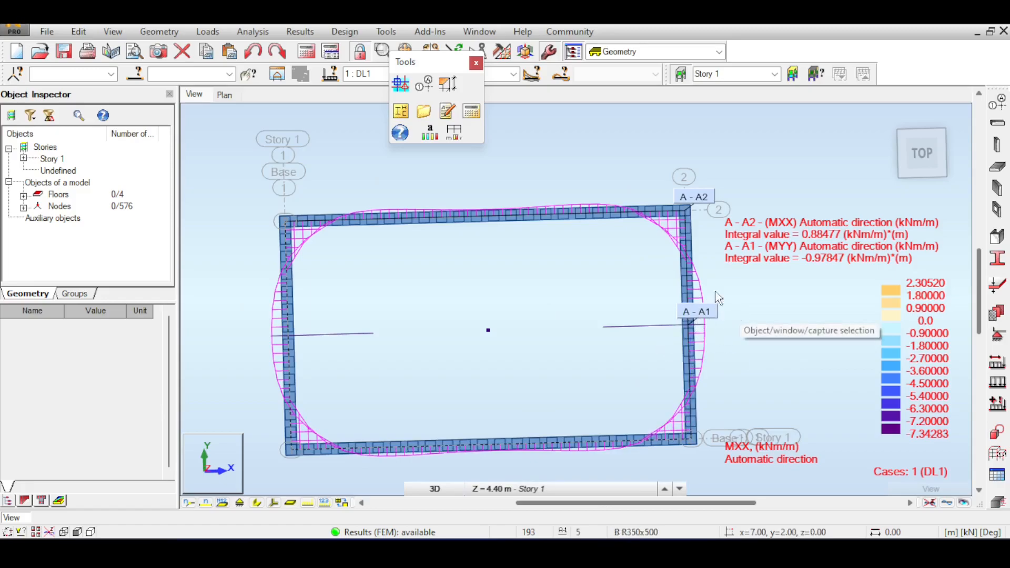
mouse_move(724, 328)
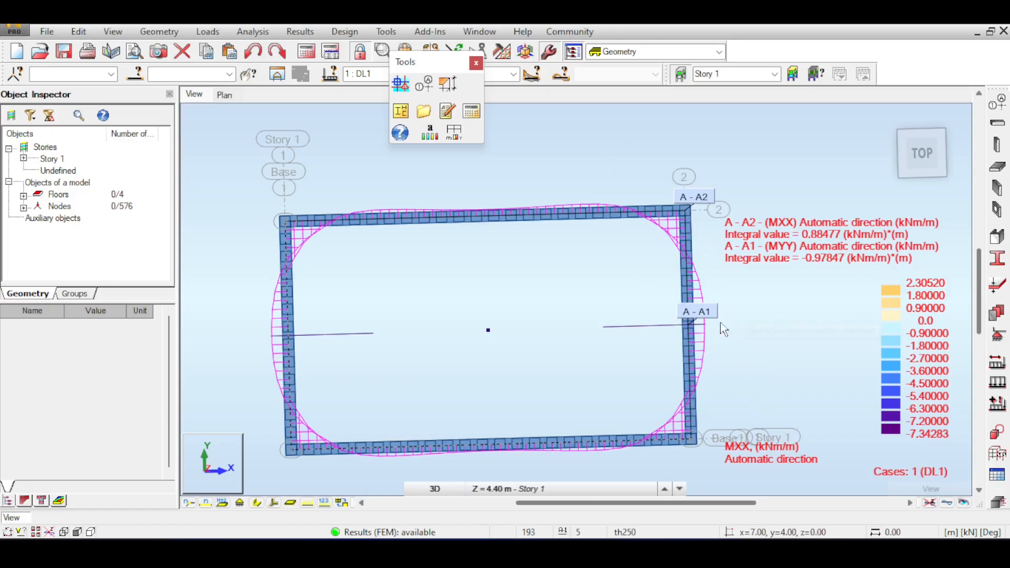
mouse_move(685, 309)
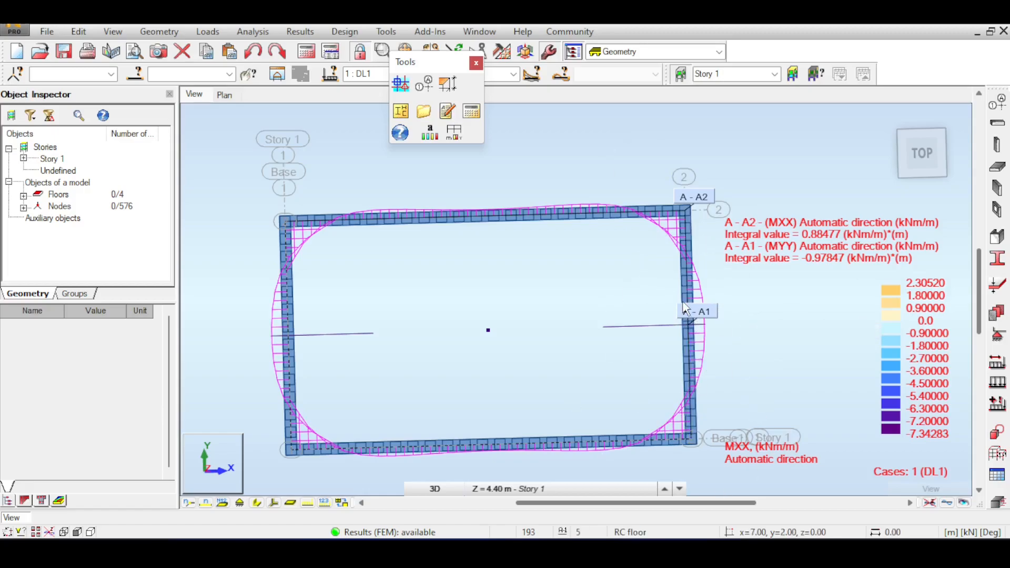
mouse_move(685, 311)
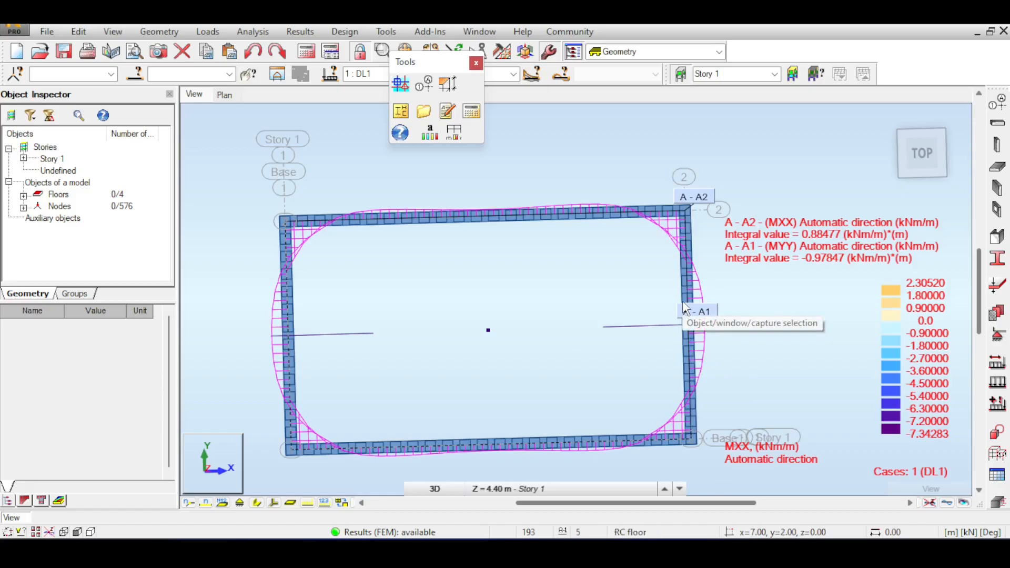
mouse_move(940, 161)
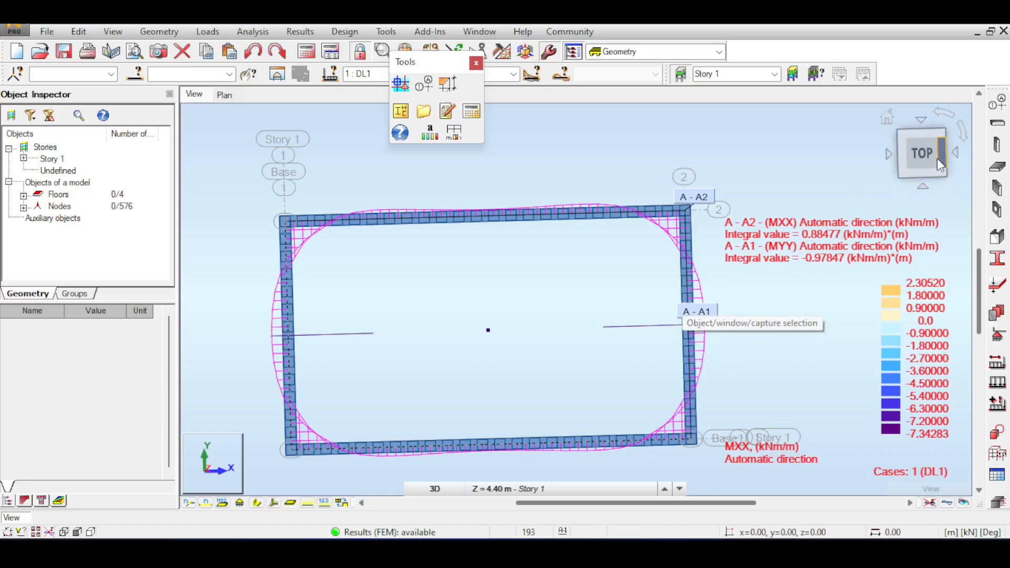
click(921, 169)
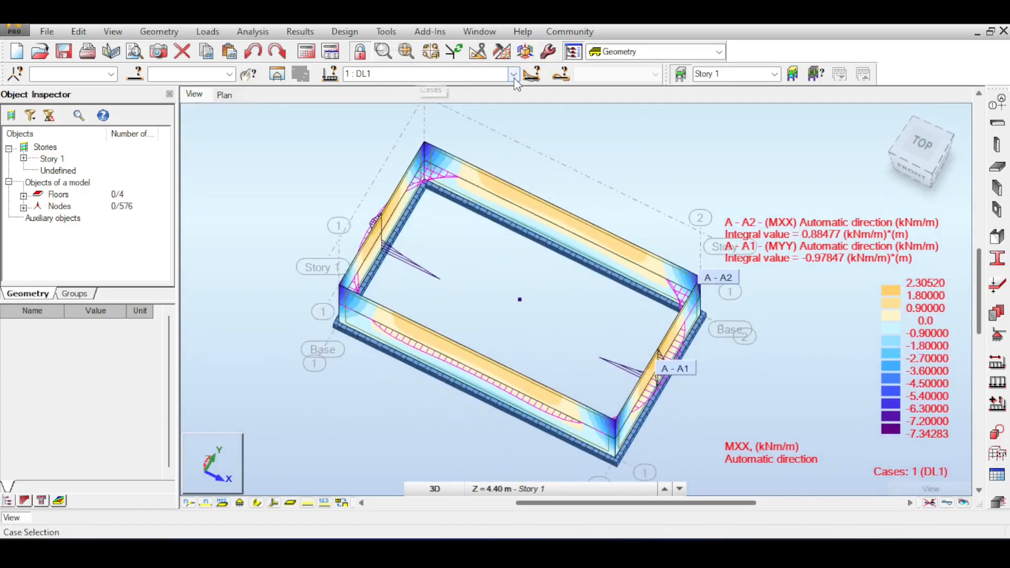
Show the MXX map and cut diagrams for case DL2, orbiting to an oblique view
click(514, 74)
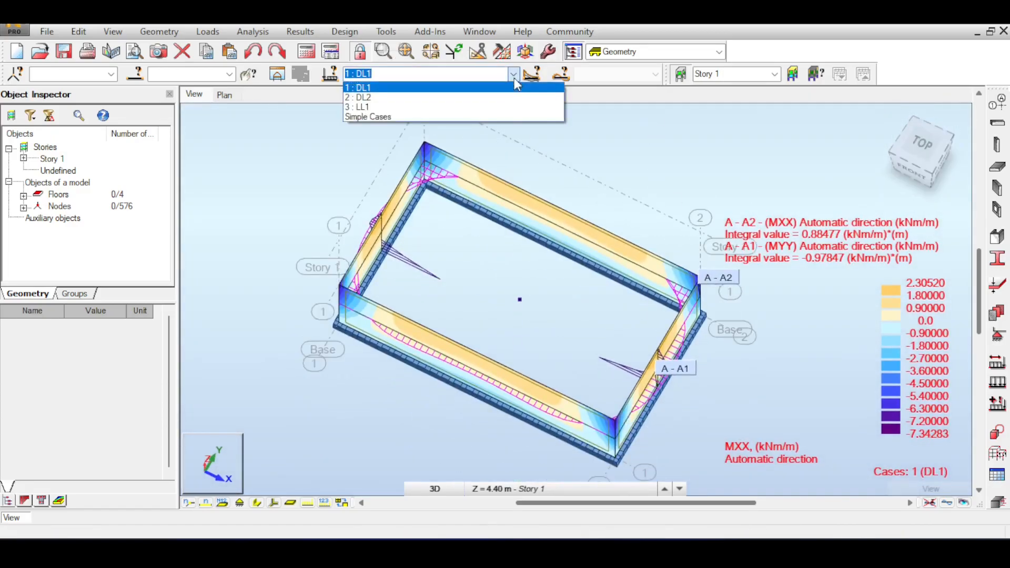
click(358, 97)
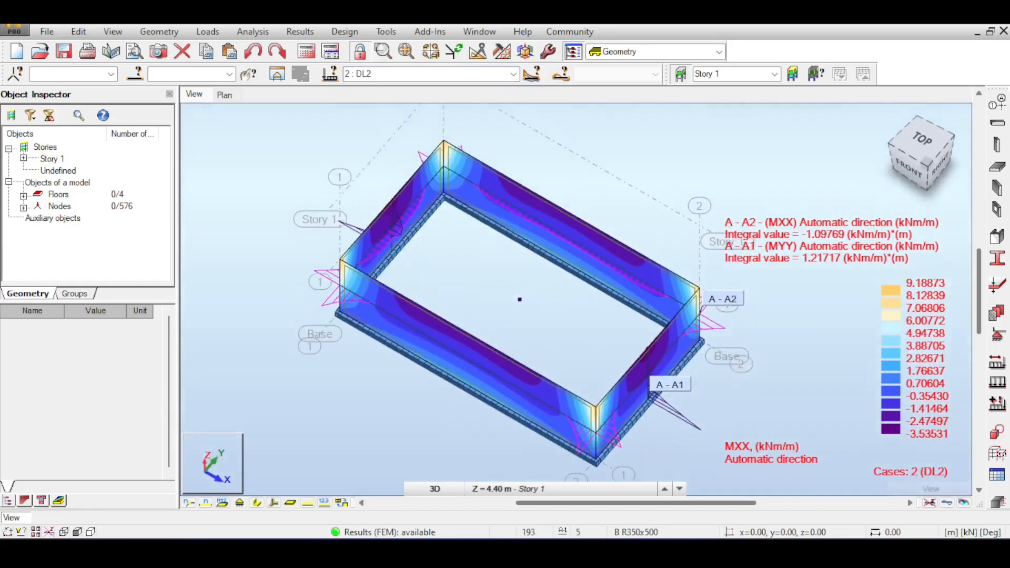
click(920, 140)
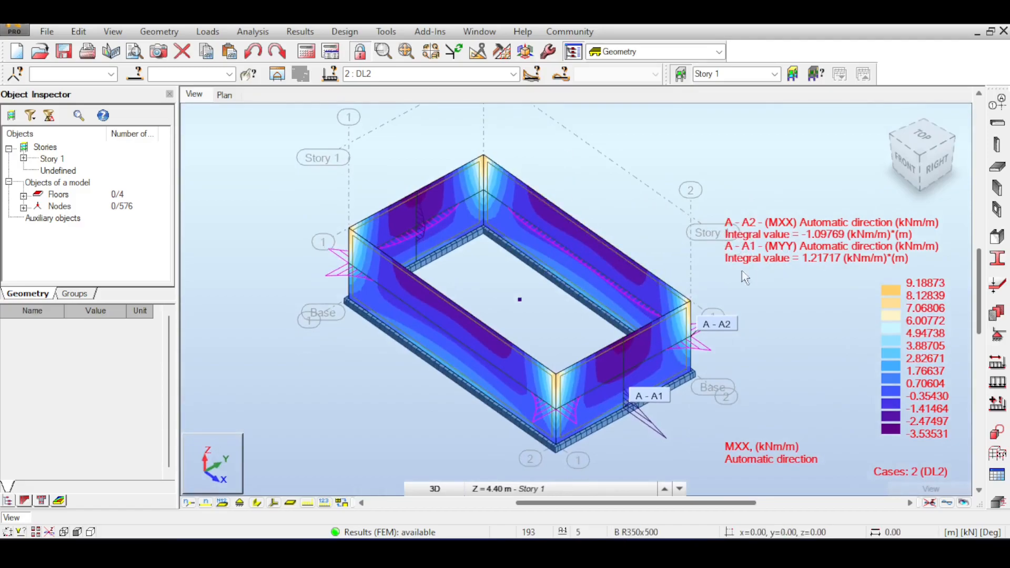
mouse_move(838, 176)
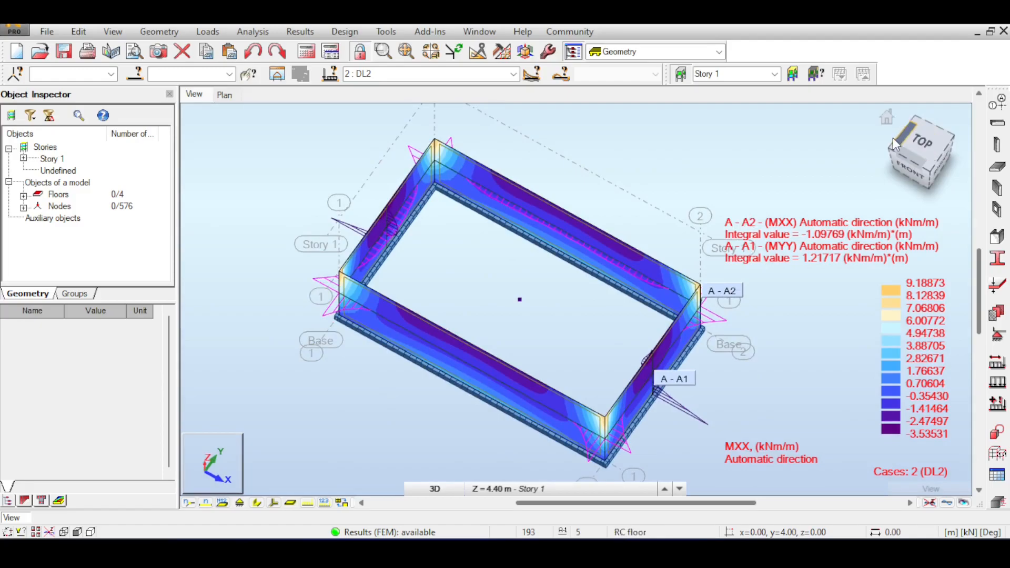
mouse_move(338, 242)
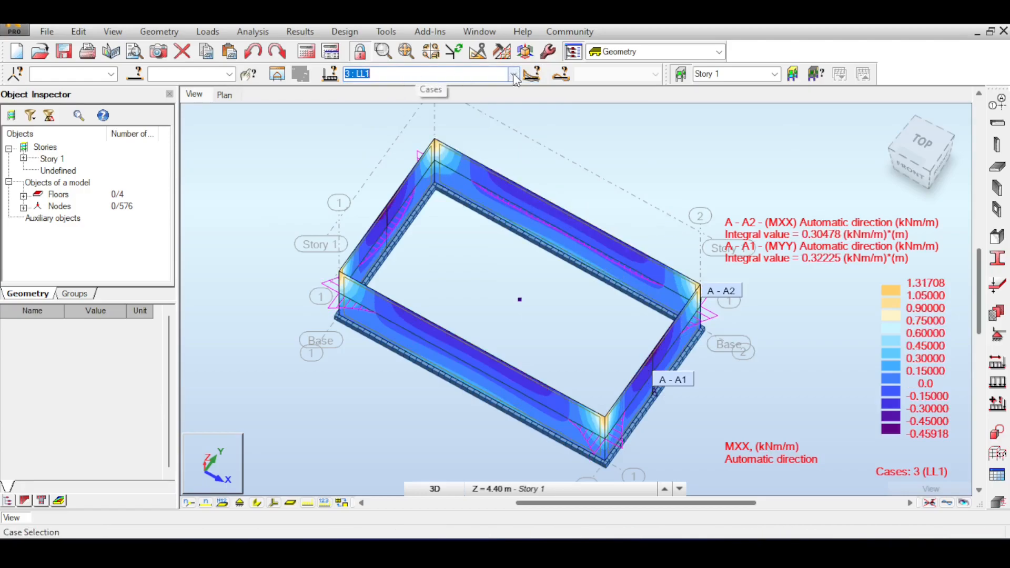
click(514, 74)
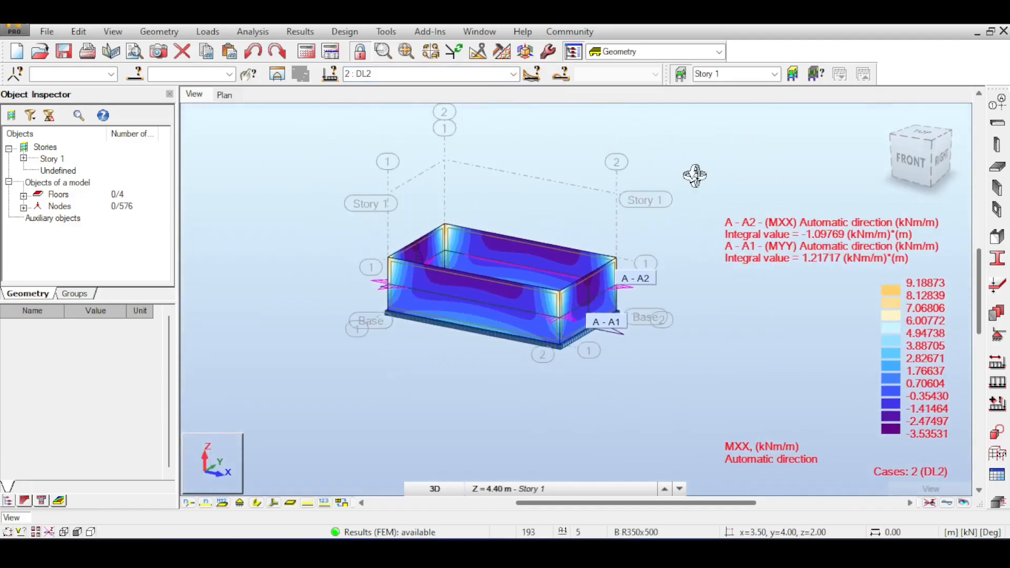
mouse_move(694, 175)
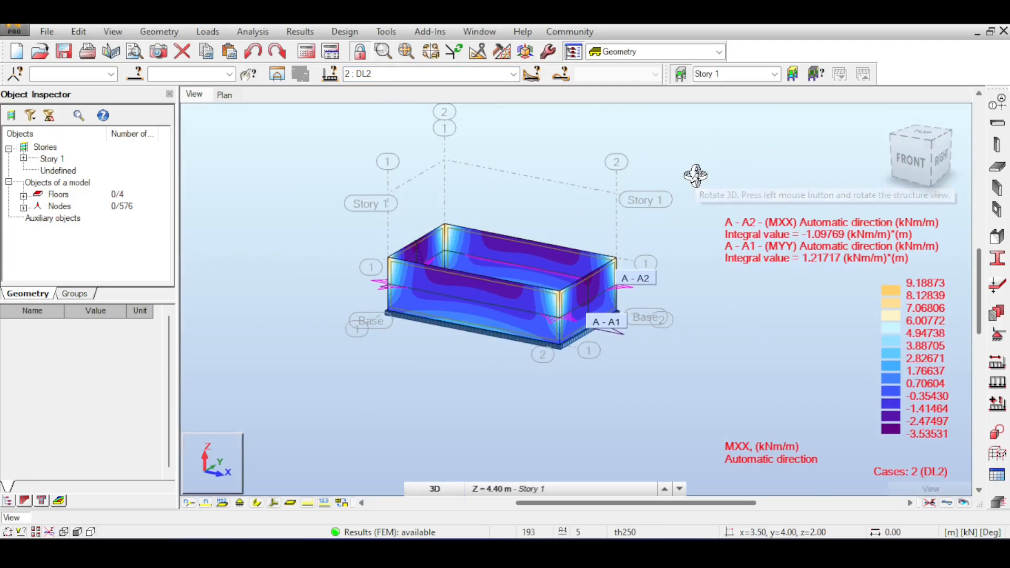
mouse_move(938, 493)
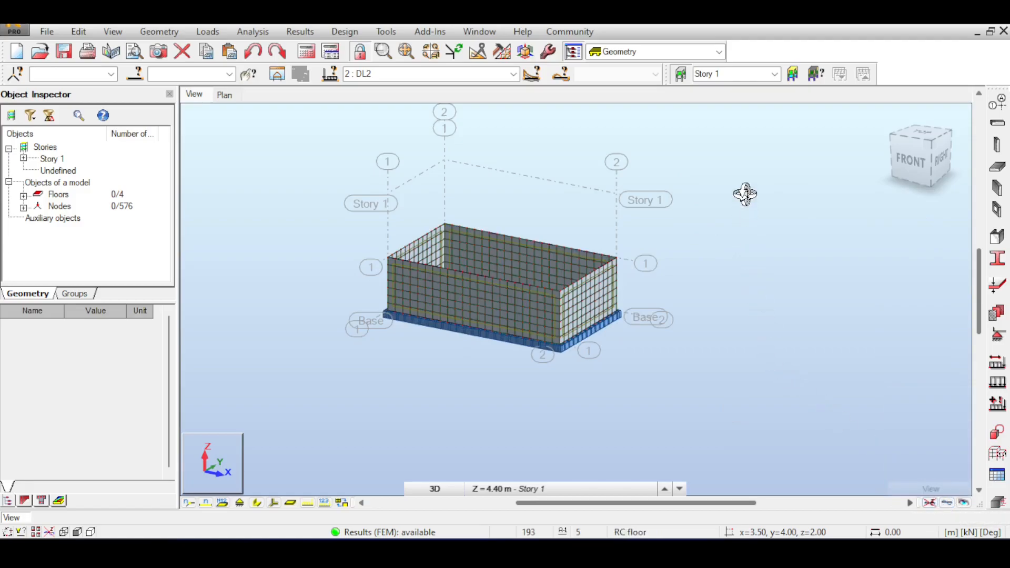
mouse_move(548, 161)
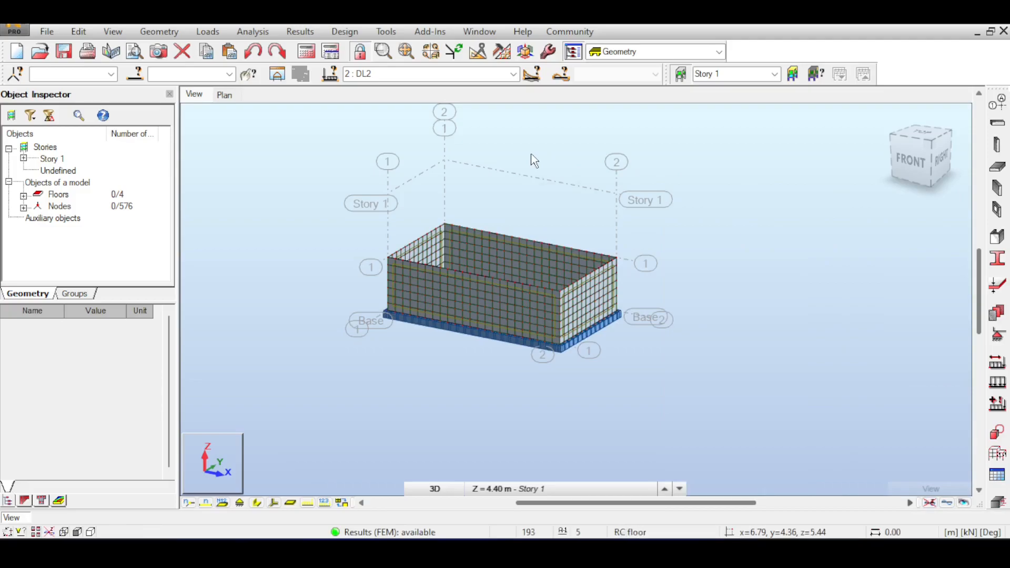
mouse_move(782, 383)
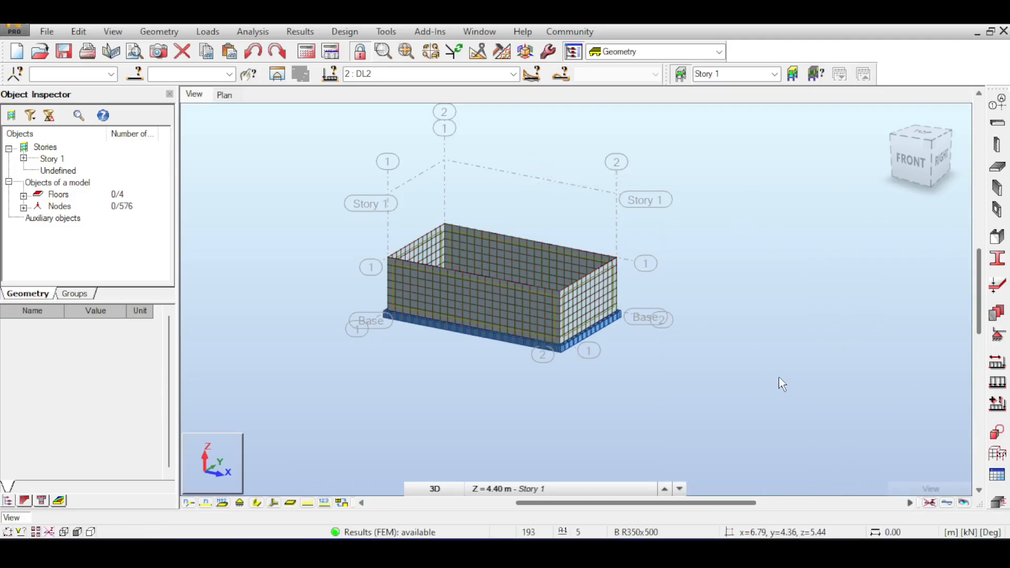
mouse_move(782, 383)
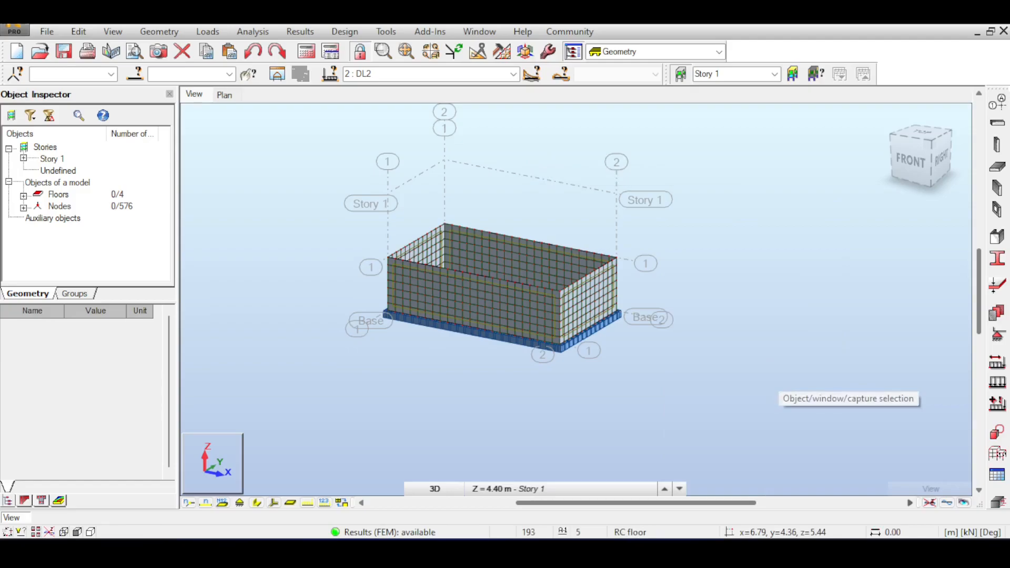